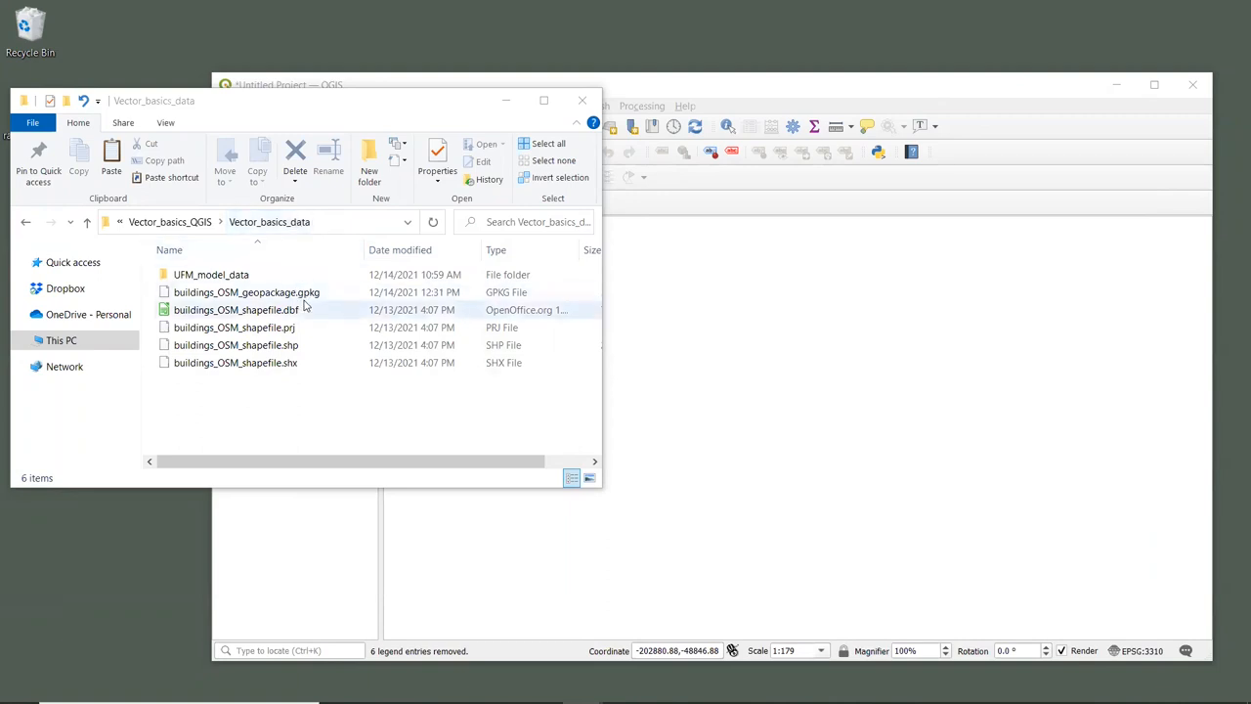
Step: Select the buildings_OSM_shapefile .dbf through .shx so all four shapefile parts are highlighted
left_click(246, 292)
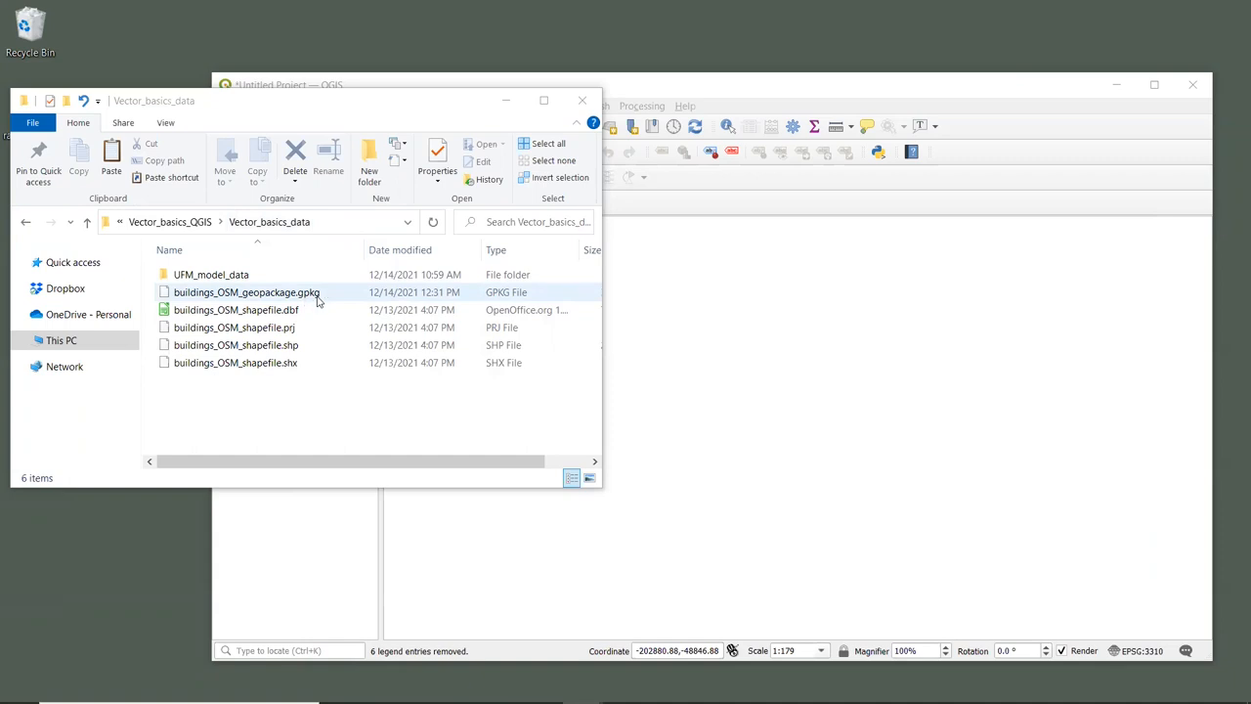
mouse_move(317, 301)
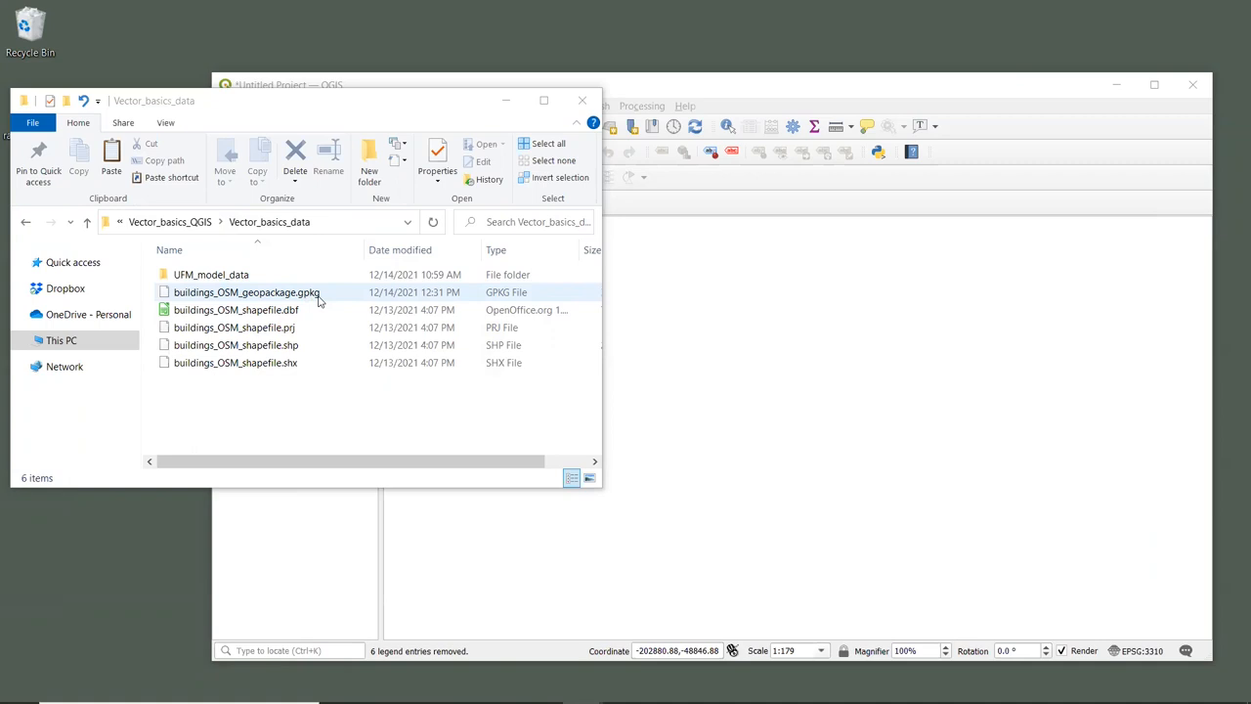
left_click(236, 310)
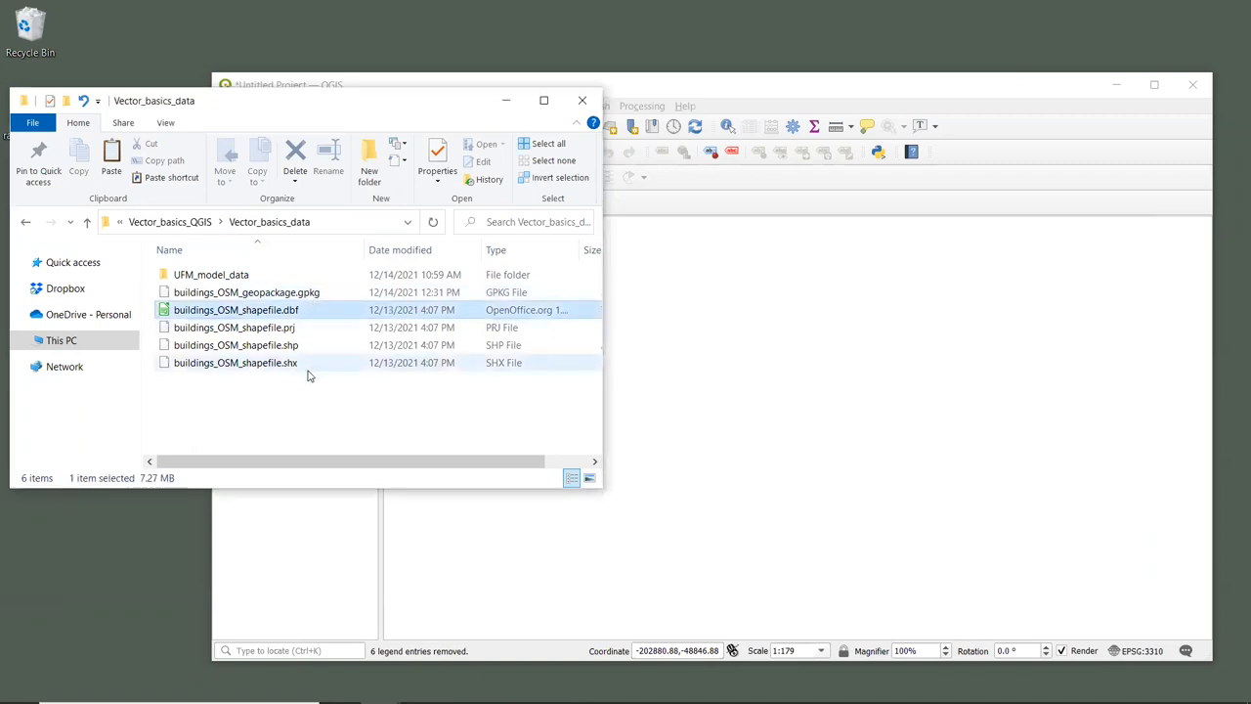
left_click(234, 363)
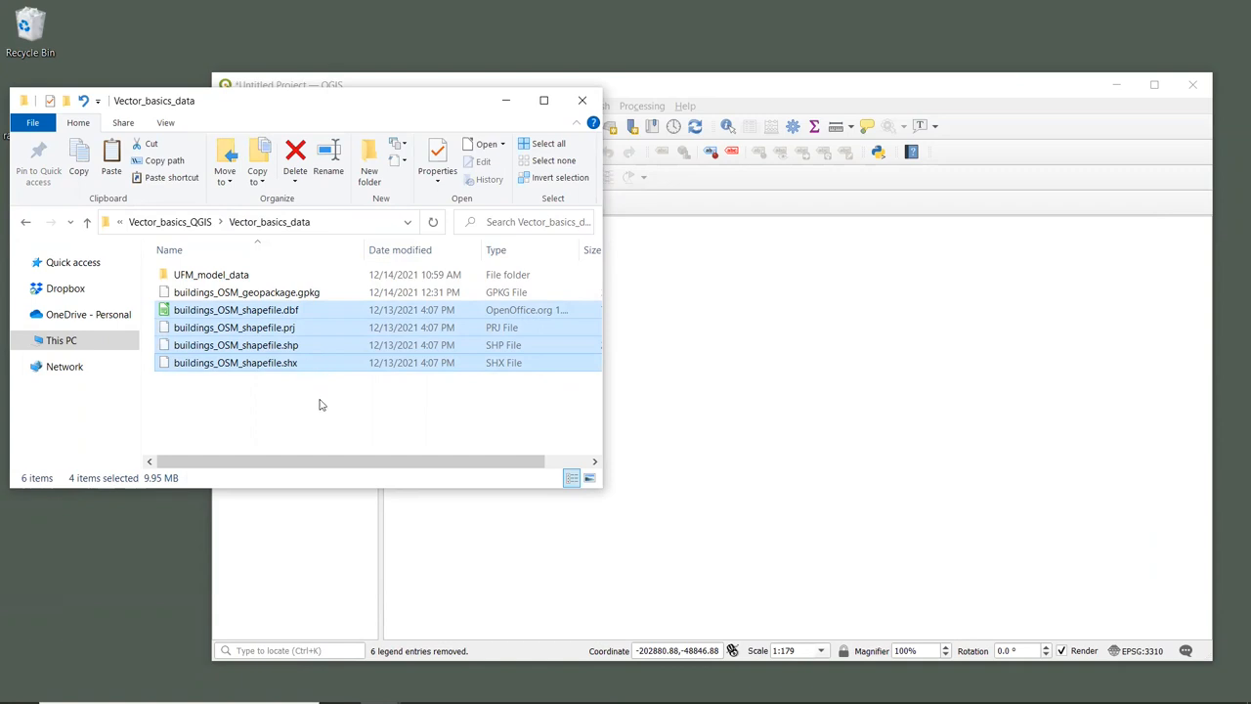
Step: Drag buildings_OSM_geopackage.gpkg and the buildings shapefile onto the QGIS map canvas as layers
left_click(247, 291)
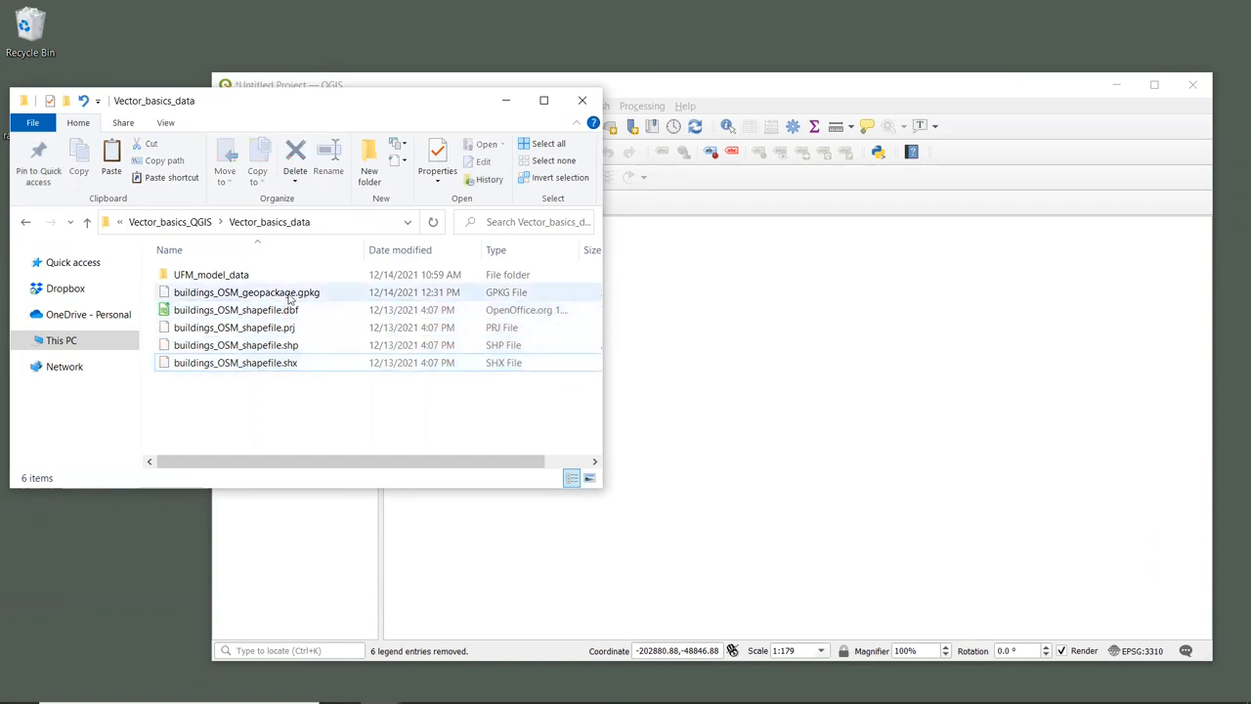
left_click_drag(246, 292, 855, 327)
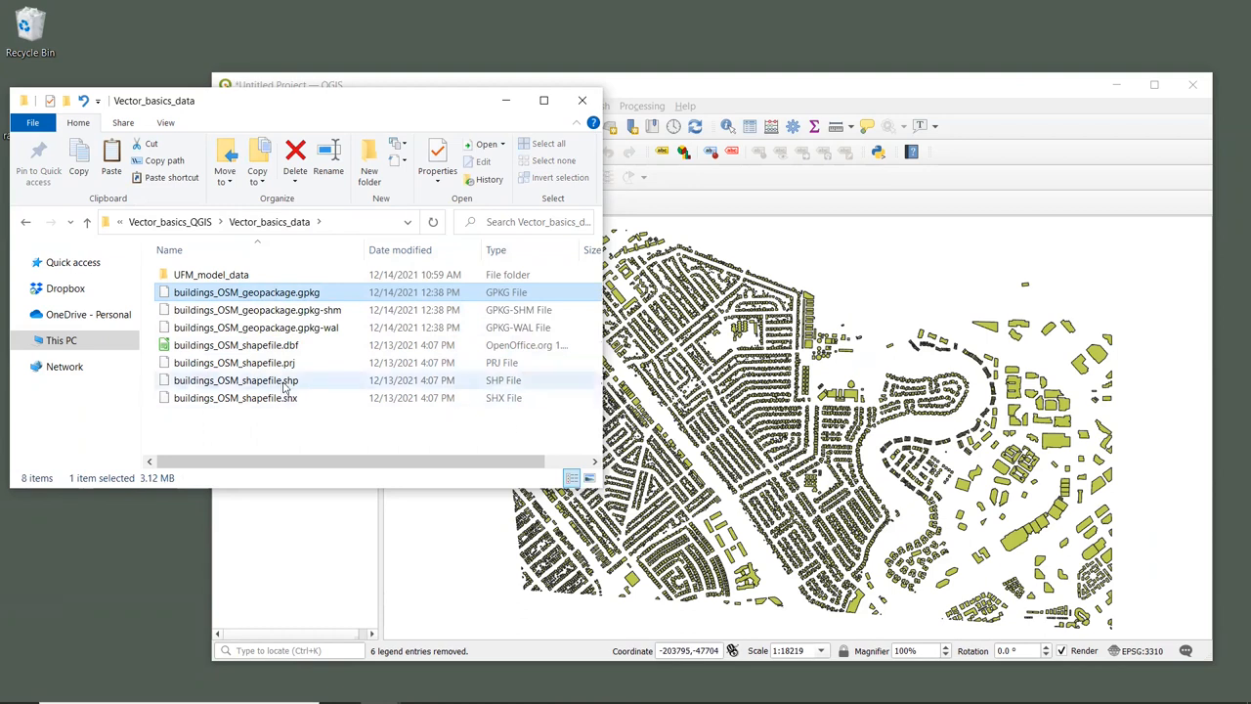
left_click(236, 380)
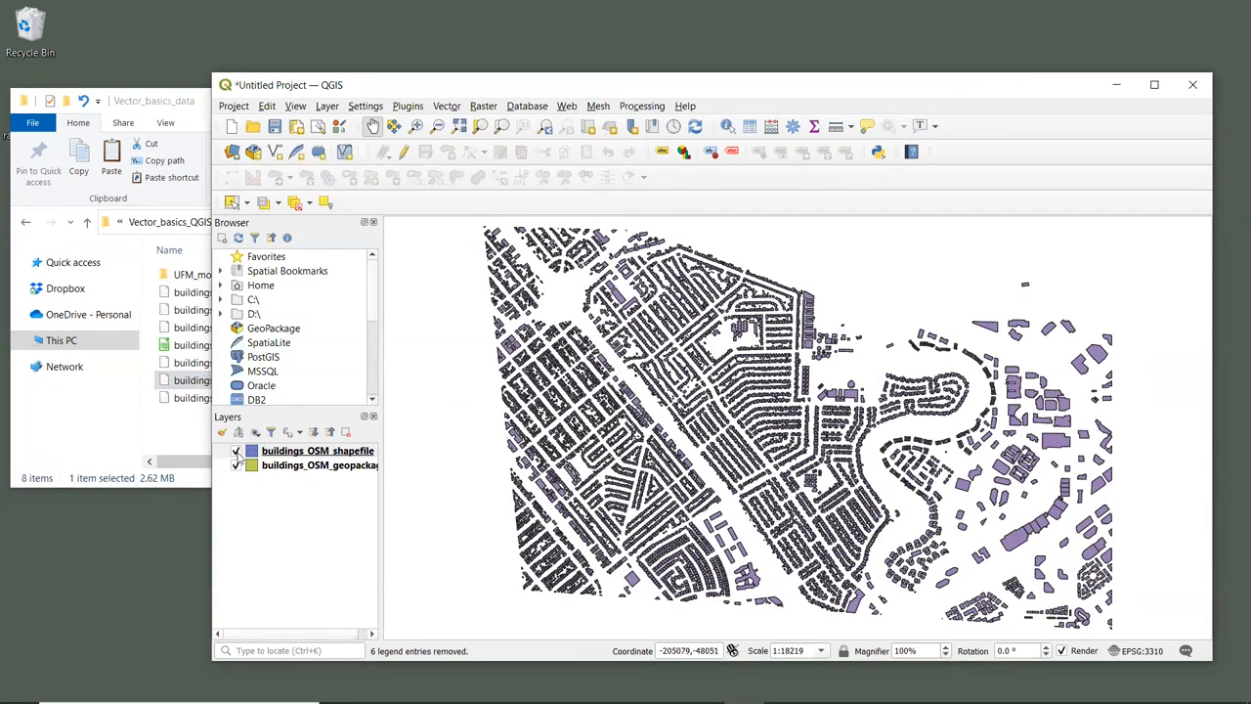
left_click(317, 451)
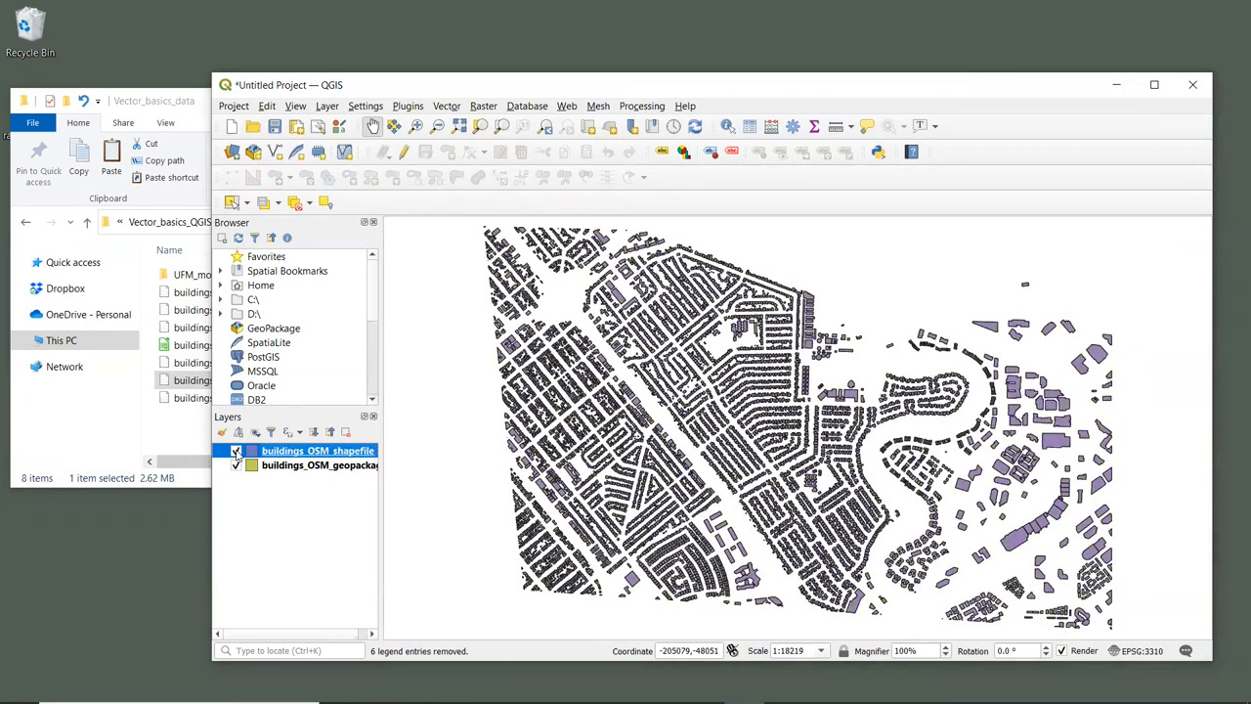
left_click(236, 450)
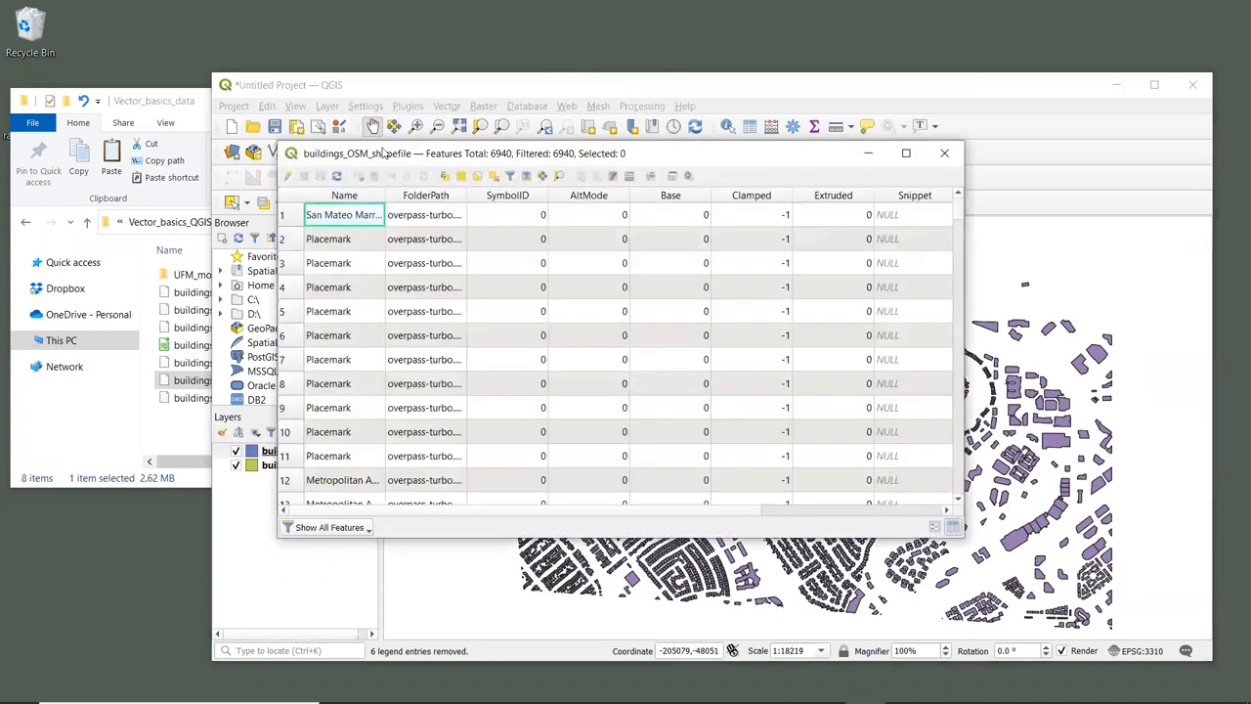
right_click(277, 464)
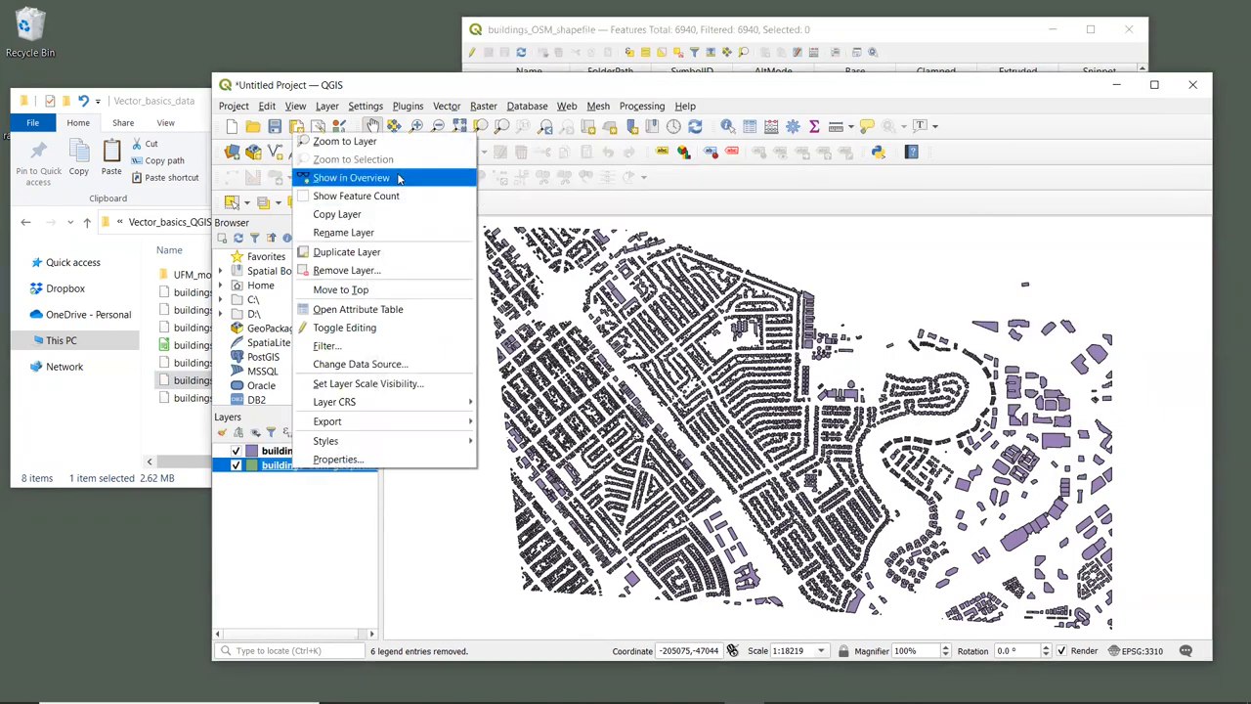
left_click(358, 309)
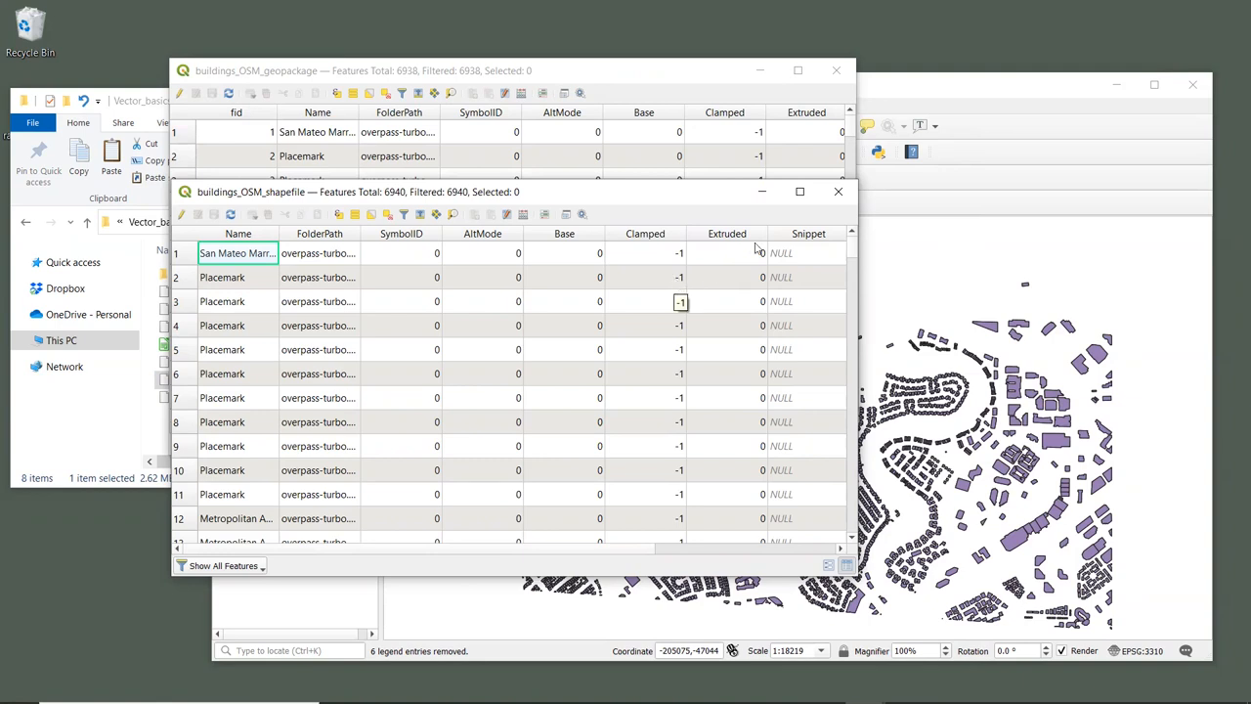
left_click(838, 190)
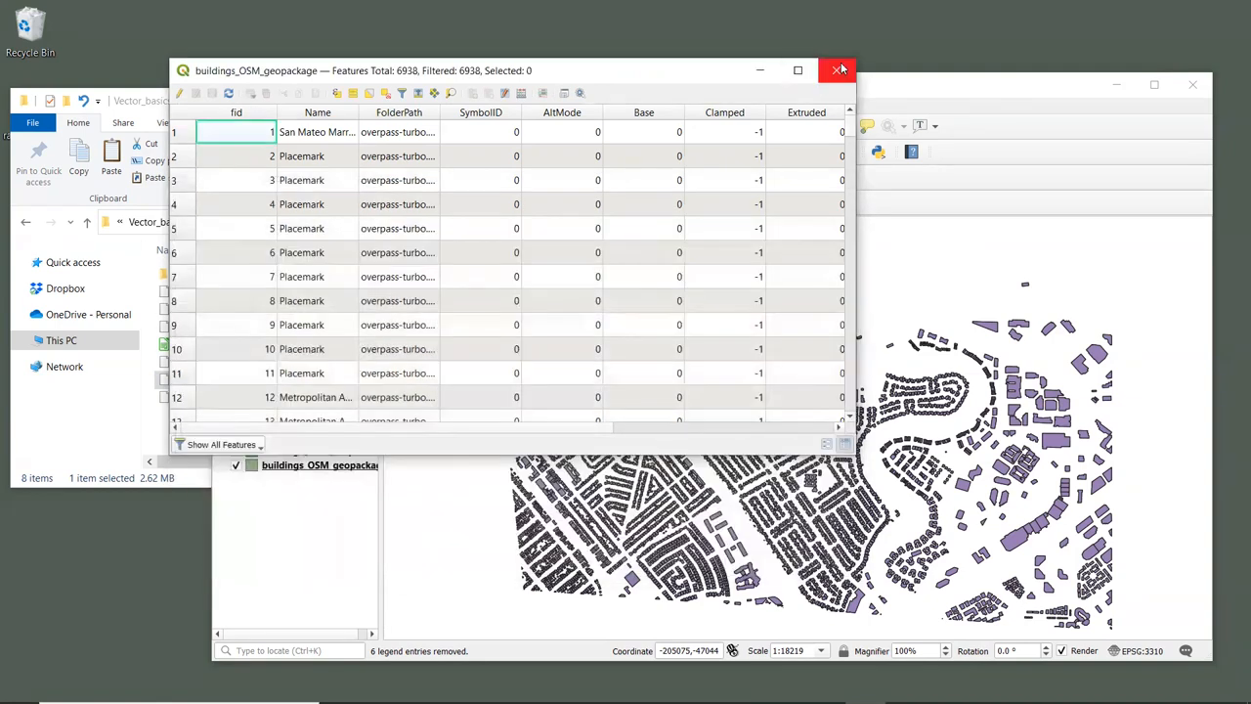
left_click(839, 69)
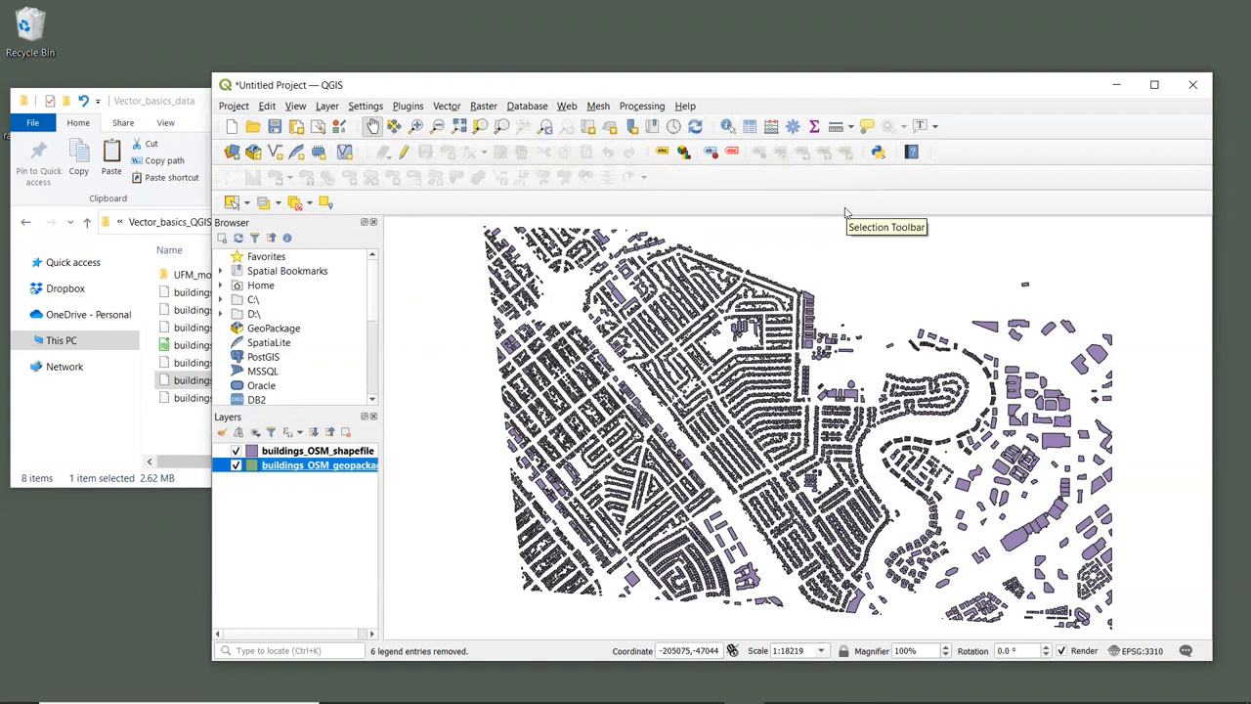
mouse_move(846, 213)
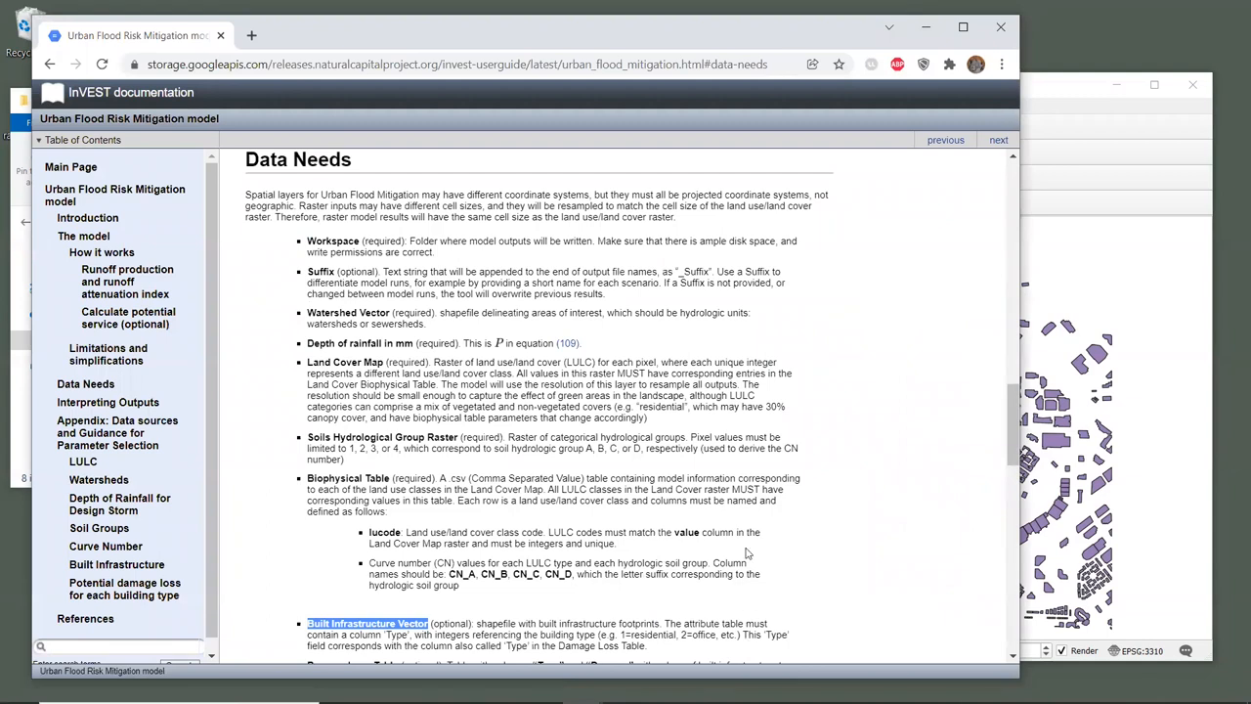
Step: Scroll the Data Needs section to the Built Infrastructure Vector entry requiring a Type column
scroll("down", 3)
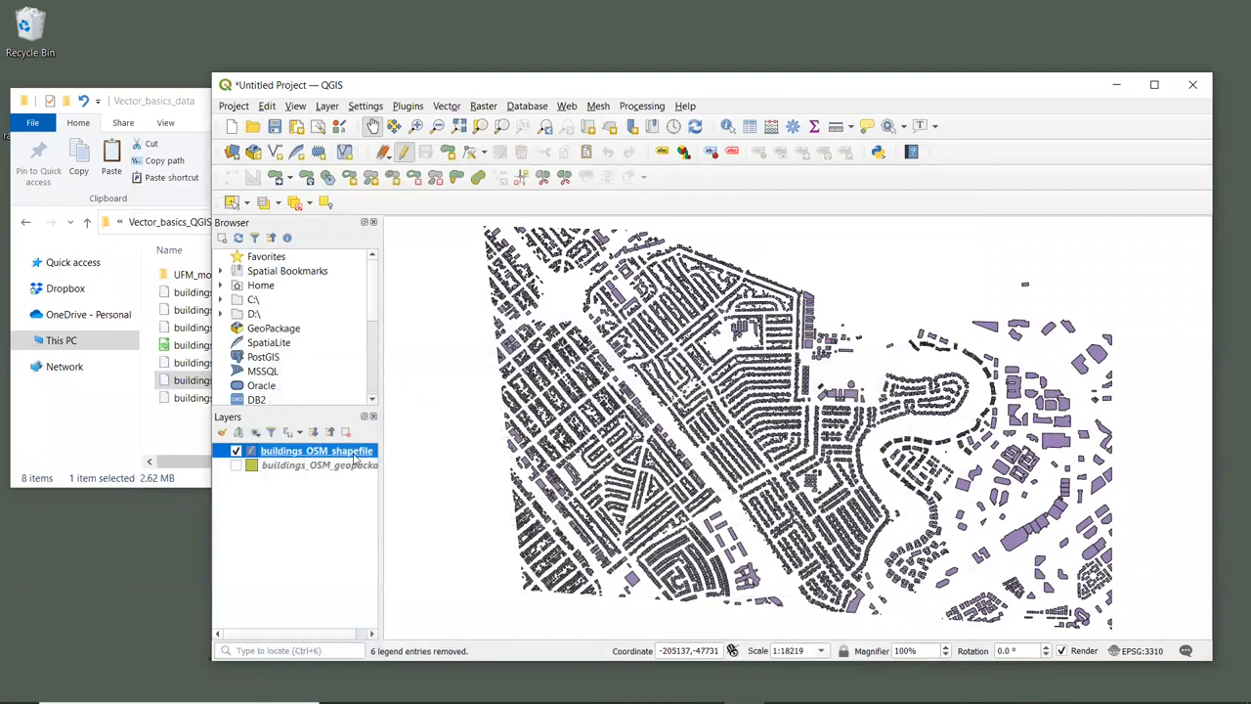
Step: Show the buildings shapefile's attribute table and move to its Shape_Leng and Shape_Area columns
right_click(316, 450)
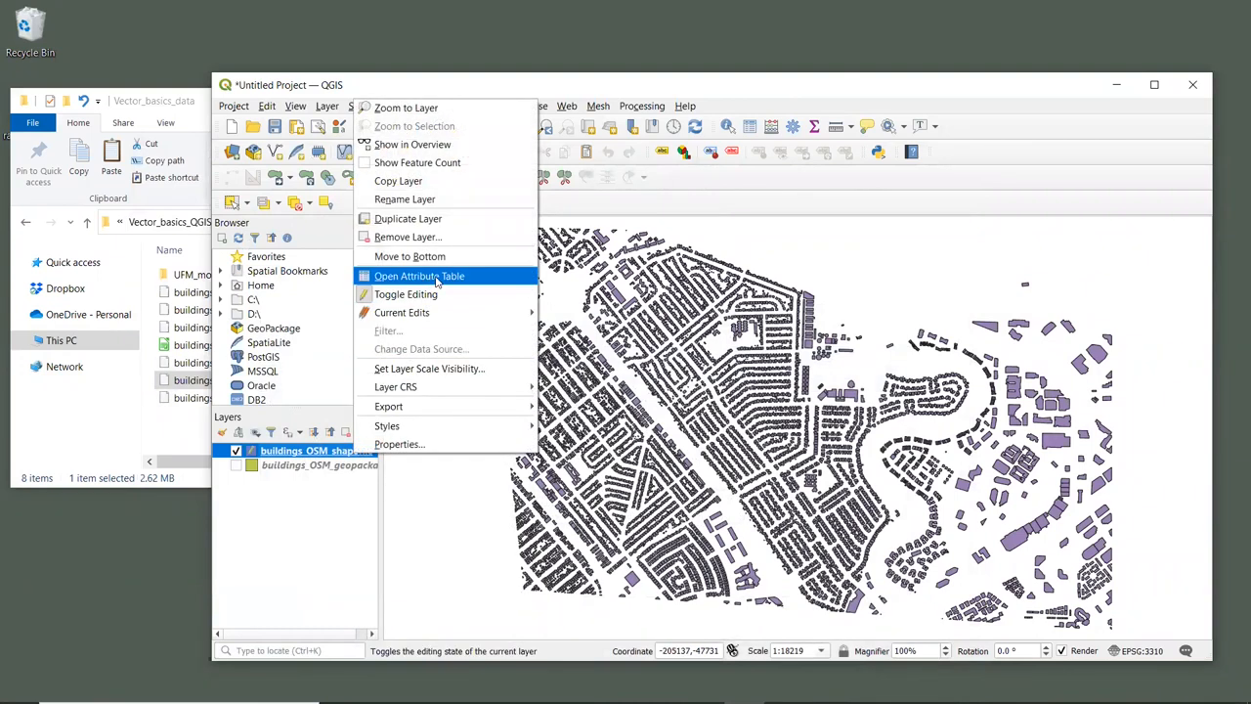
left_click(419, 276)
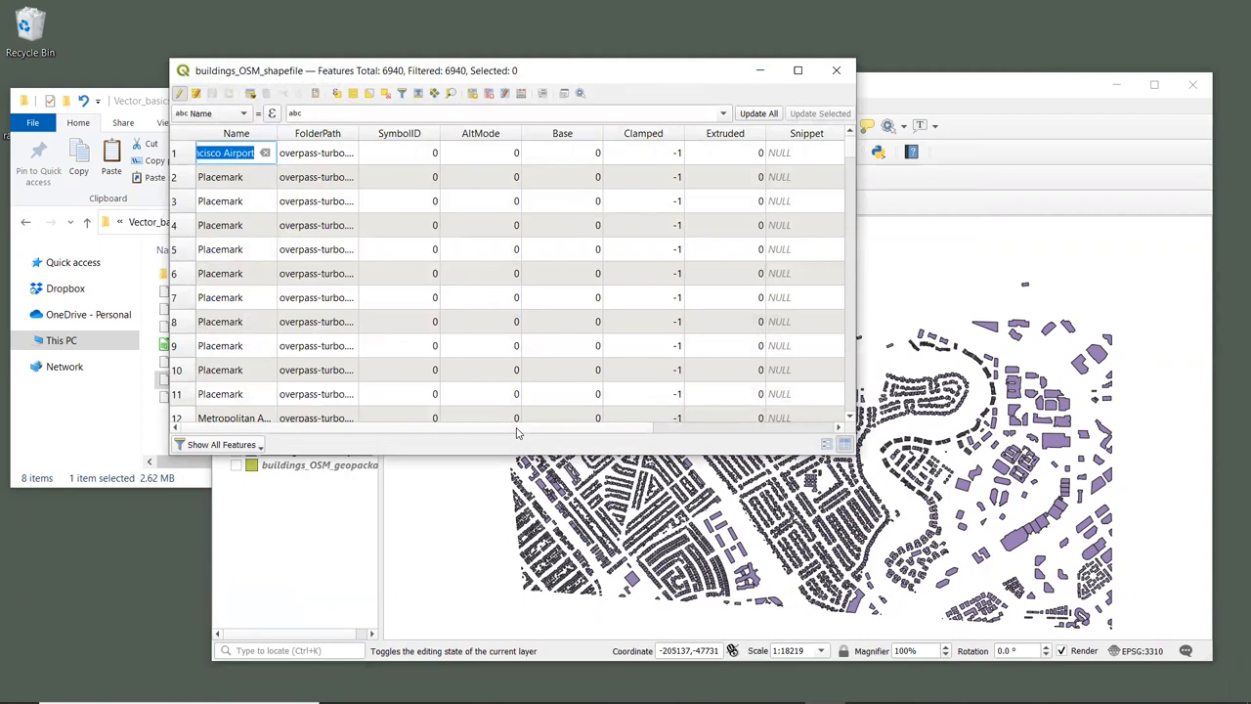
scroll("right", 3)
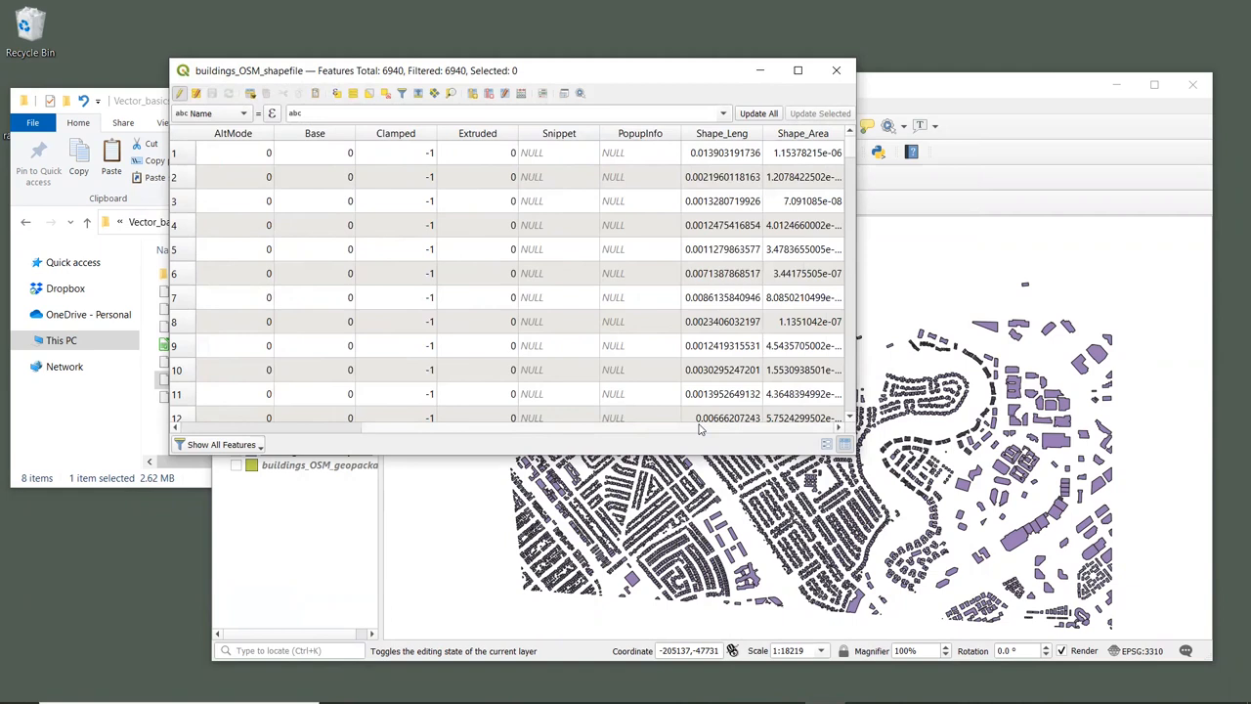
mouse_move(669, 413)
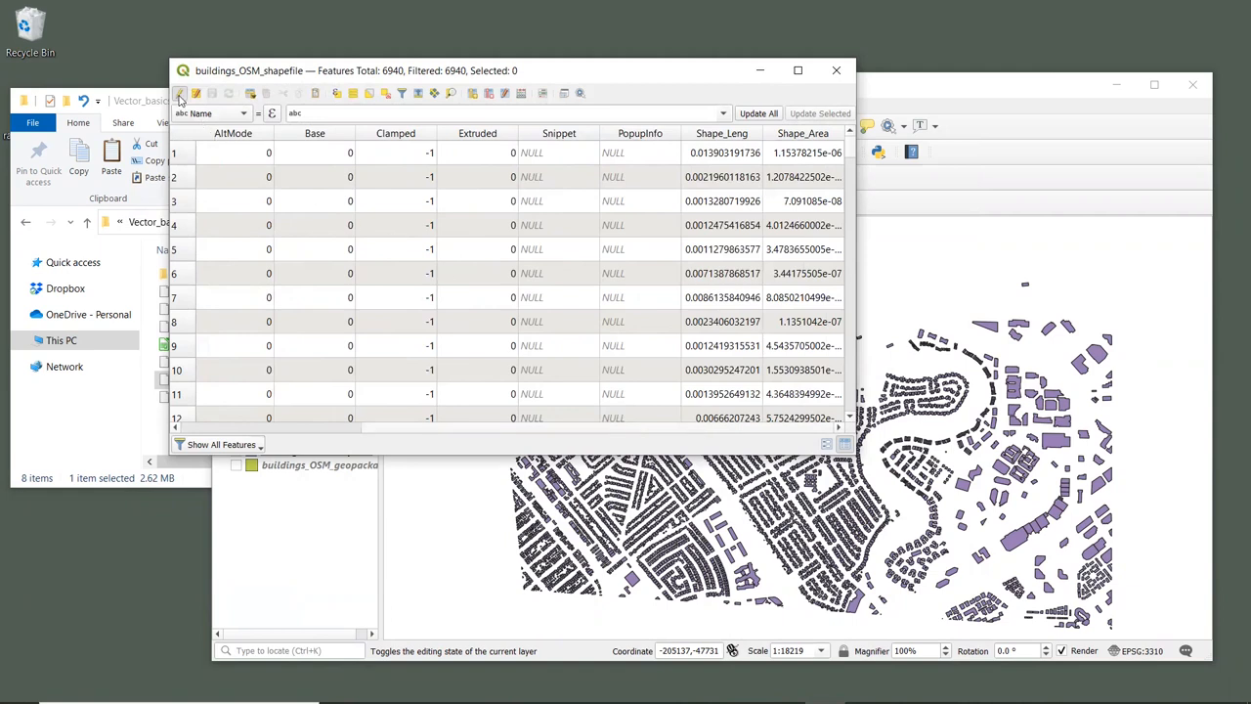
mouse_move(179, 93)
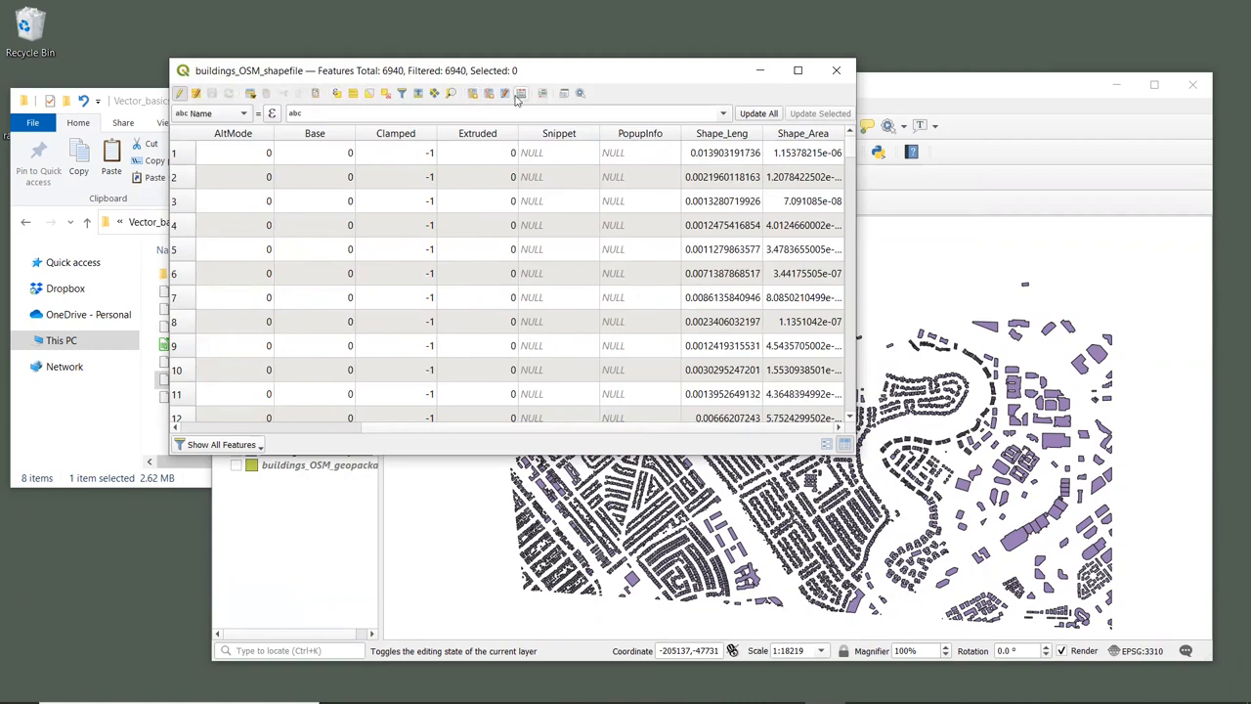
mouse_move(520, 93)
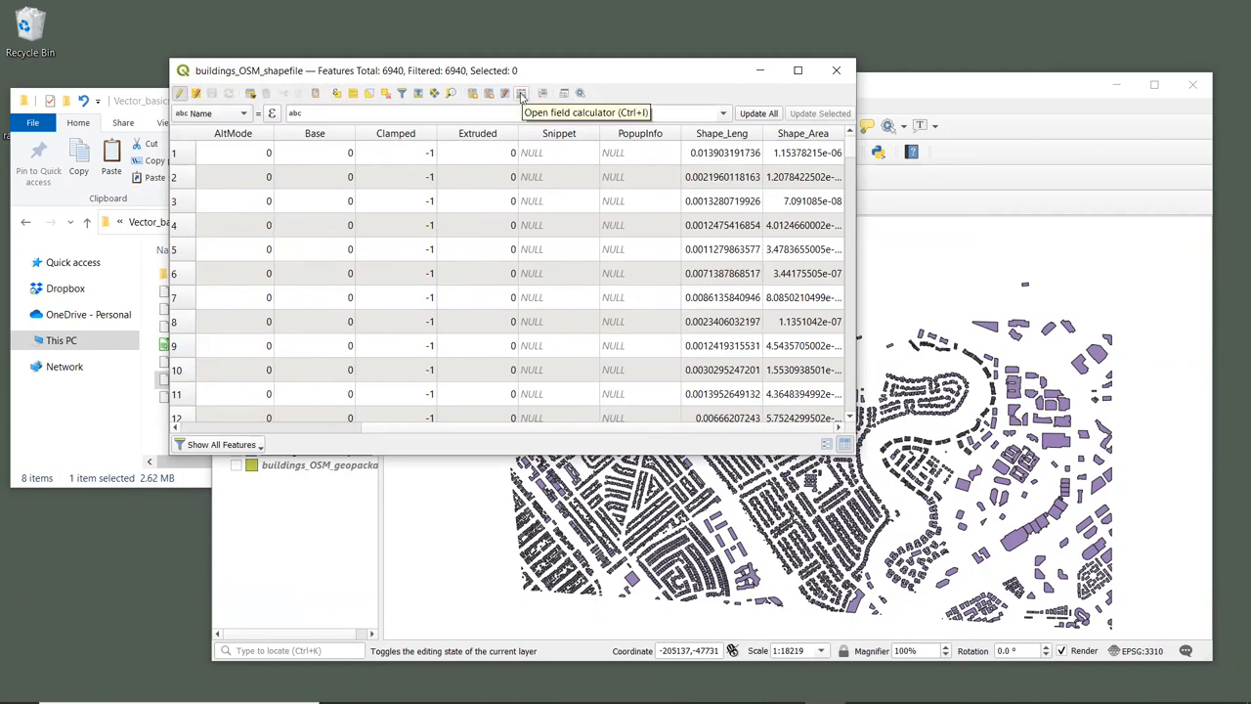
Step: Bring up the Field Calculator from the attribute table toolbar
left_click(521, 93)
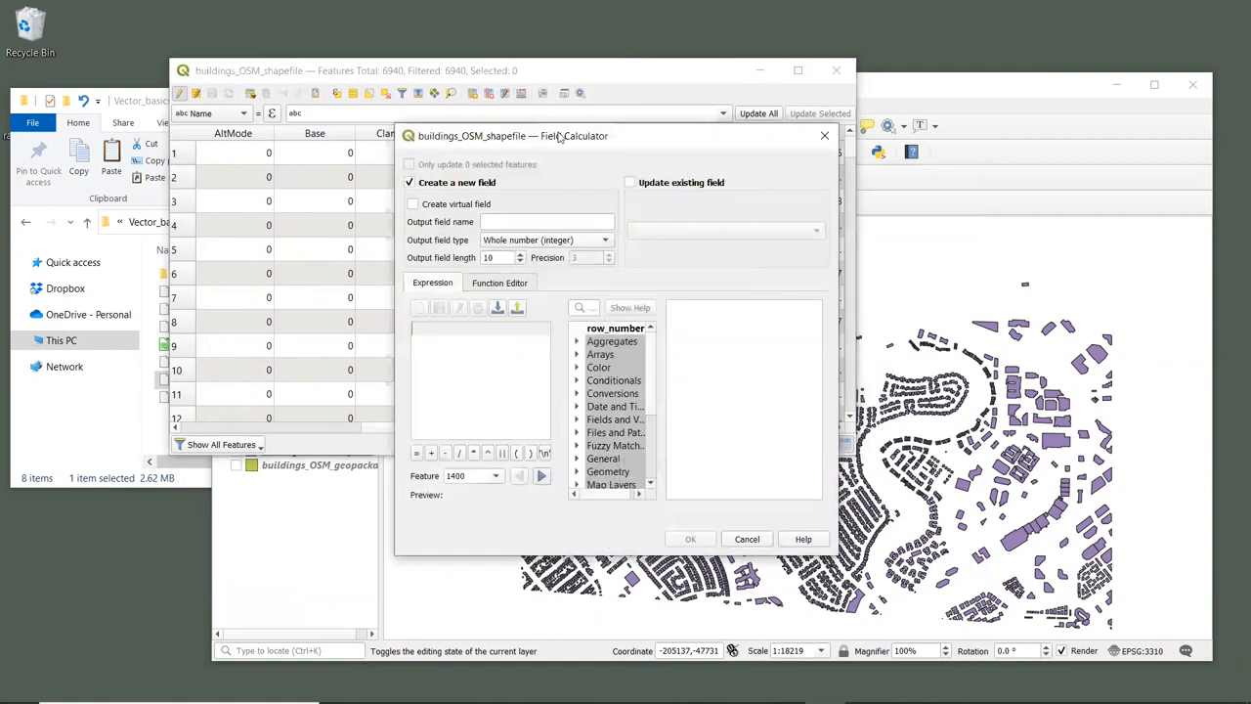
mouse_move(566, 149)
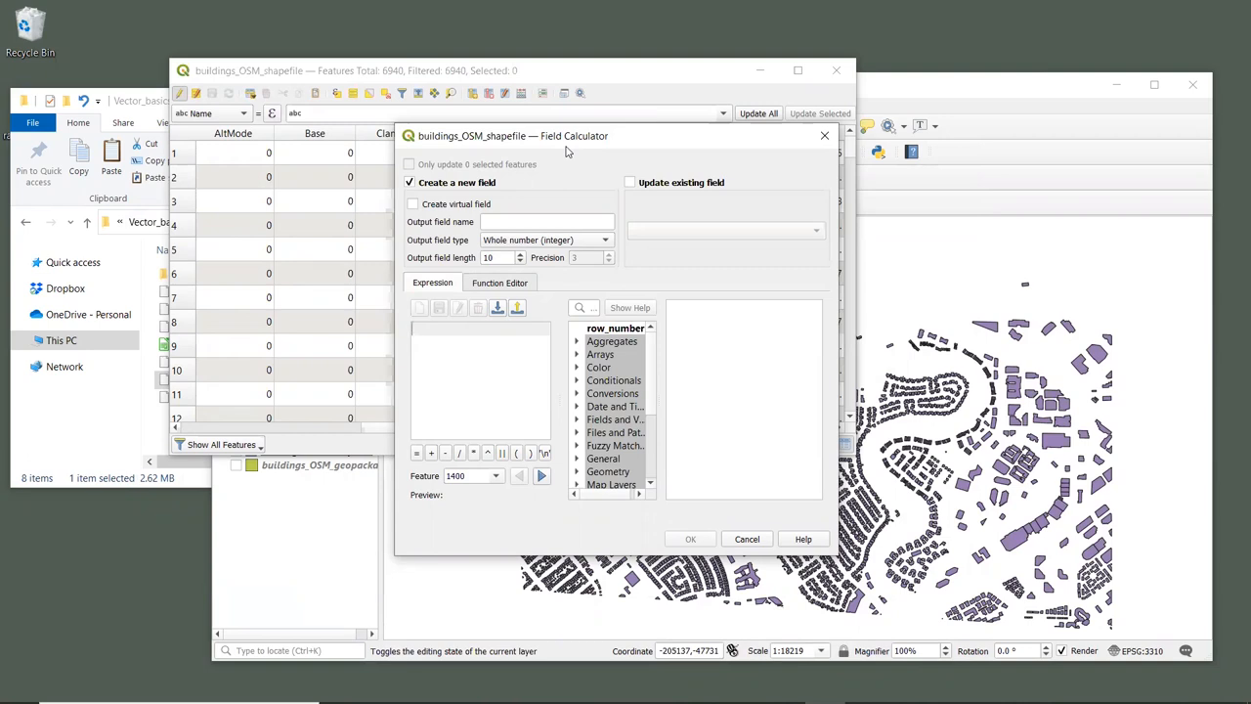
mouse_move(467, 191)
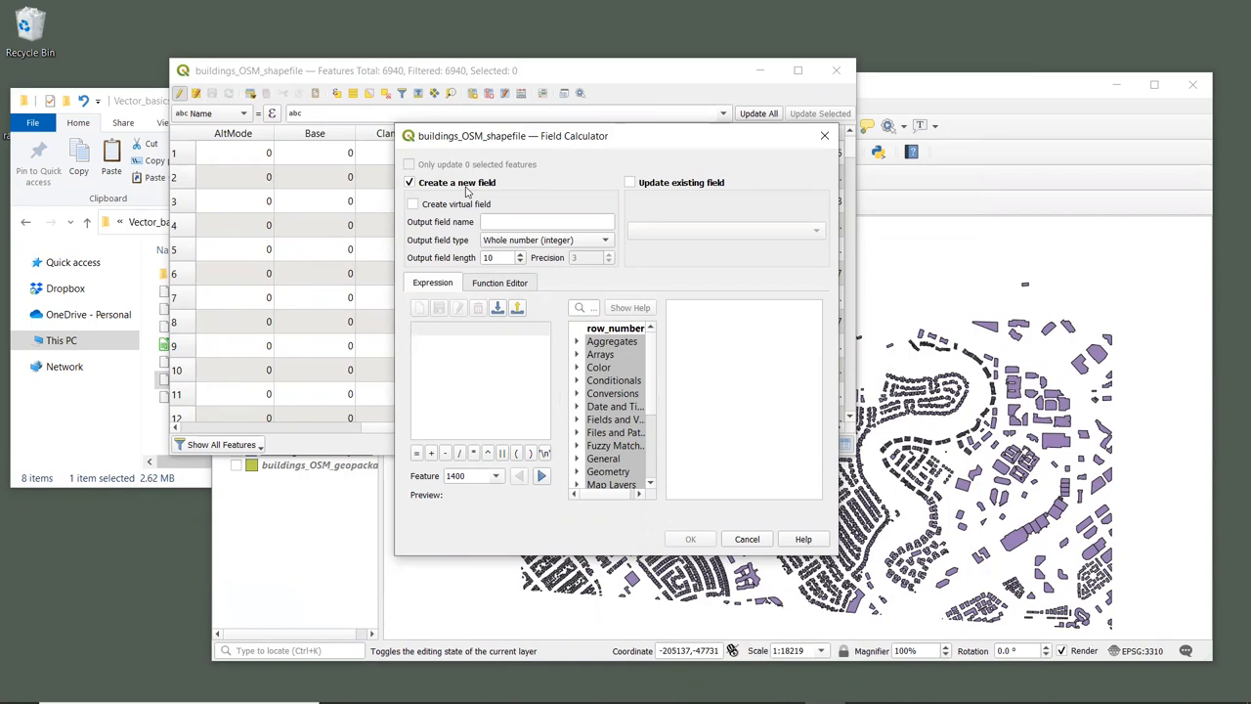
Step: Name the new integer output field Type and give it the expression value 1
left_click(544, 221)
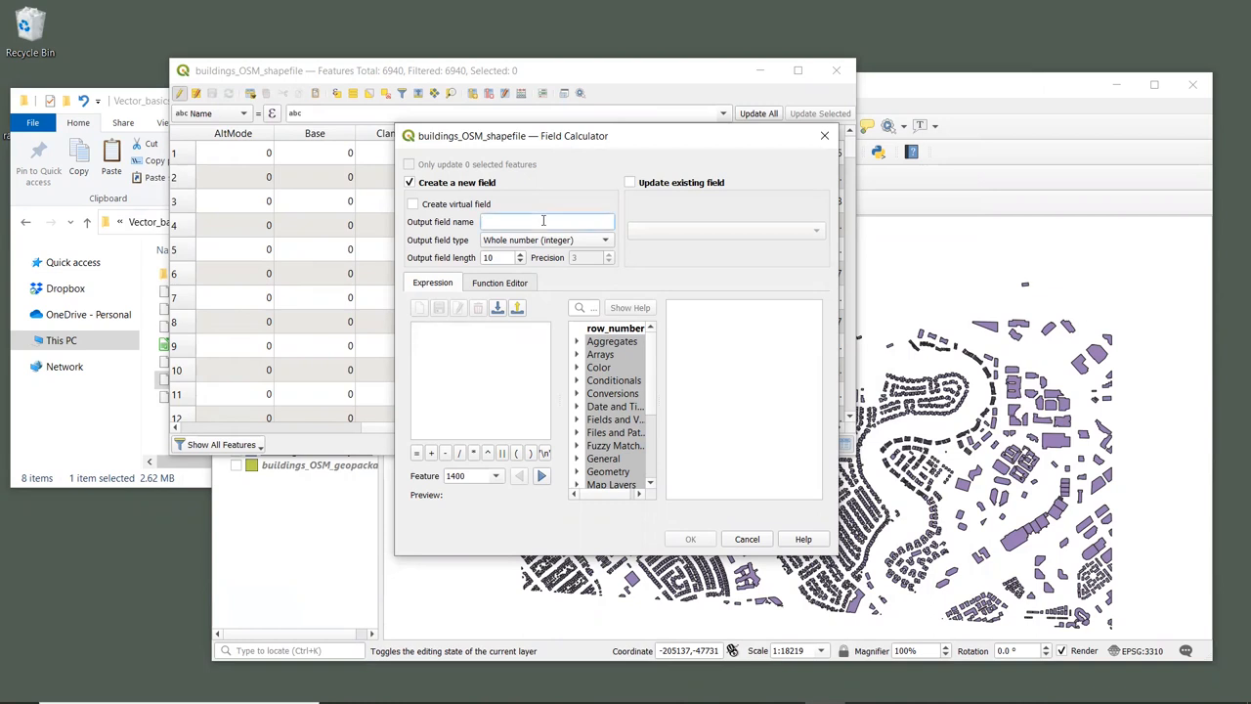
type("Type")
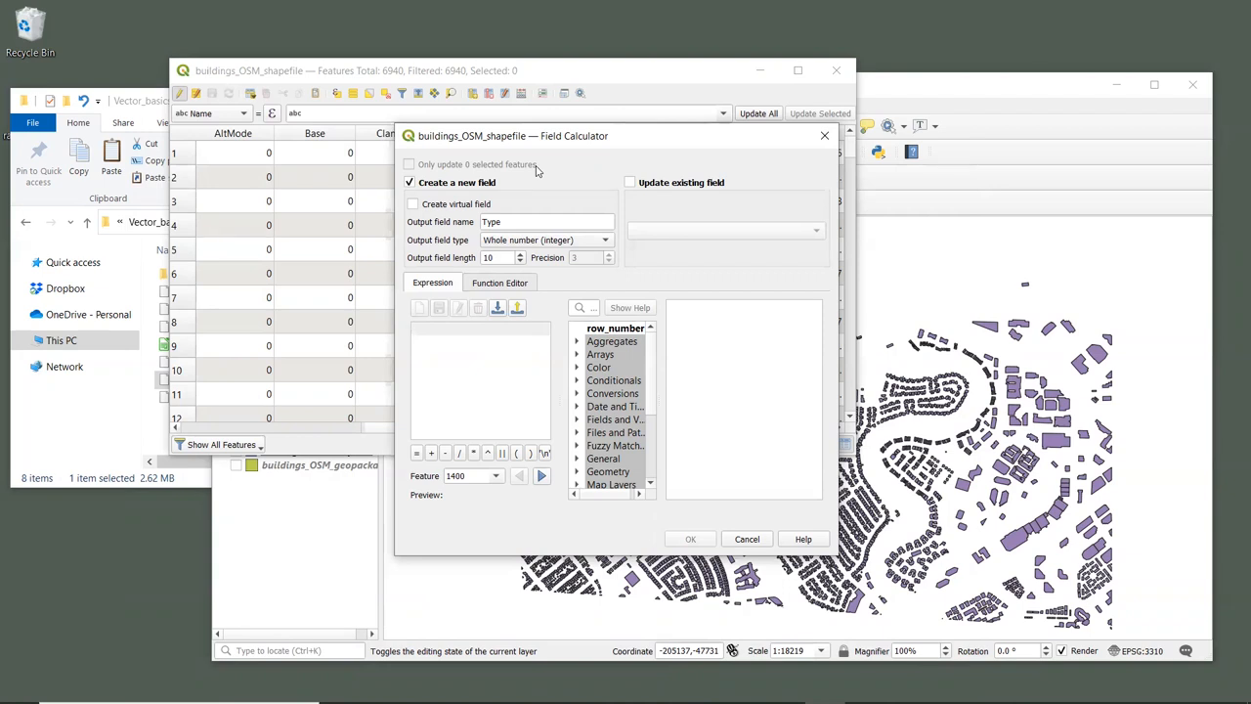
mouse_move(494, 168)
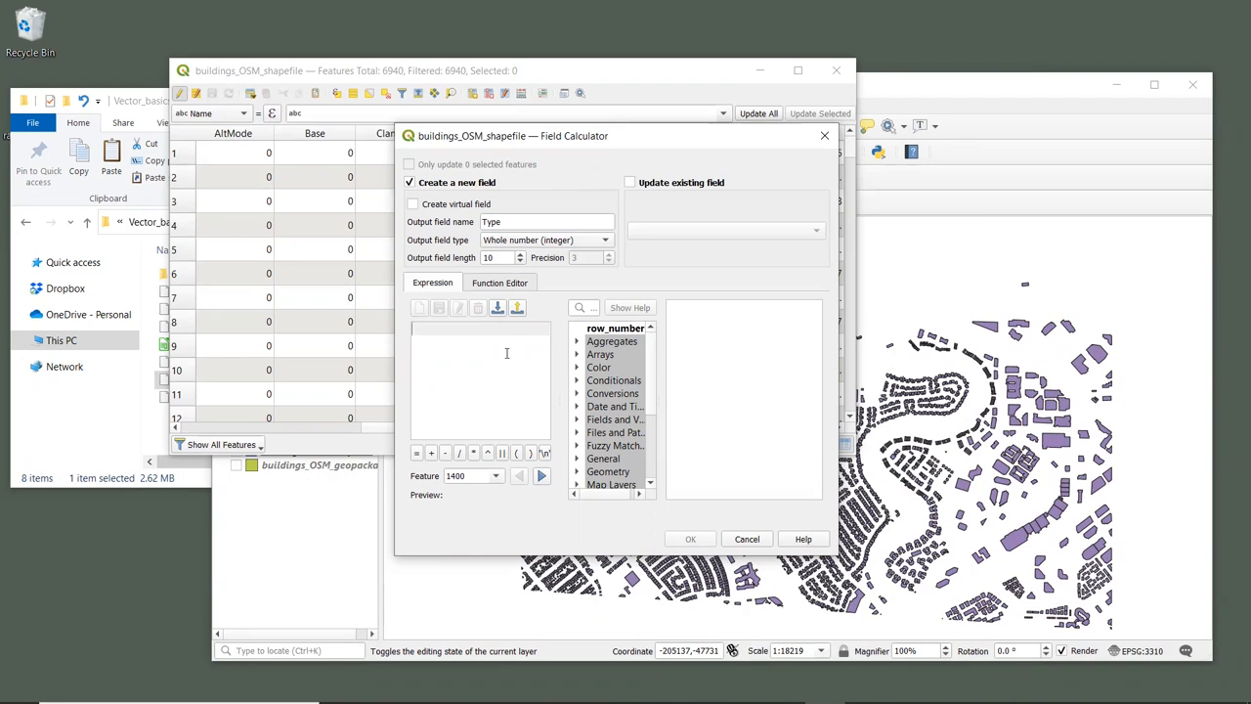
type("1")
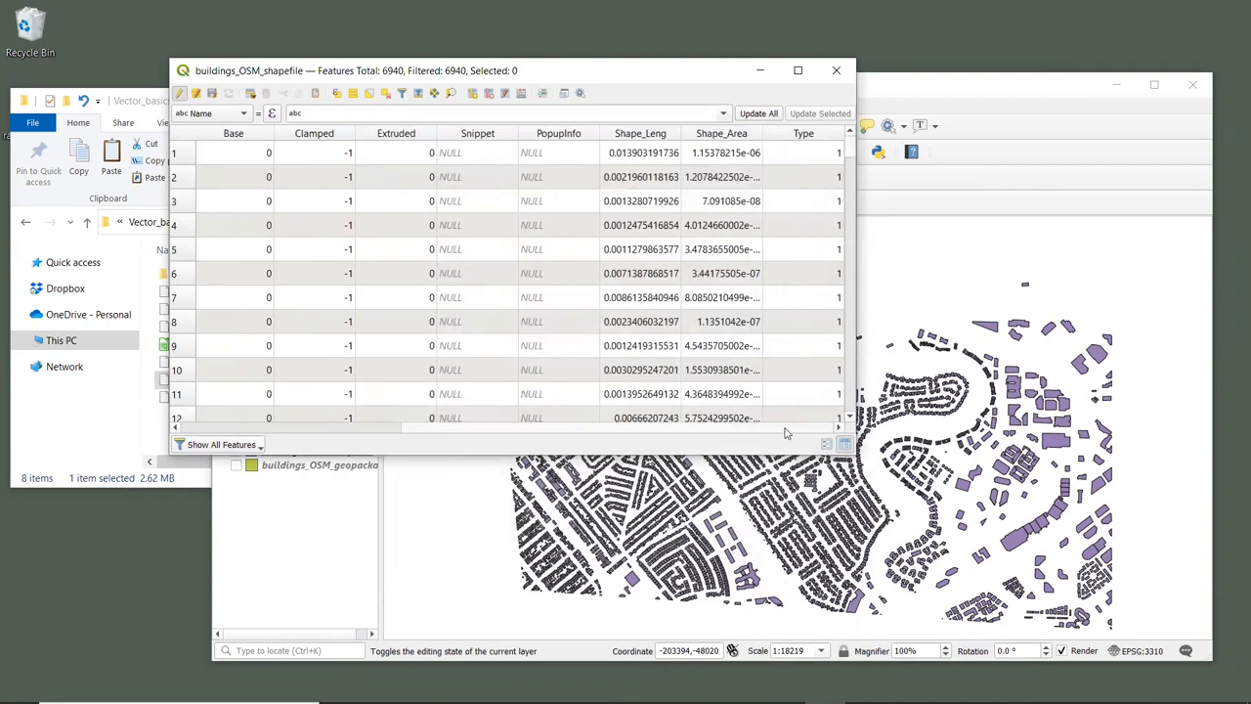
mouse_move(804, 383)
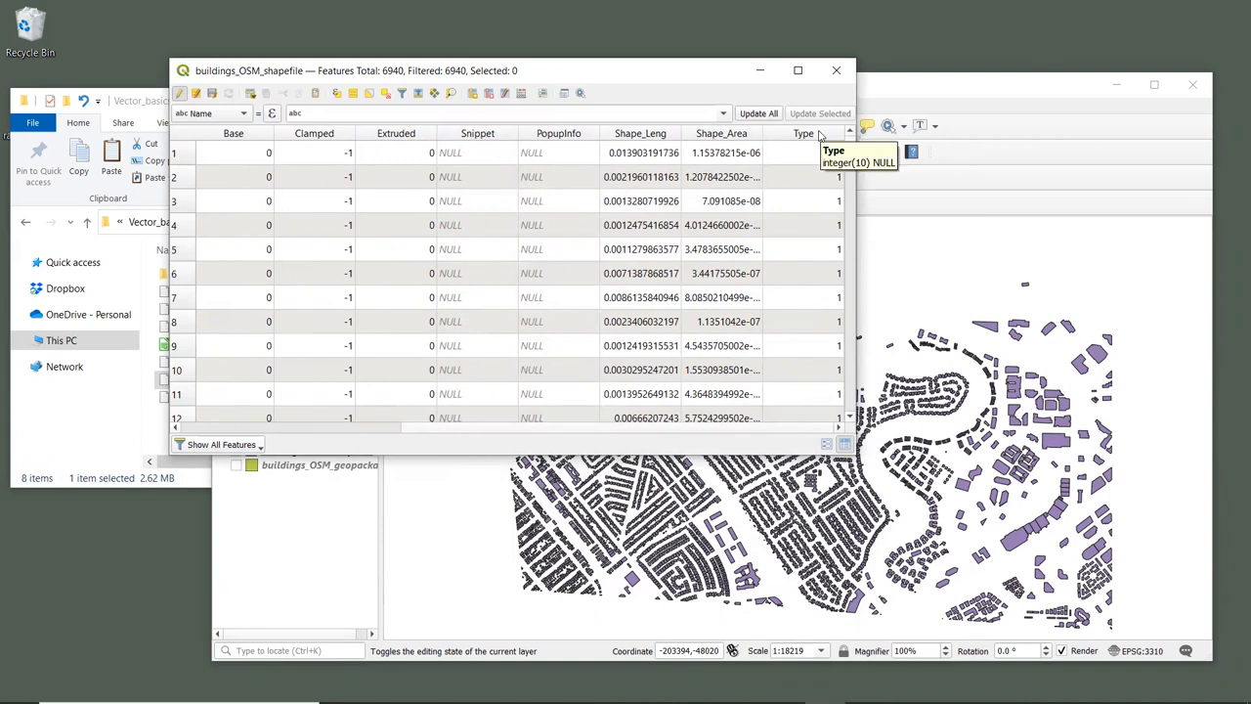
mouse_move(577, 338)
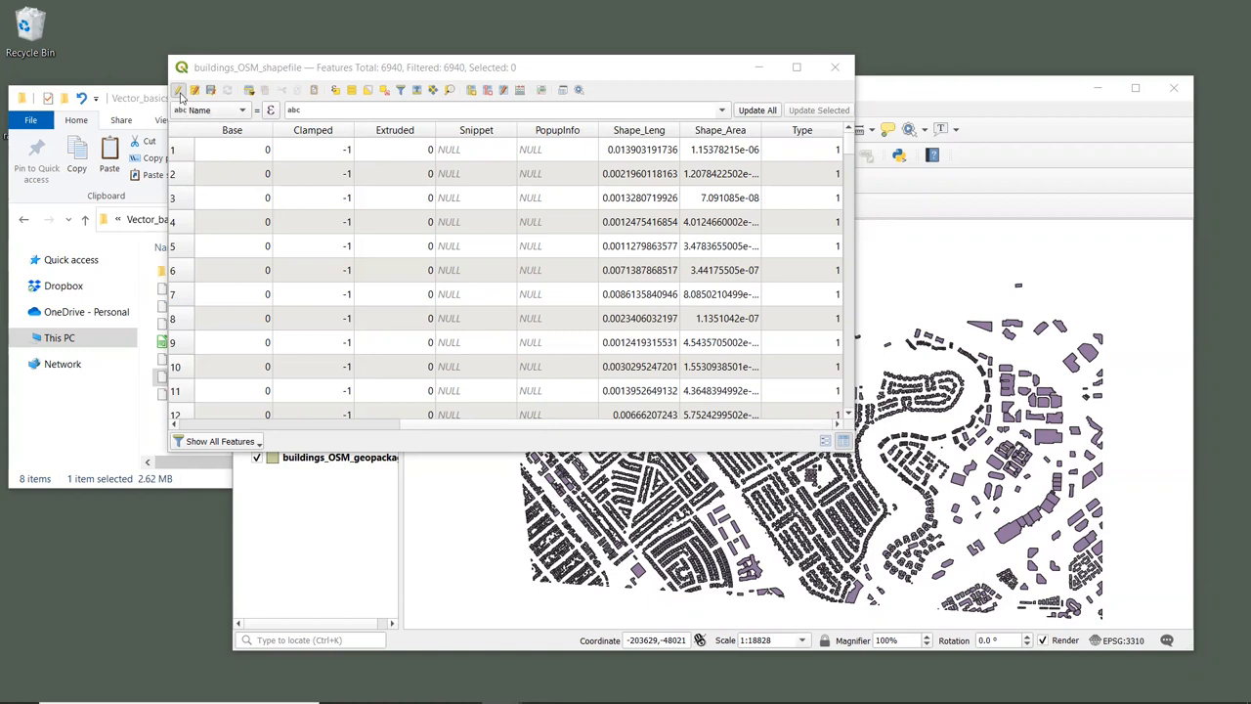
Step: Toggle editing off to save the Type field, then close the attribute table
left_click(179, 89)
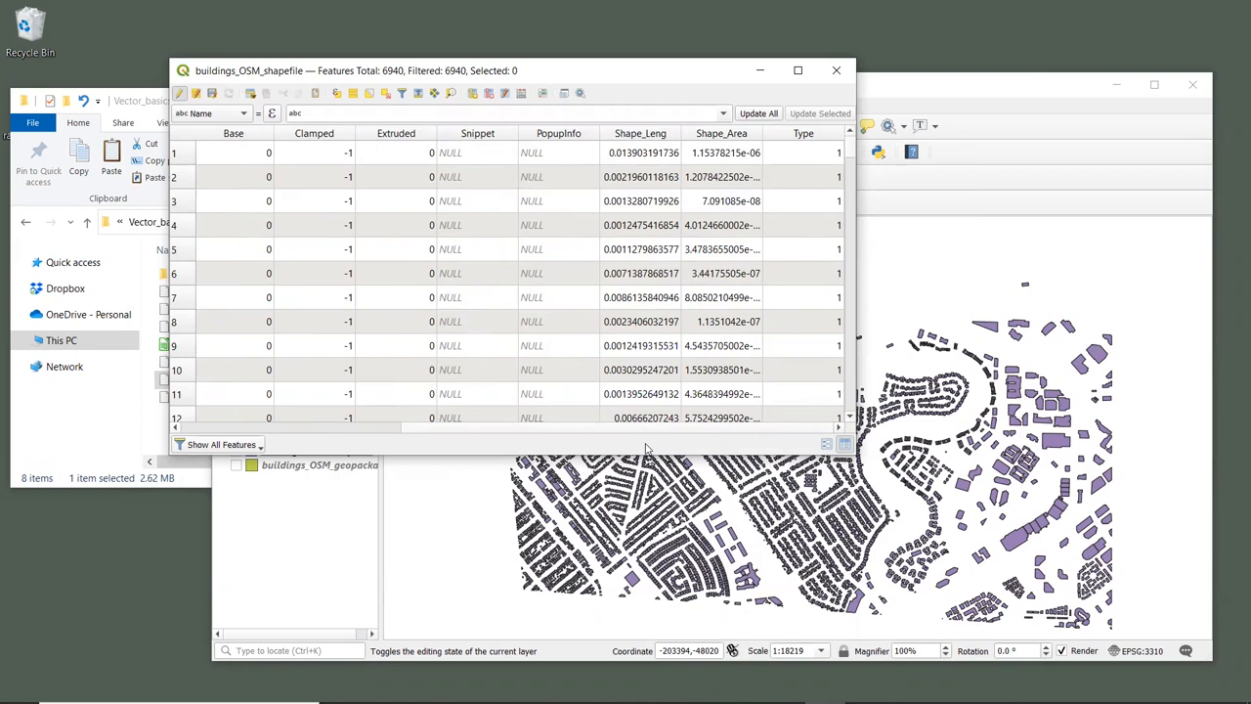
mouse_move(836, 70)
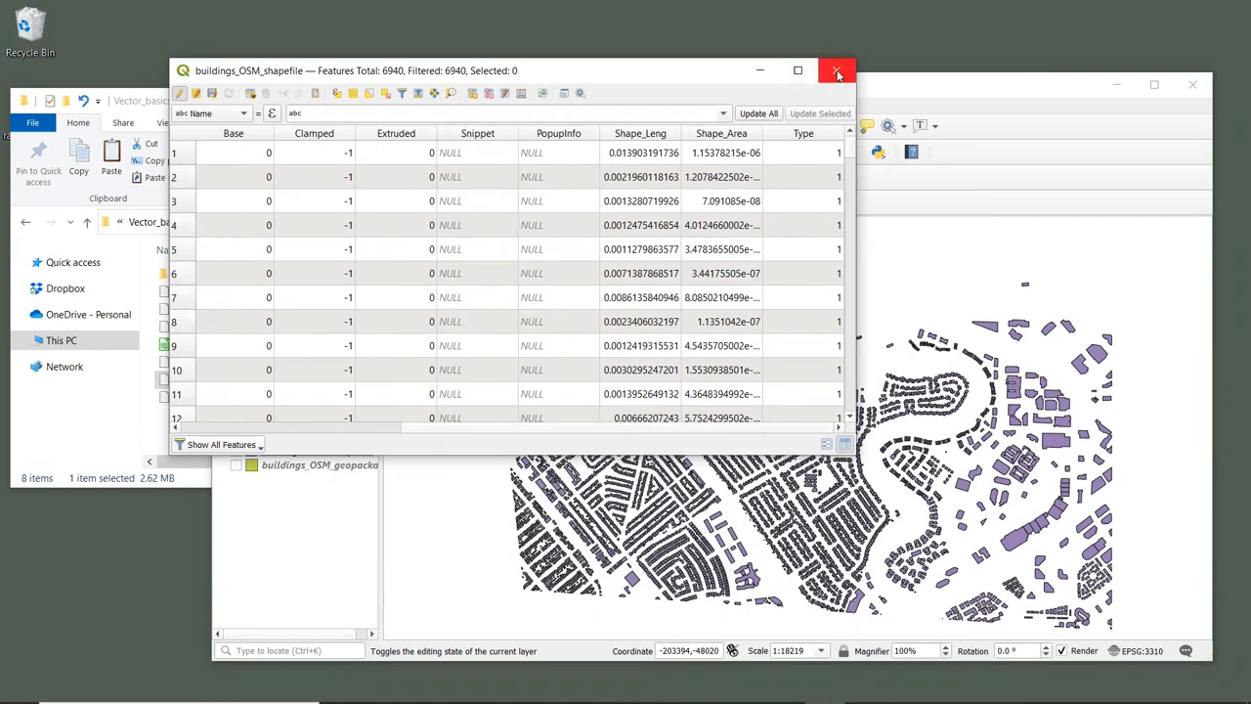
left_click(837, 71)
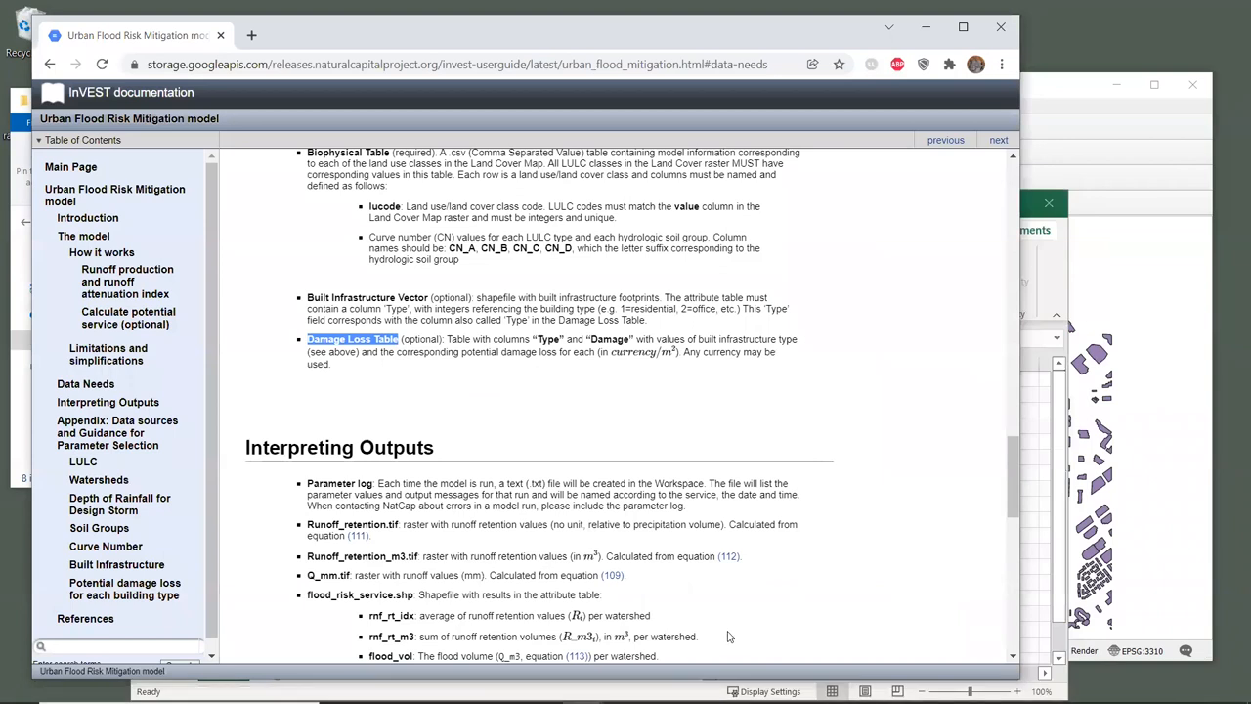
mouse_move(511, 404)
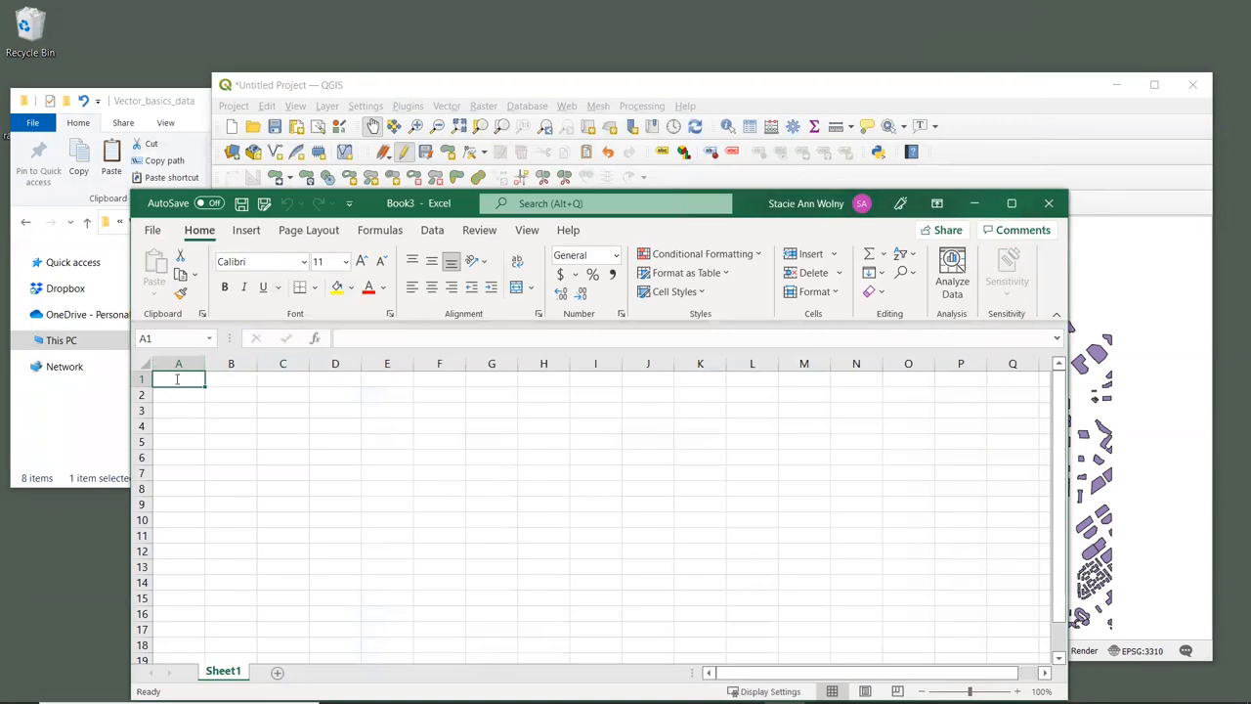
Step: Enter Type and Damage headers with a row of Type 1 and Damage 100
type("Type")
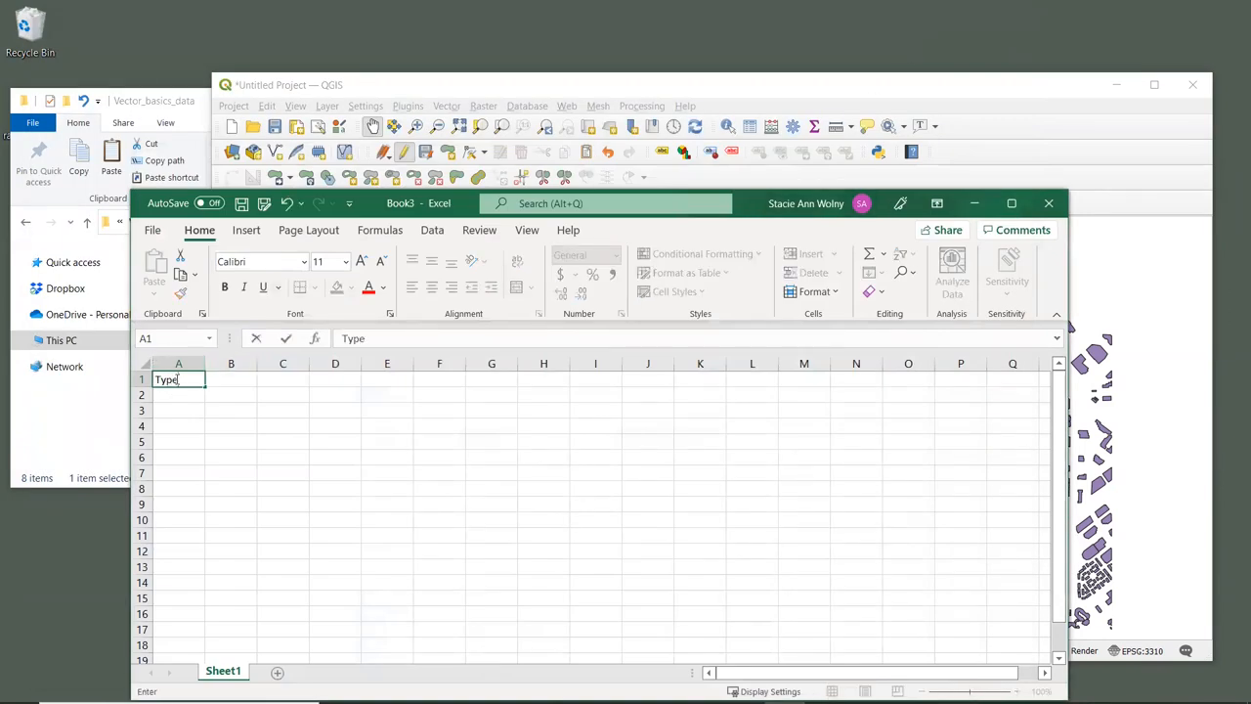
type("Damage")
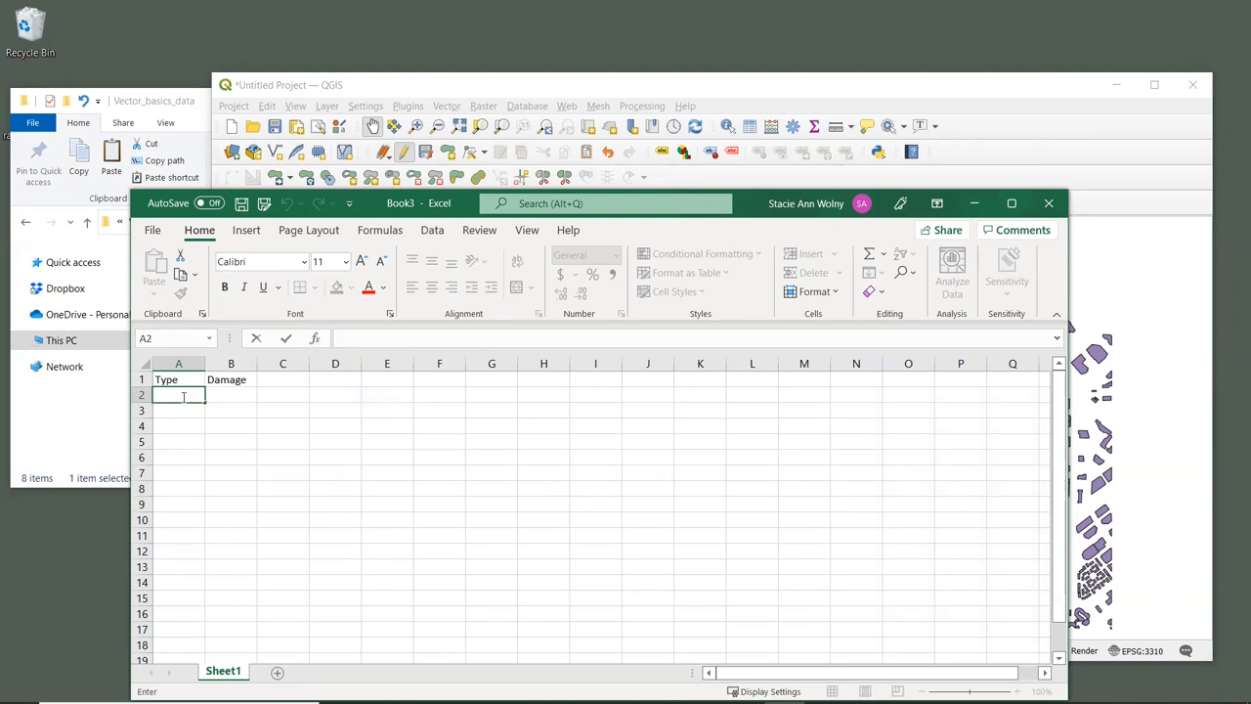
type("1")
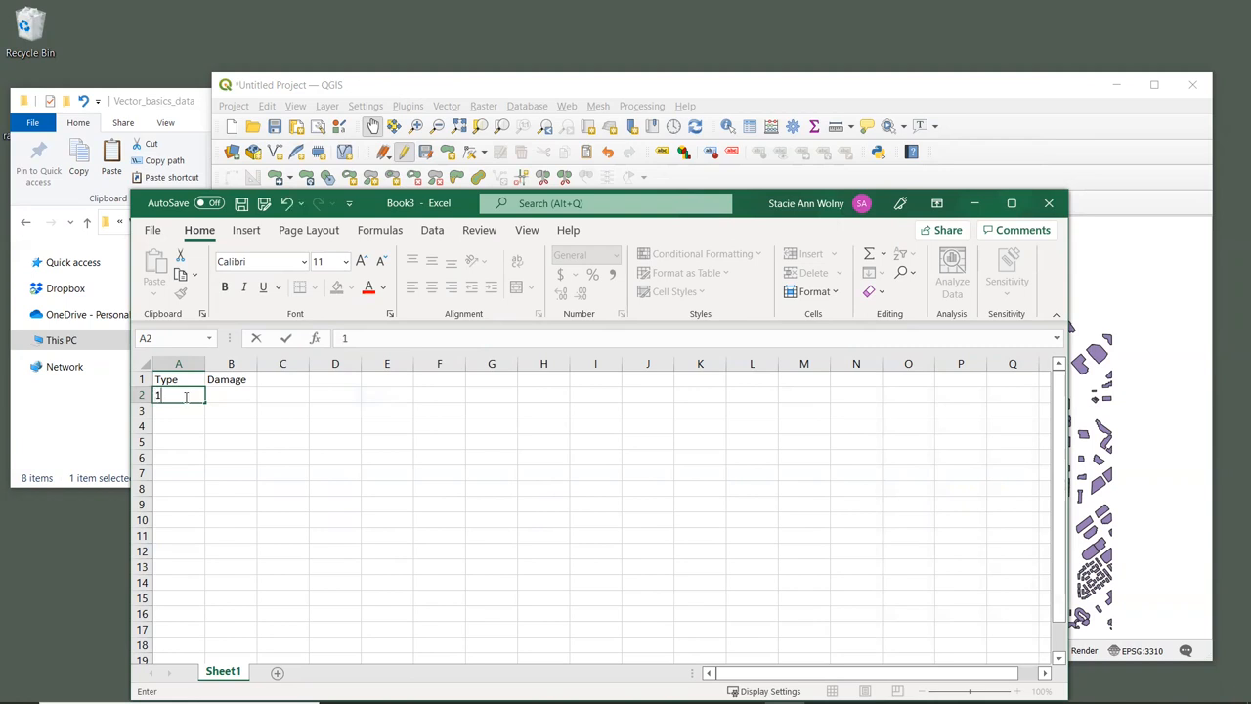
key("Tab")
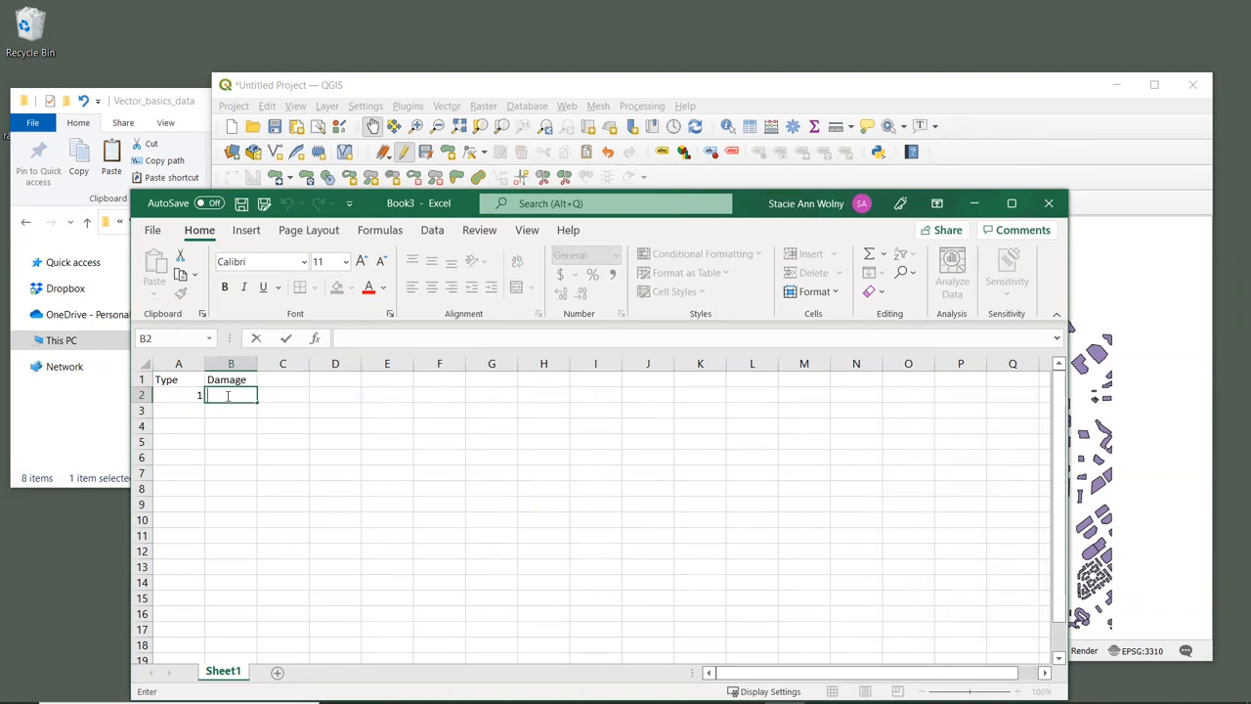
type("100")
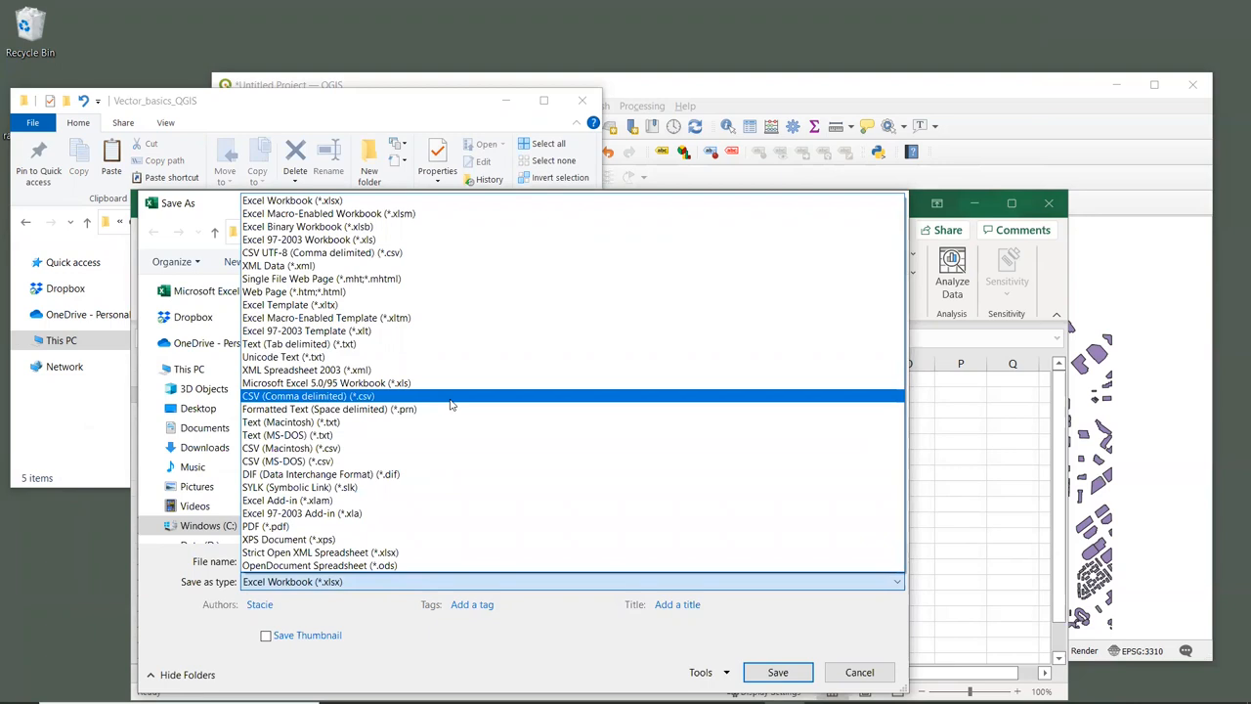
mouse_move(453, 405)
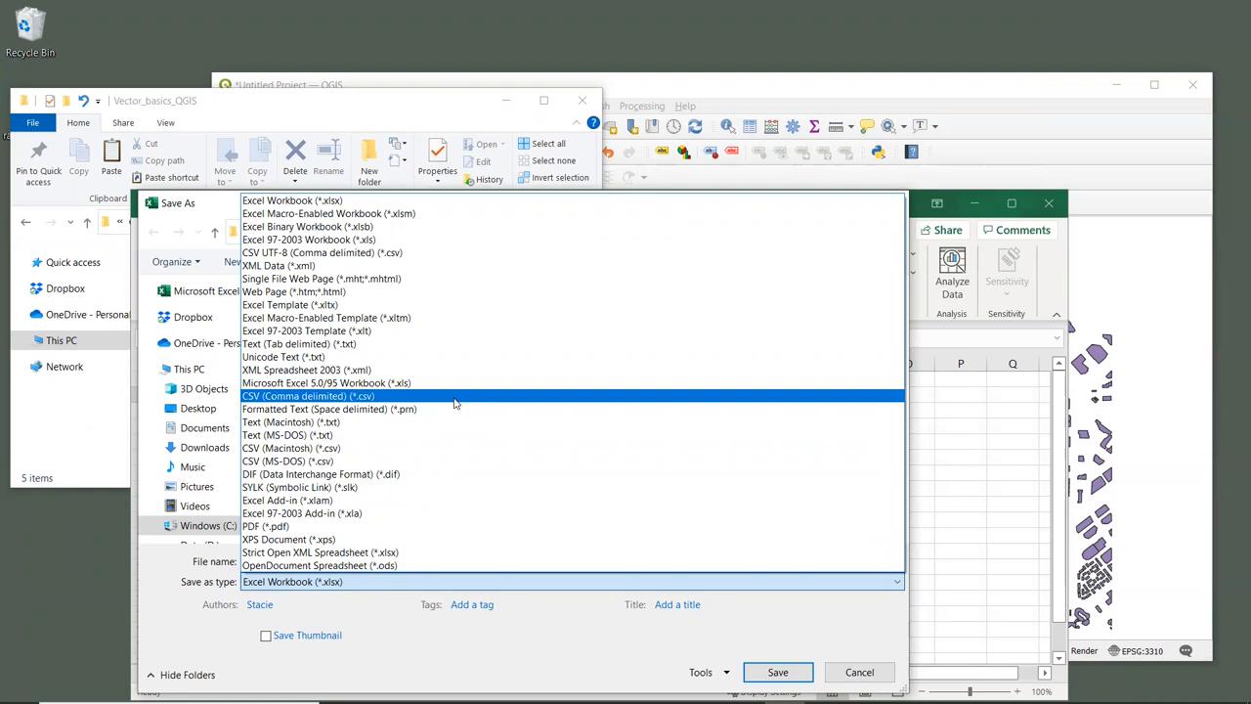
Step: Save the sheet as CSV (Comma delimited) named damage_loss.csv in the Vector_basics_QGIS folder
left_click(308, 396)
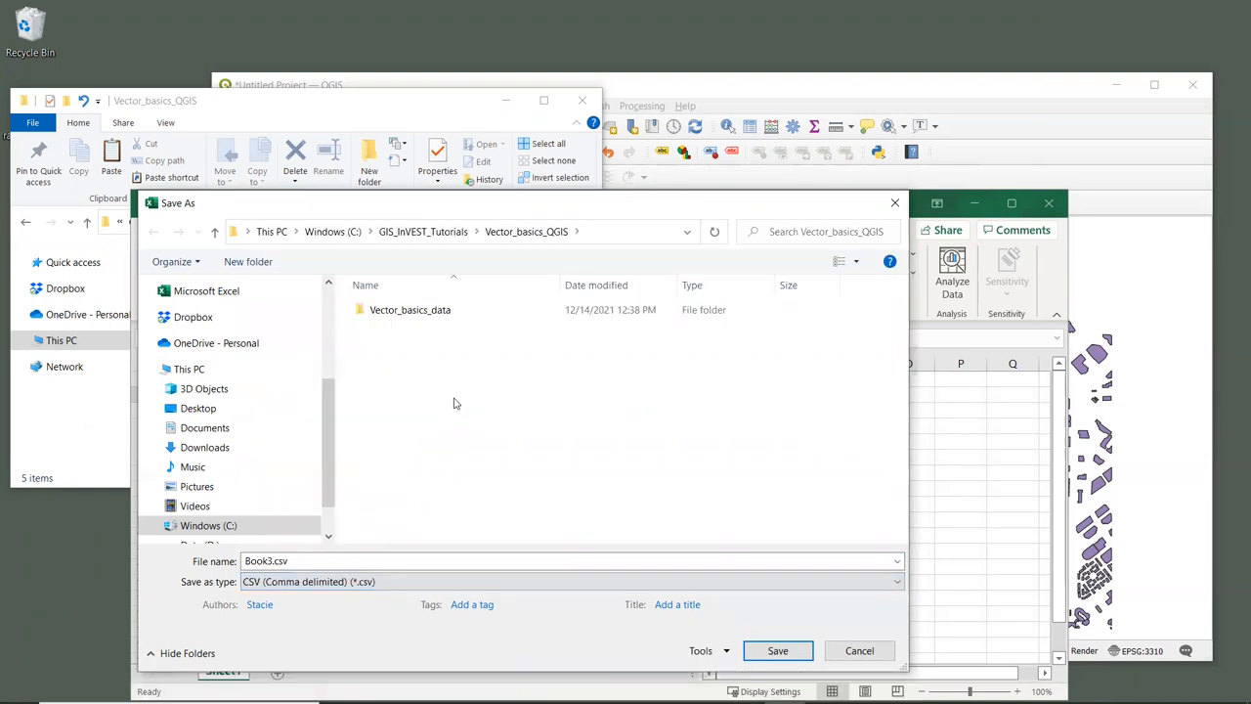
left_click(418, 560)
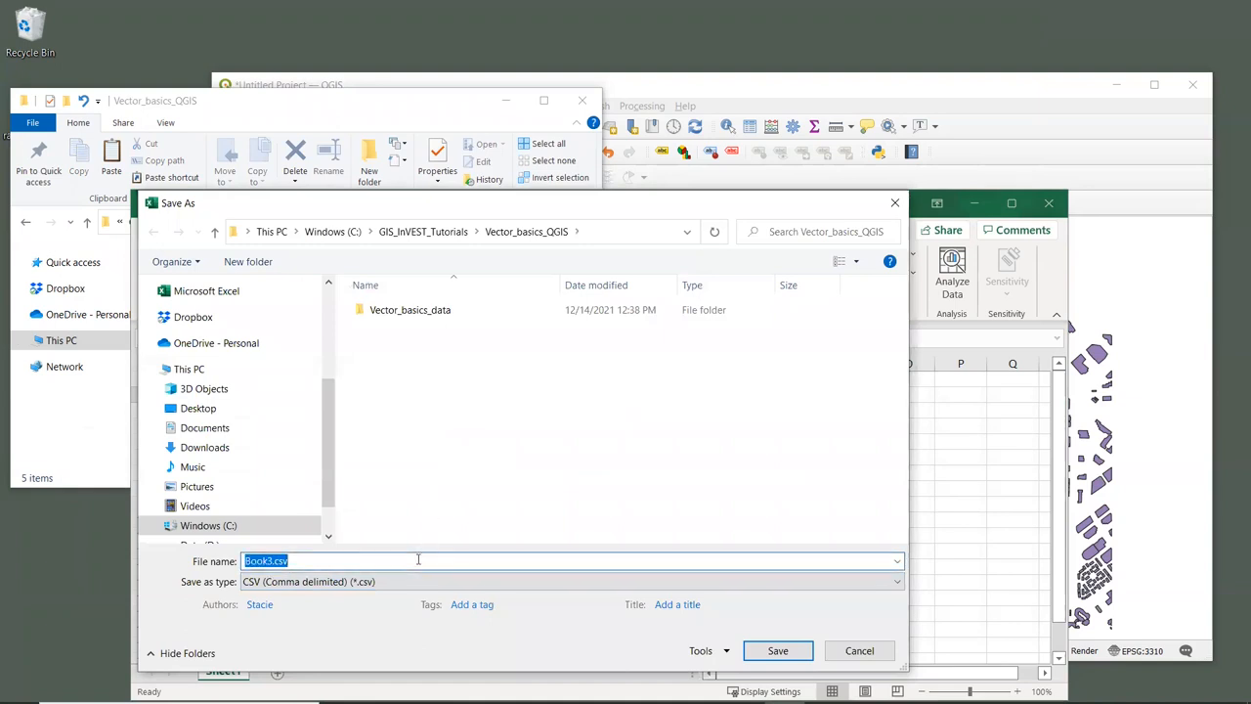
type("damage_loss.c")
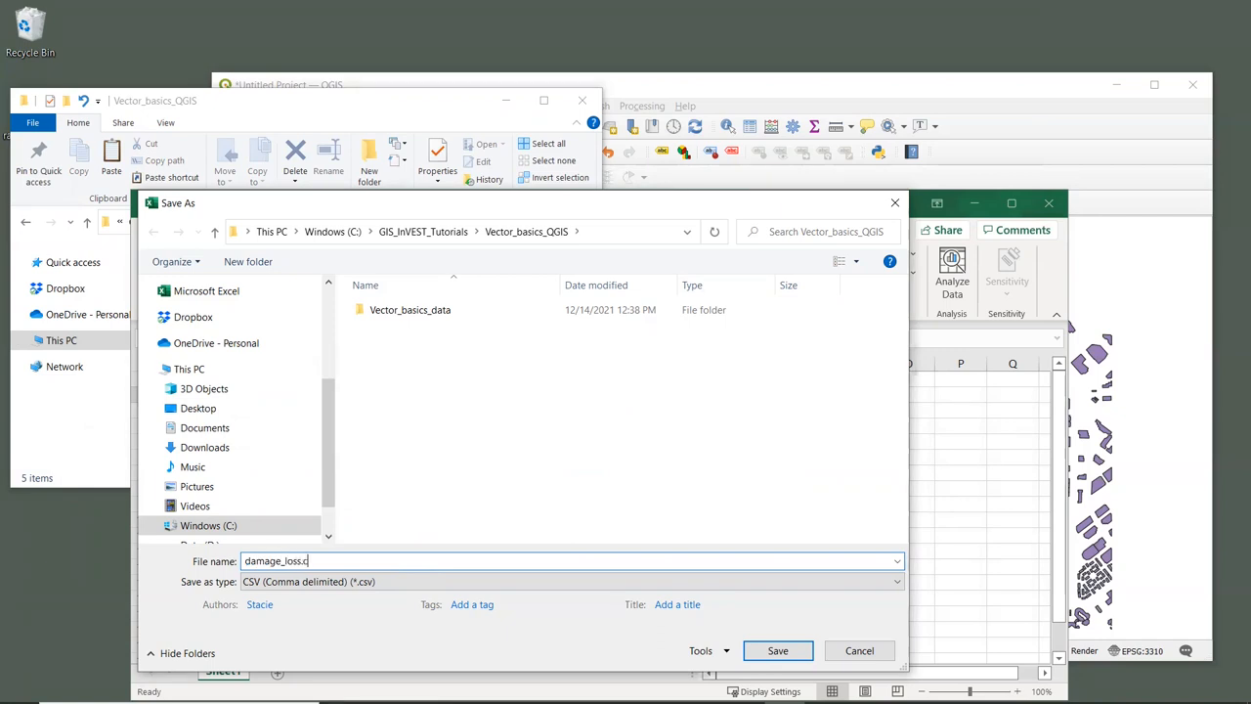
type("sv")
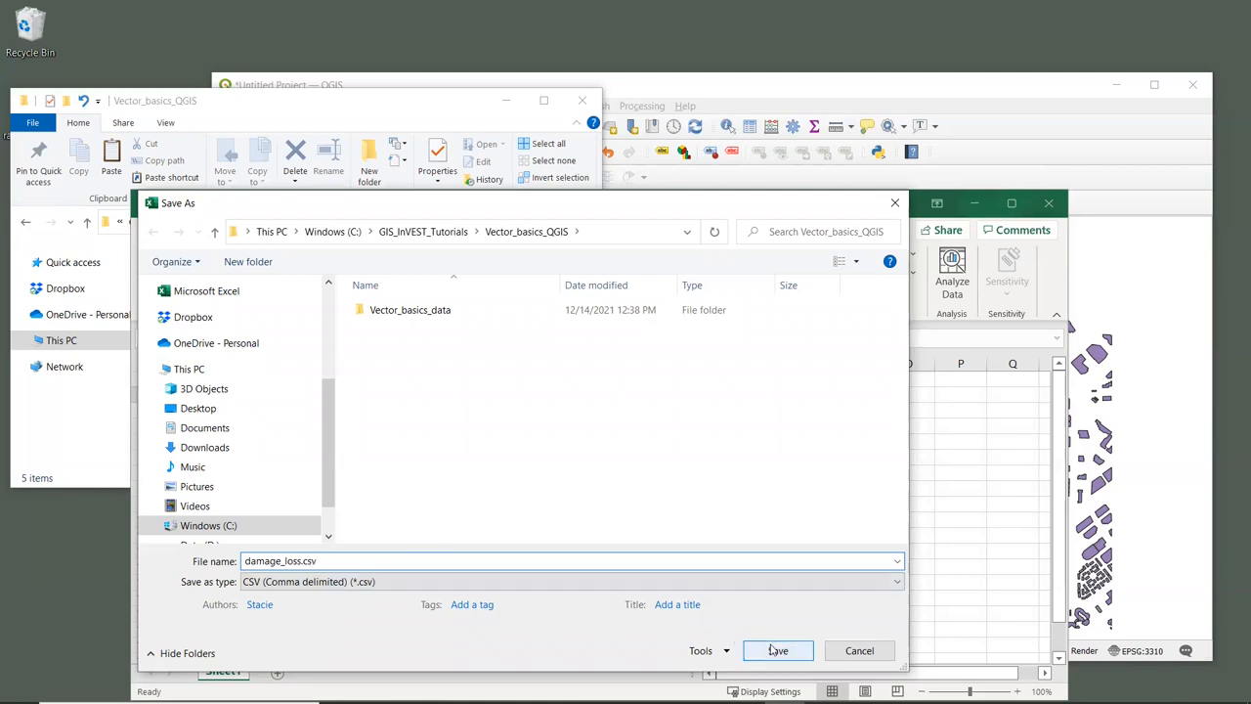
left_click(777, 650)
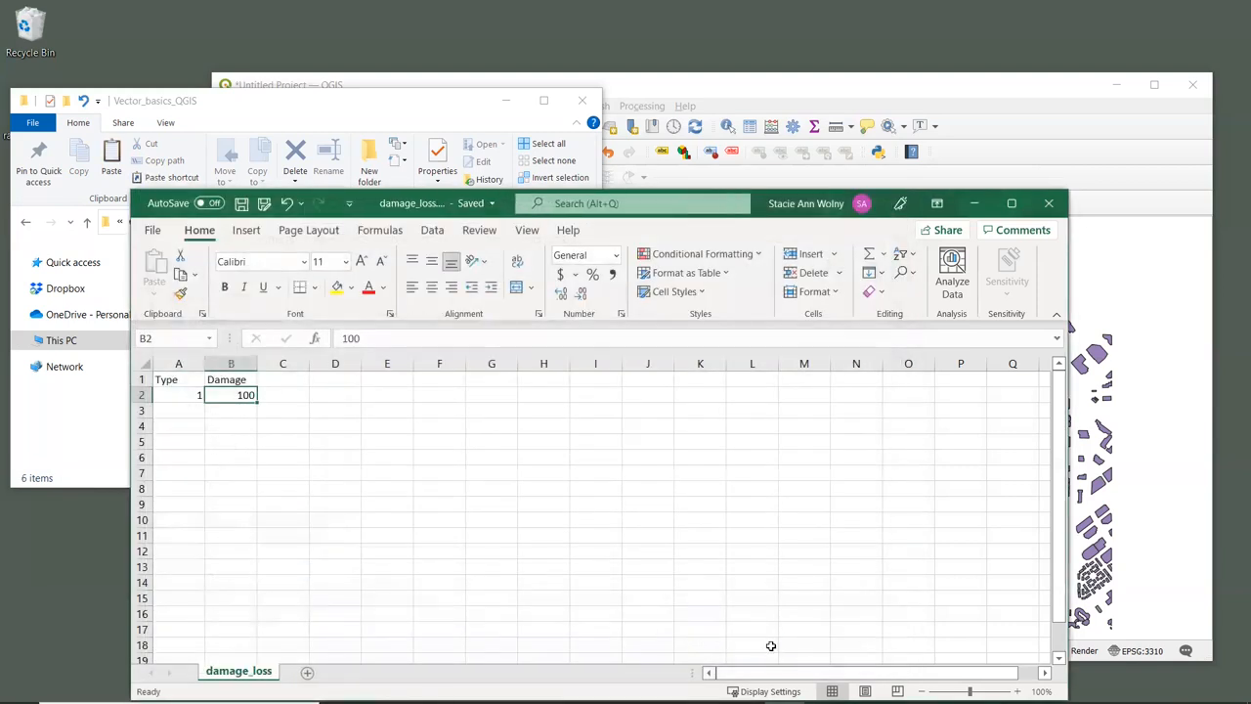
mouse_move(770, 640)
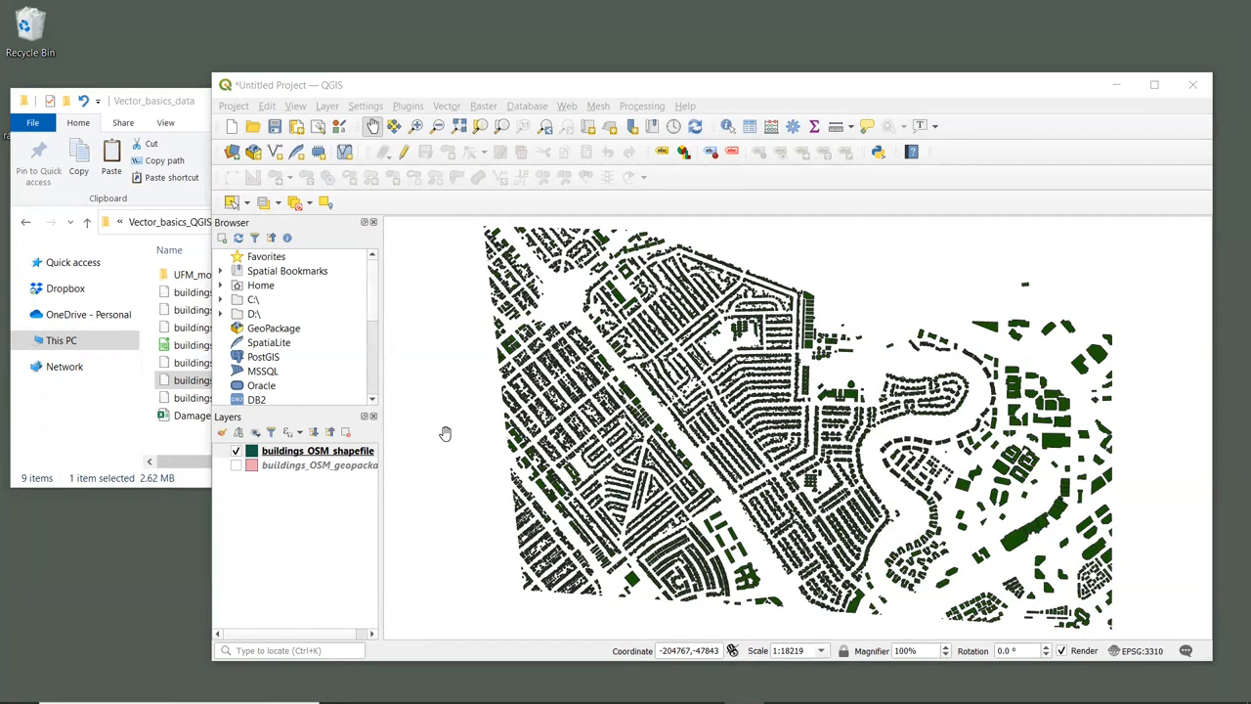
mouse_move(450, 113)
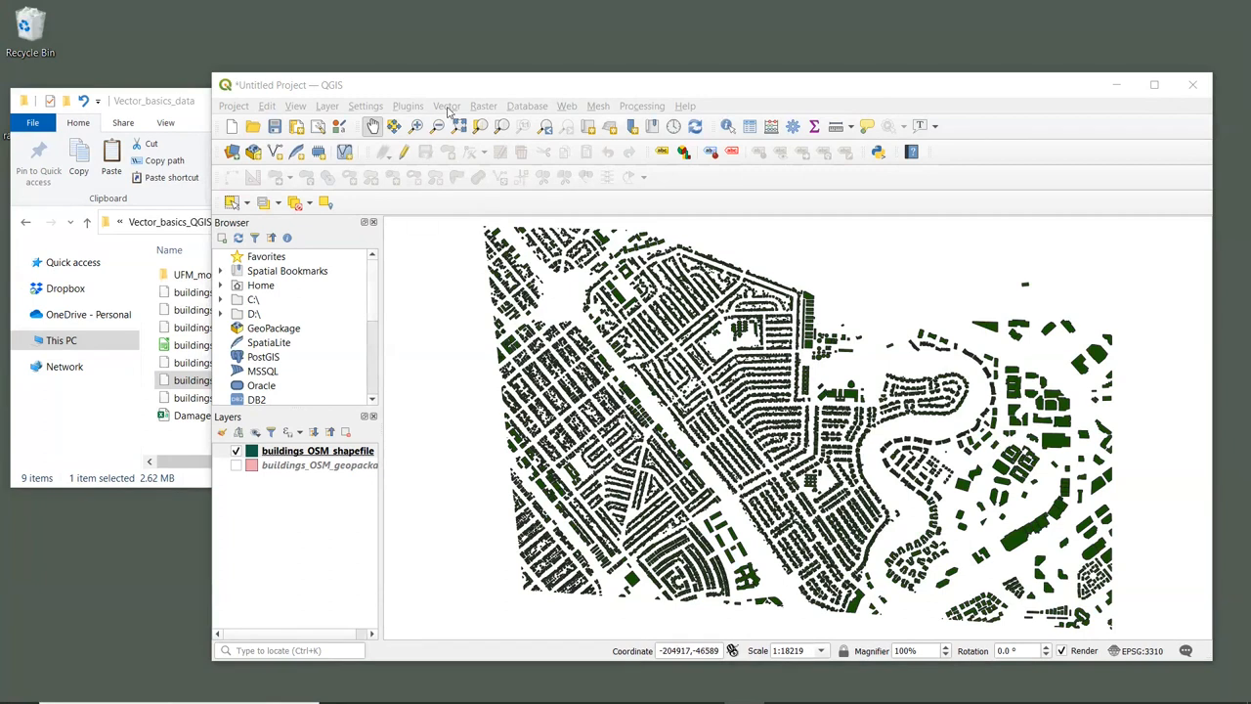
Step: Run Check Validity with the GEOS method on buildings_OSM_shapefile, producing valid, invalid and error layers
left_click(446, 105)
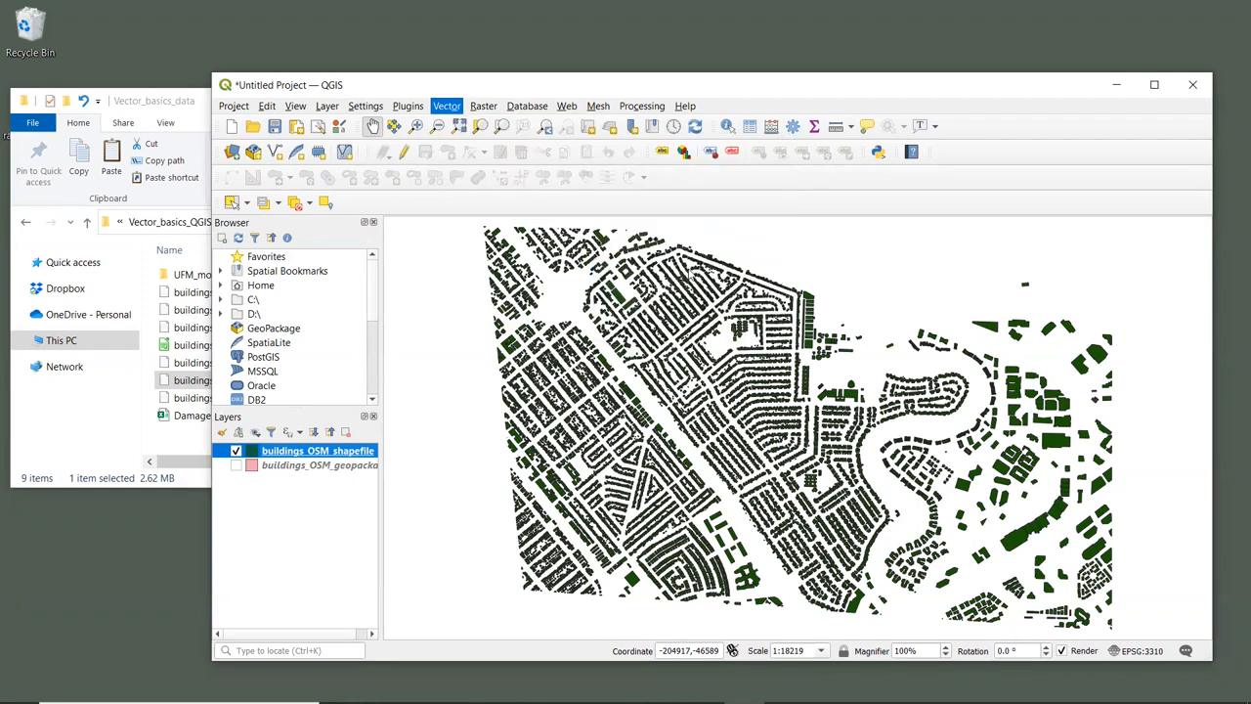
left_click(446, 106)
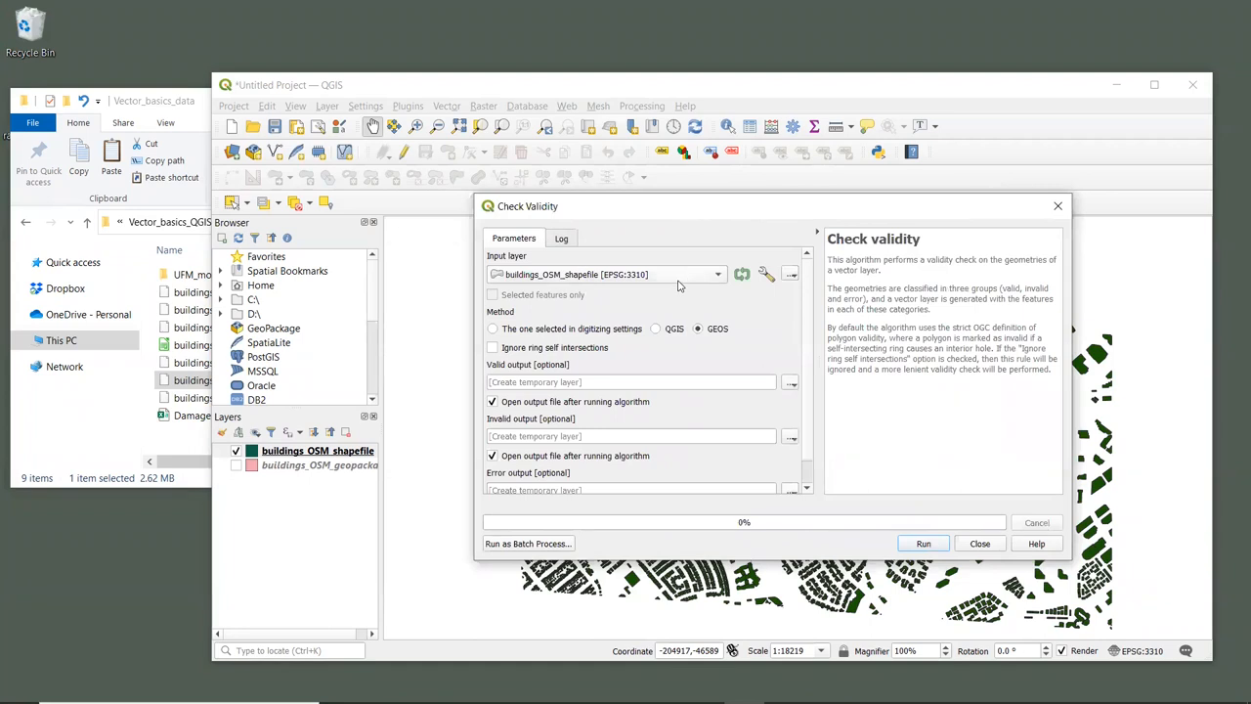
mouse_move(680, 283)
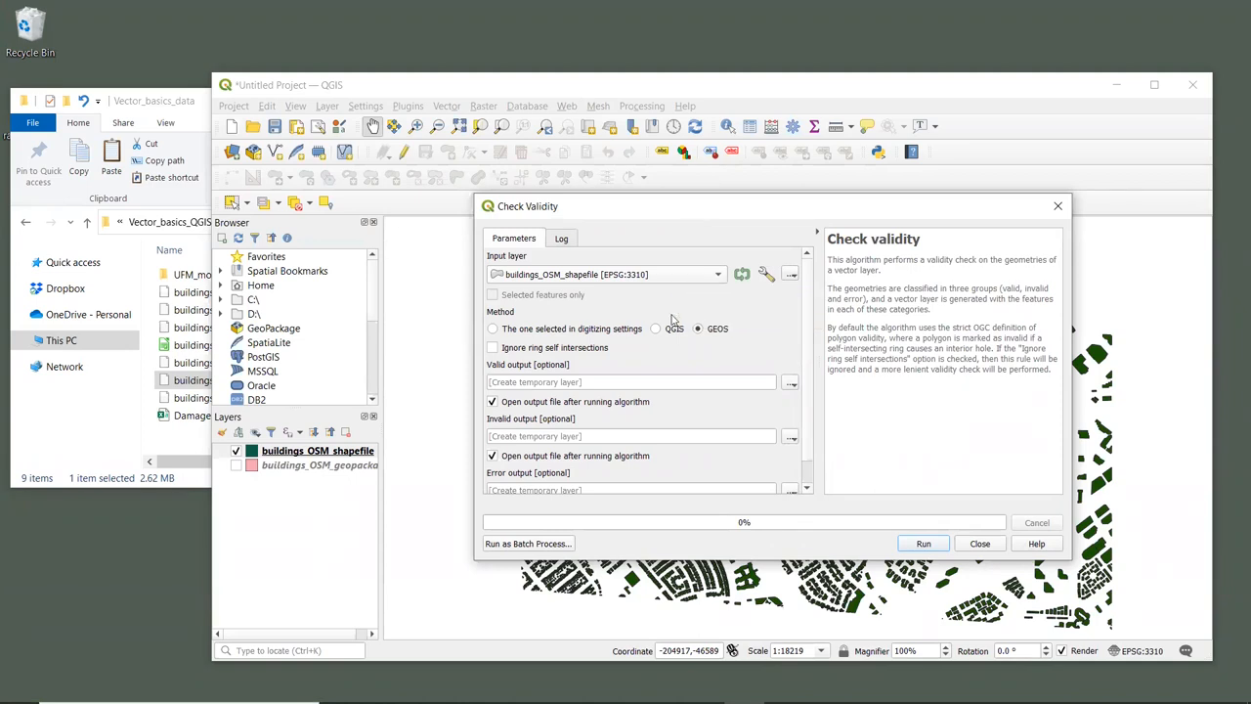
mouse_move(670, 322)
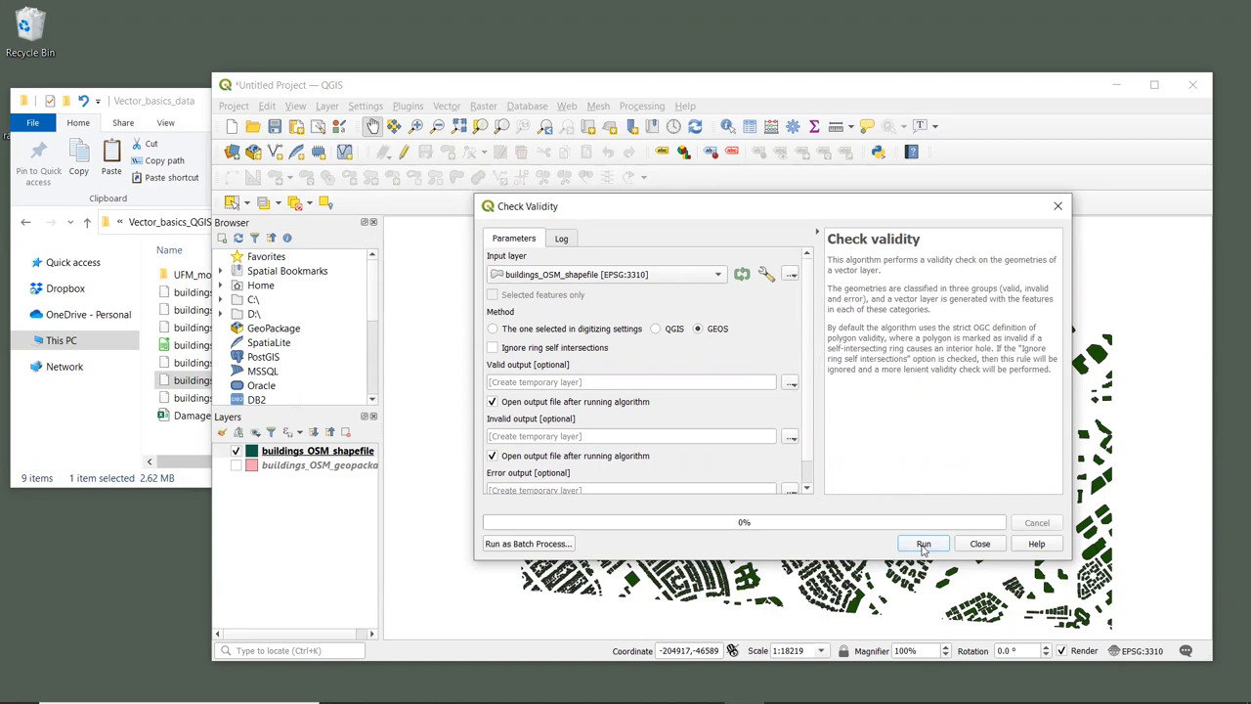
left_click(923, 544)
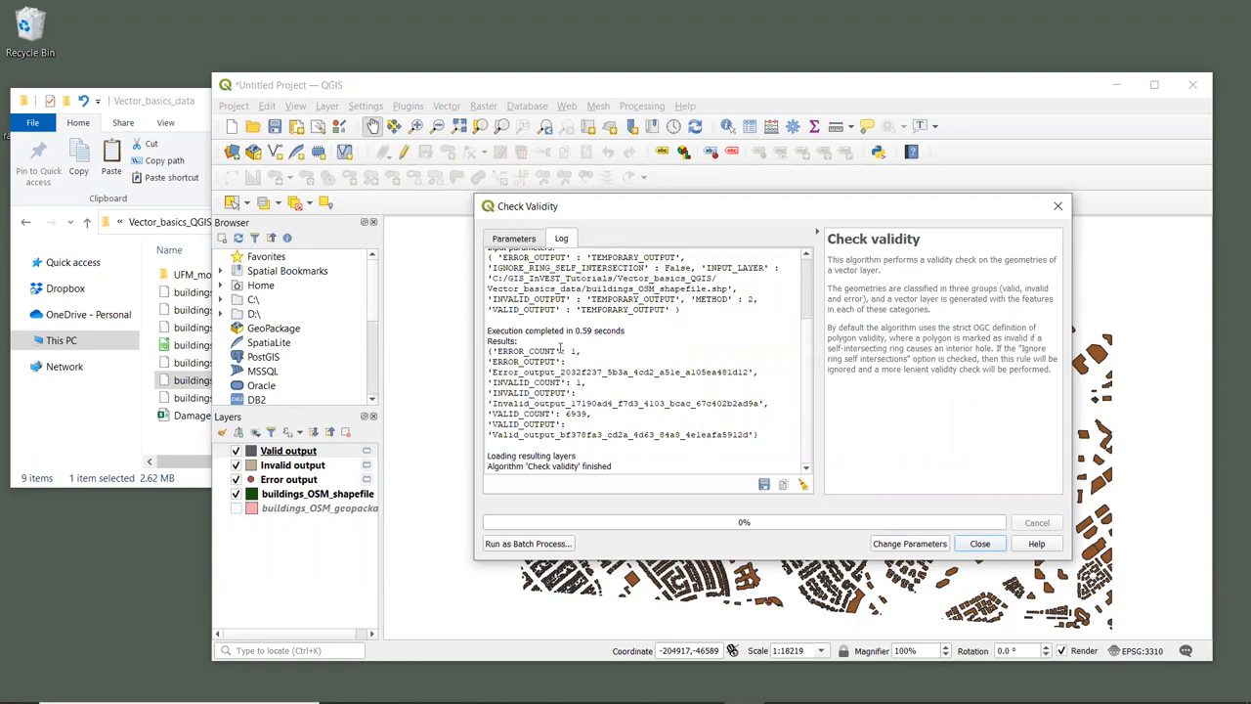
Step: Read the Results counts (6939 valid, 1 invalid) and close the validity check
double_click(501, 341)
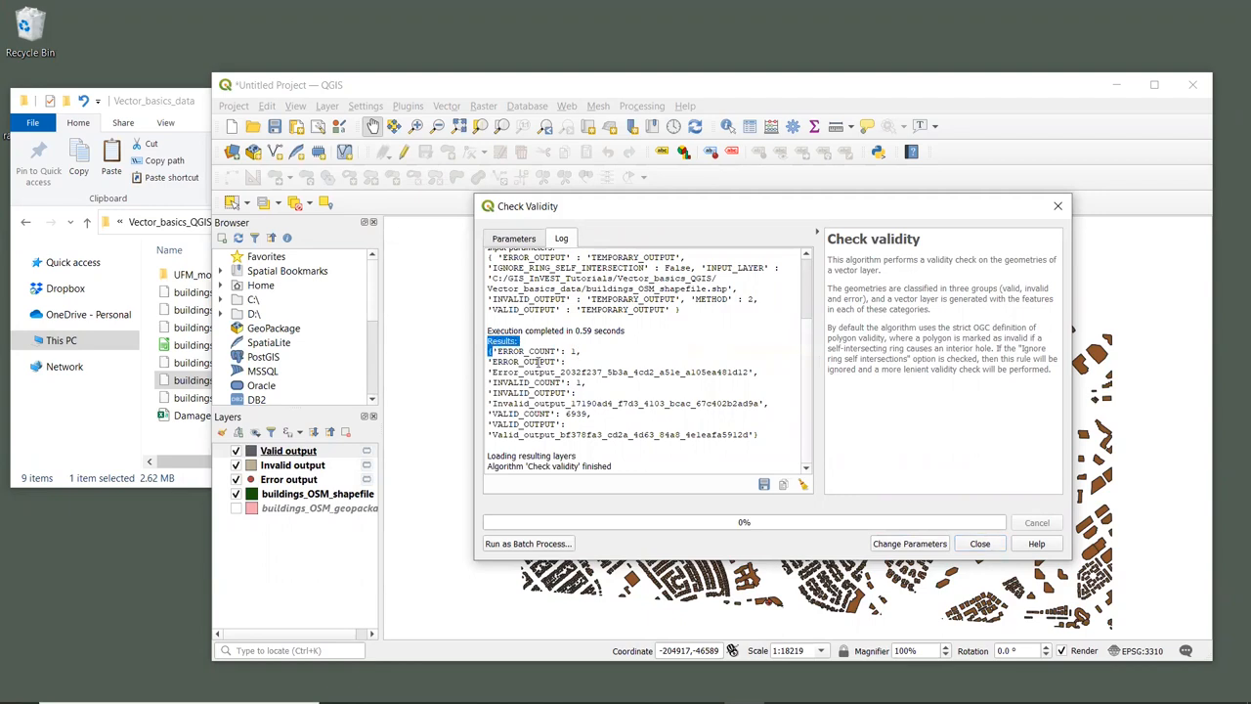
left_click_drag(489, 351, 771, 434)
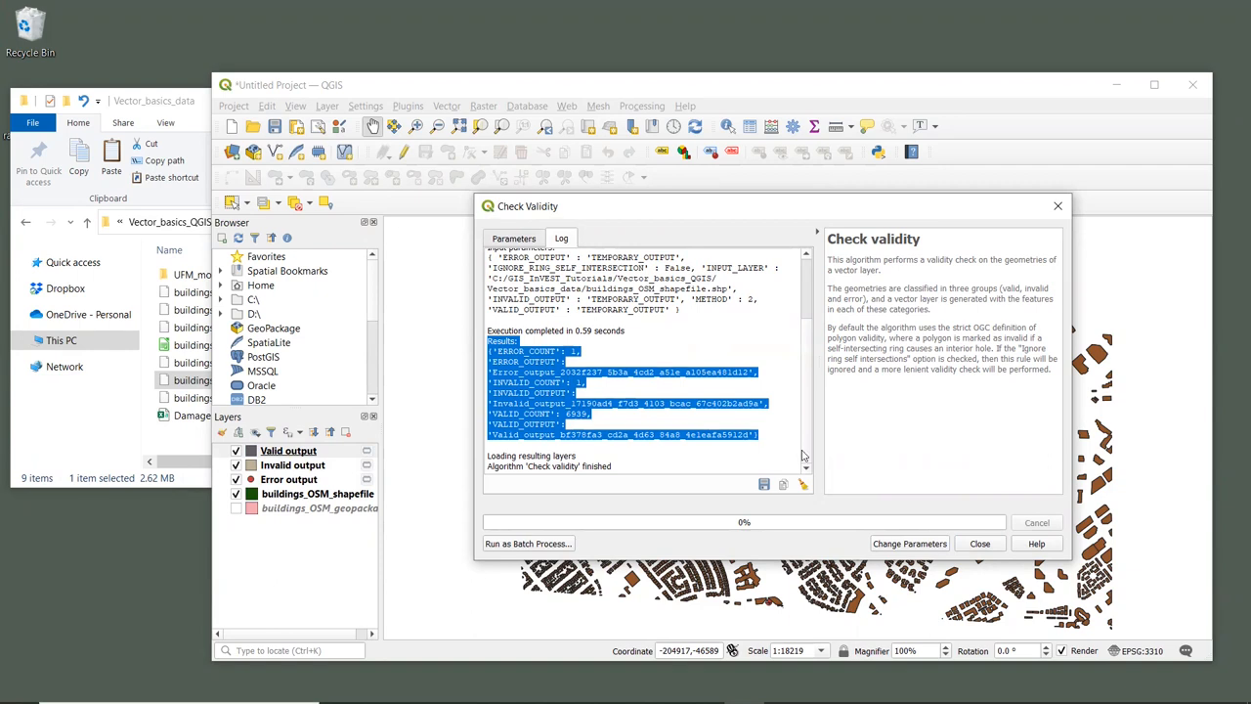
left_click(980, 543)
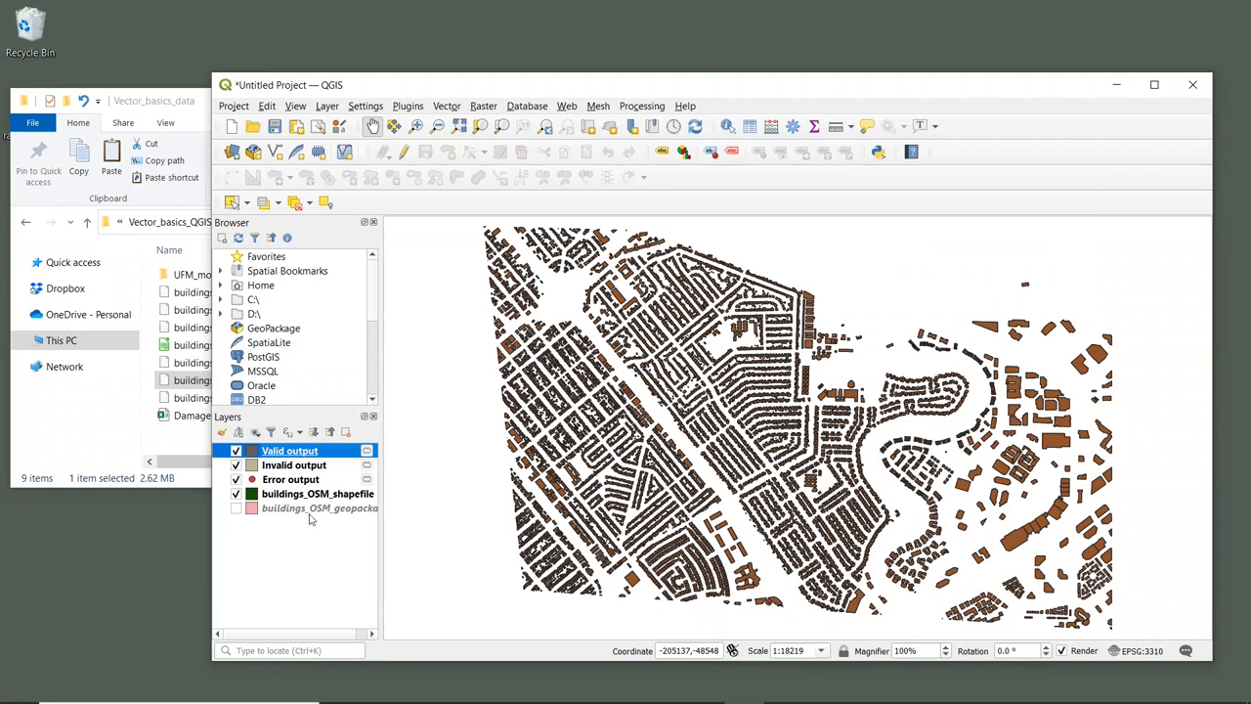
right_click(293, 464)
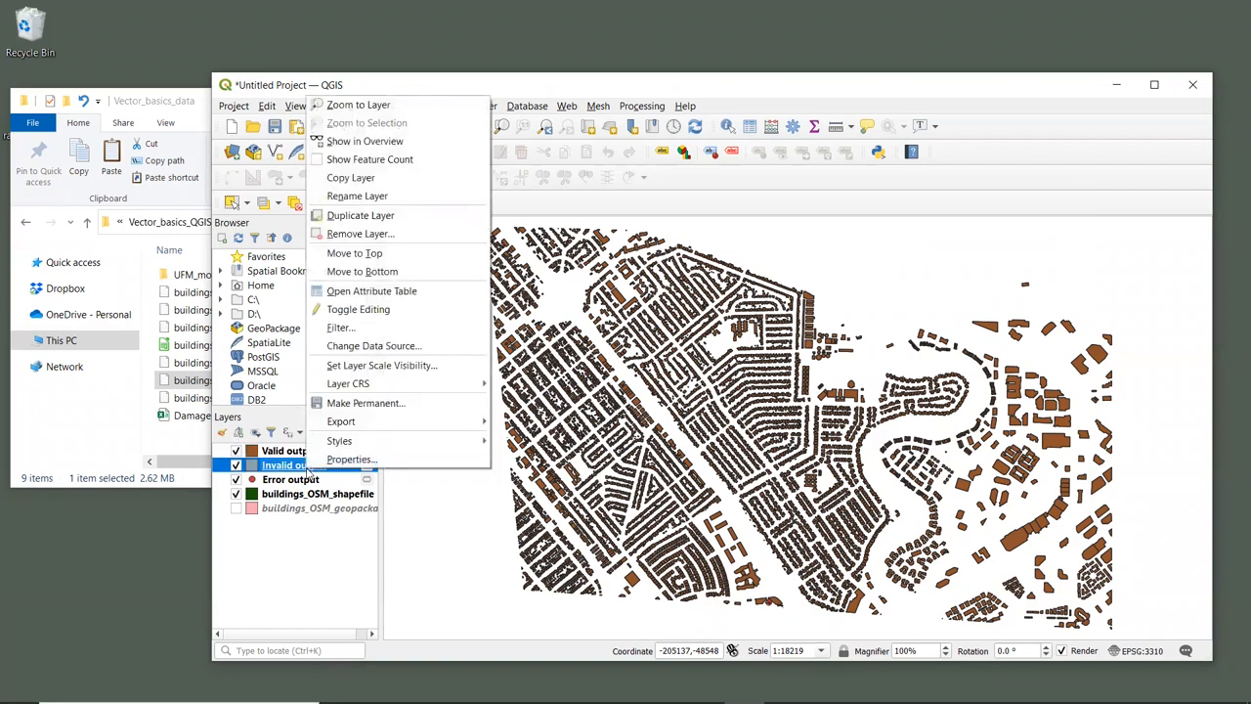
mouse_move(357, 104)
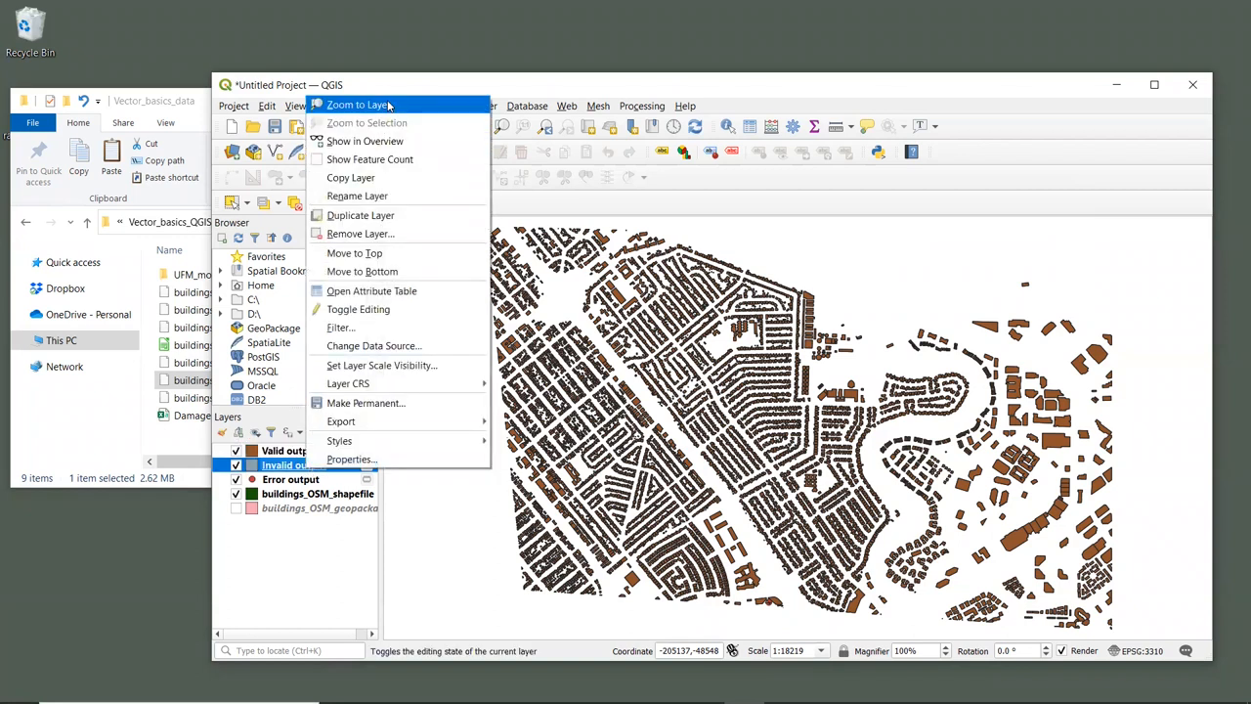
Step: Zoom to the Invalid output layer to see the bow-tie shaped broken building
left_click(359, 104)
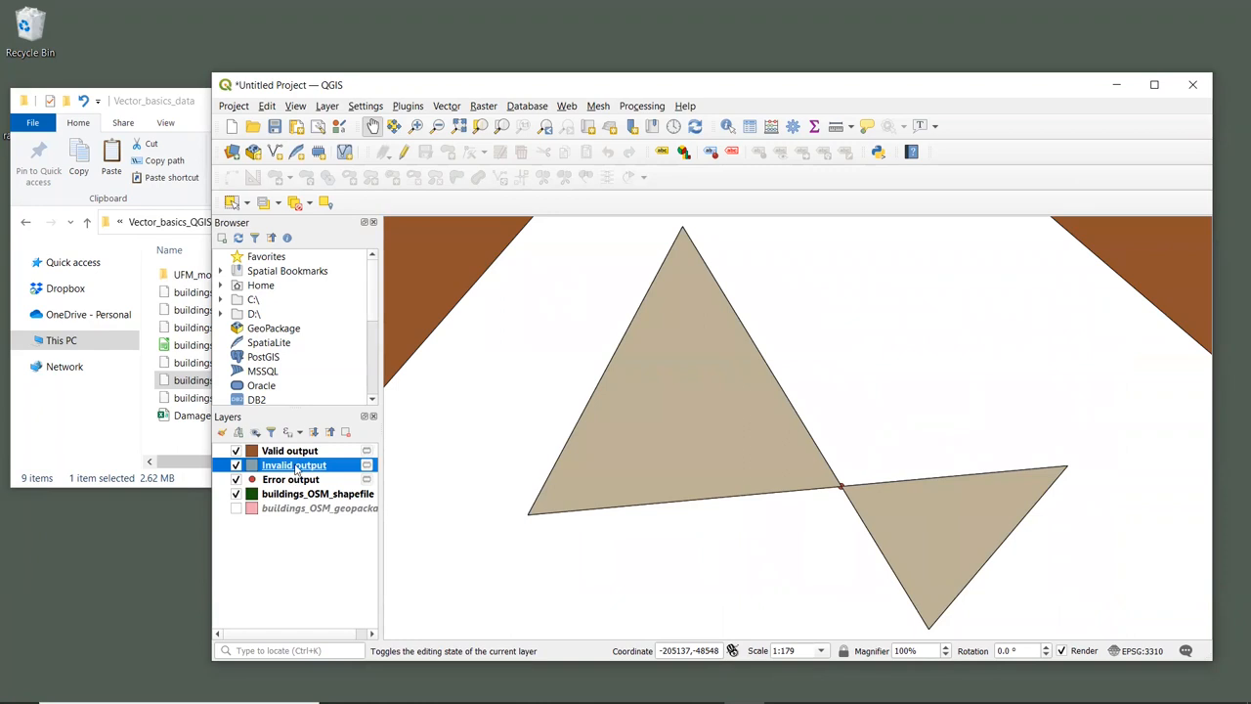
right_click(293, 464)
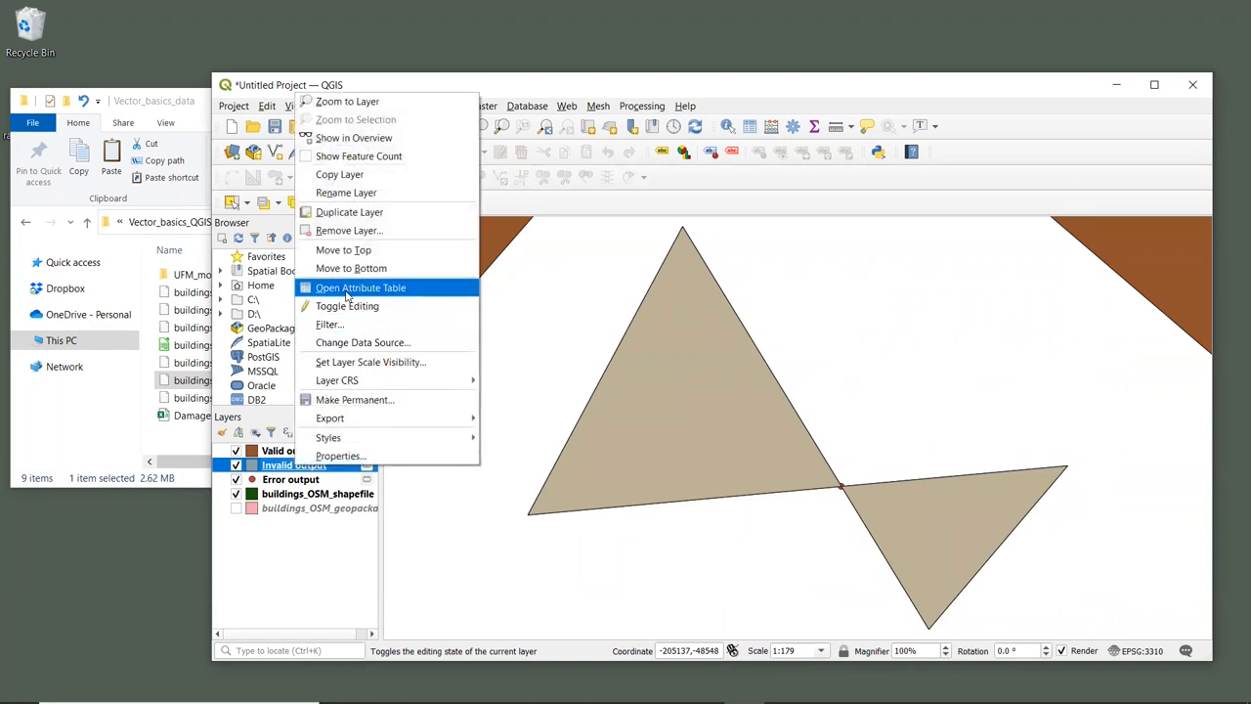
left_click(360, 287)
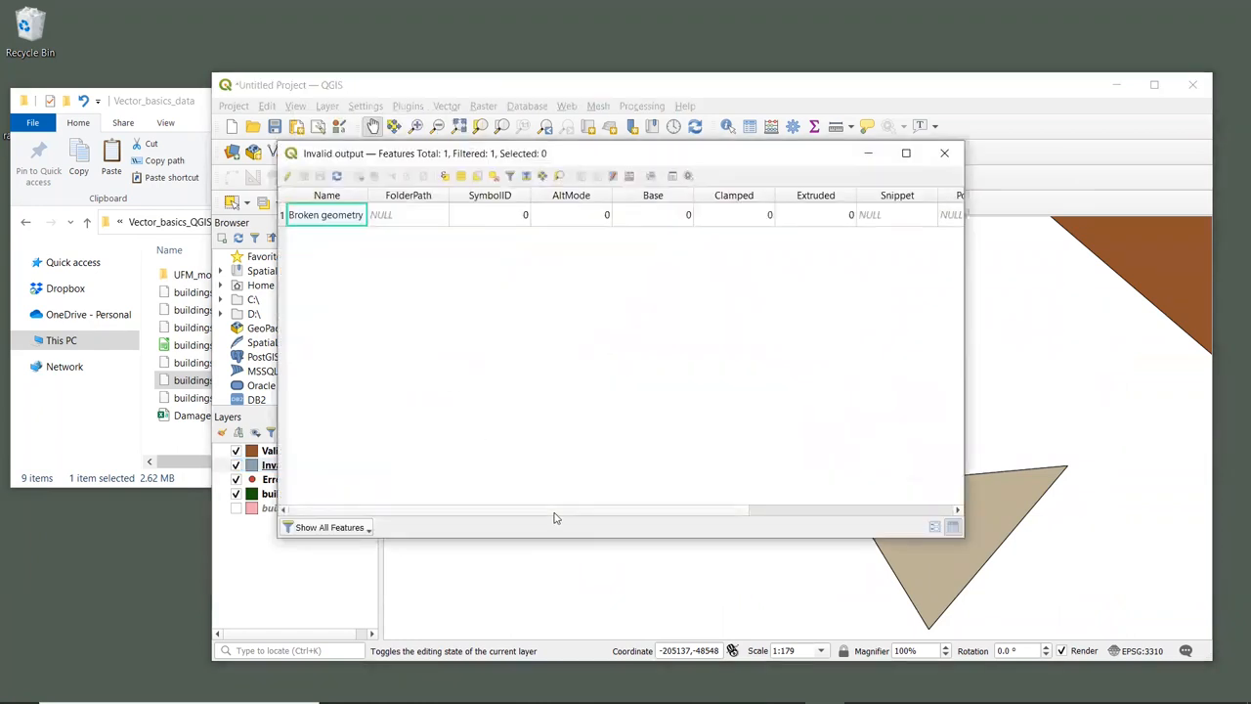
scroll("right", 3)
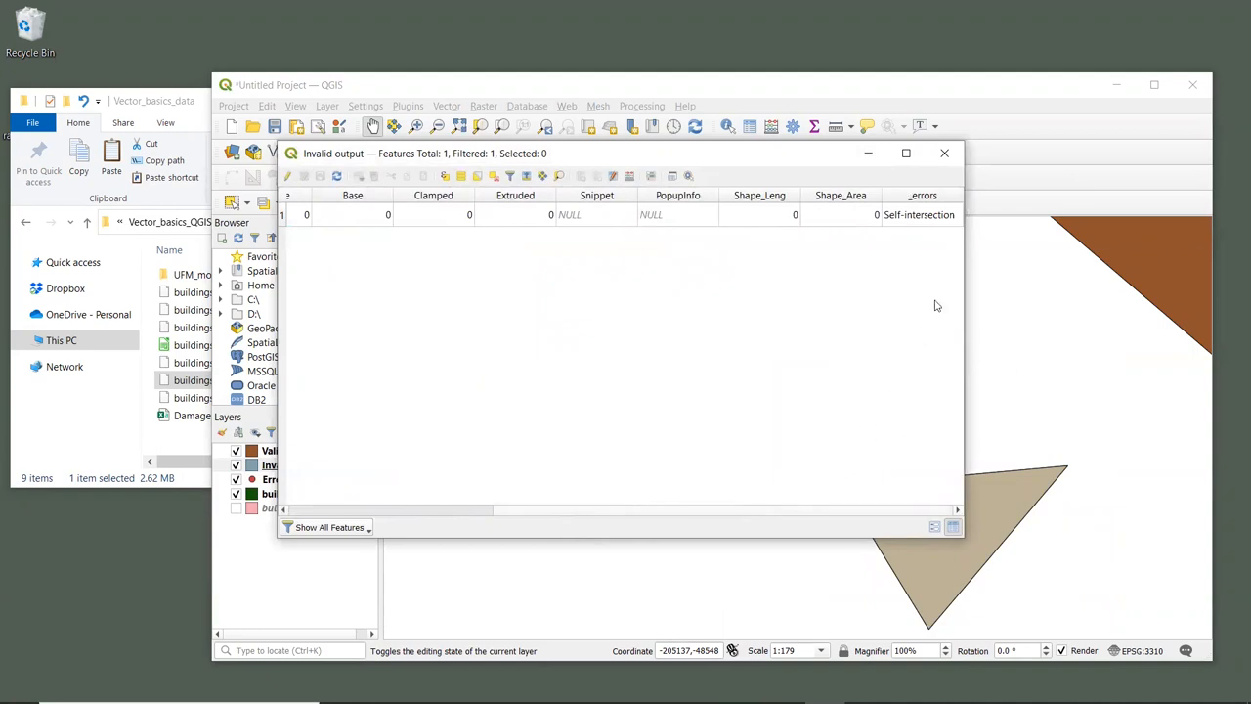
mouse_move(943, 192)
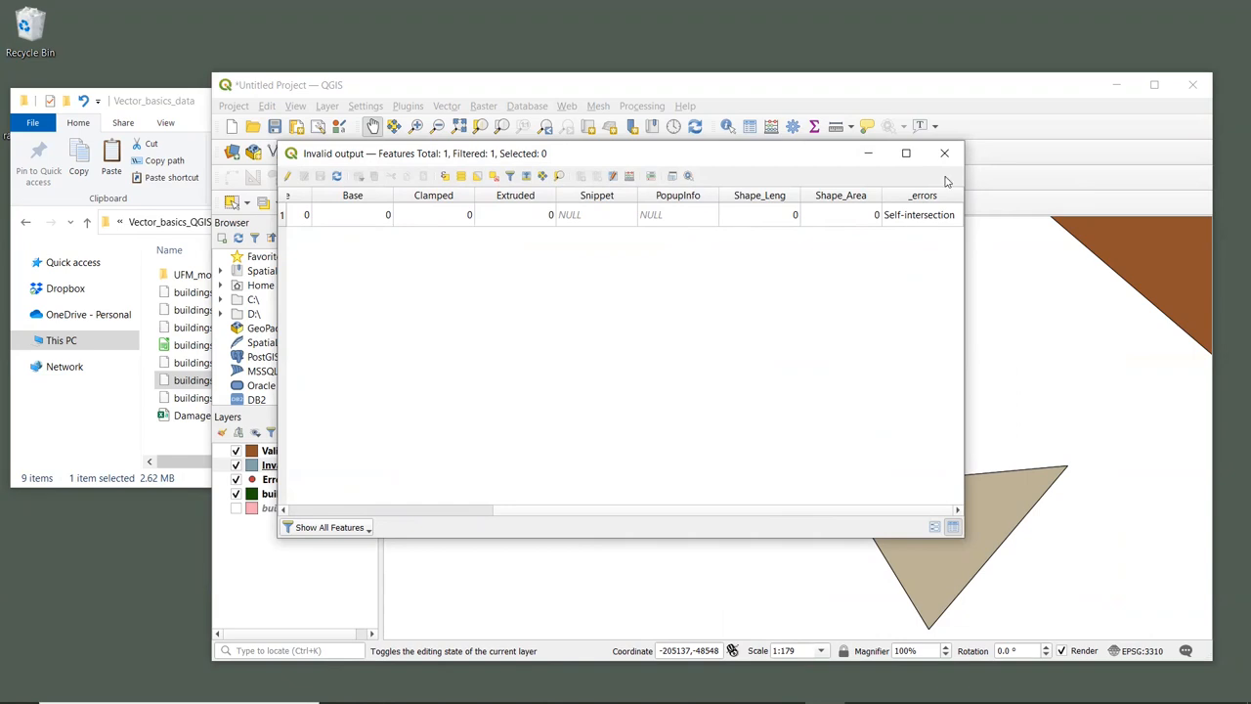
left_click(944, 152)
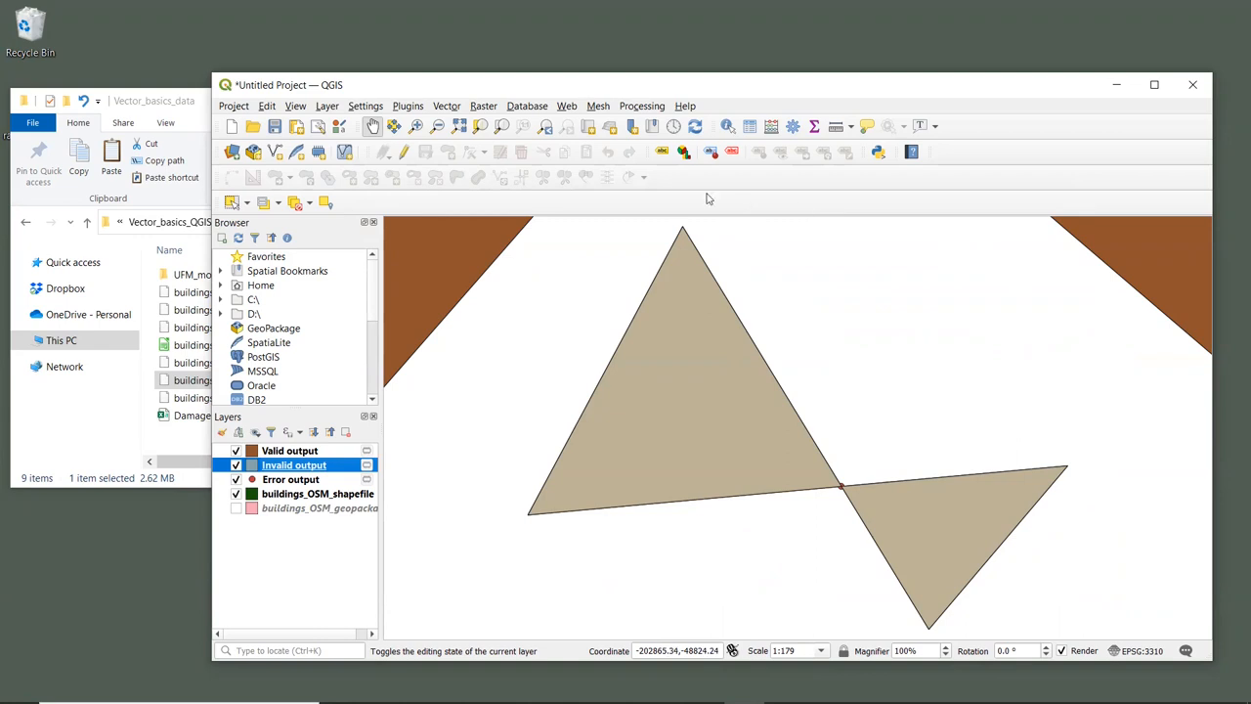
Step: Search the Processing Toolbox for 'fix' and launch the Fix geometries algorithm
left_click(641, 105)
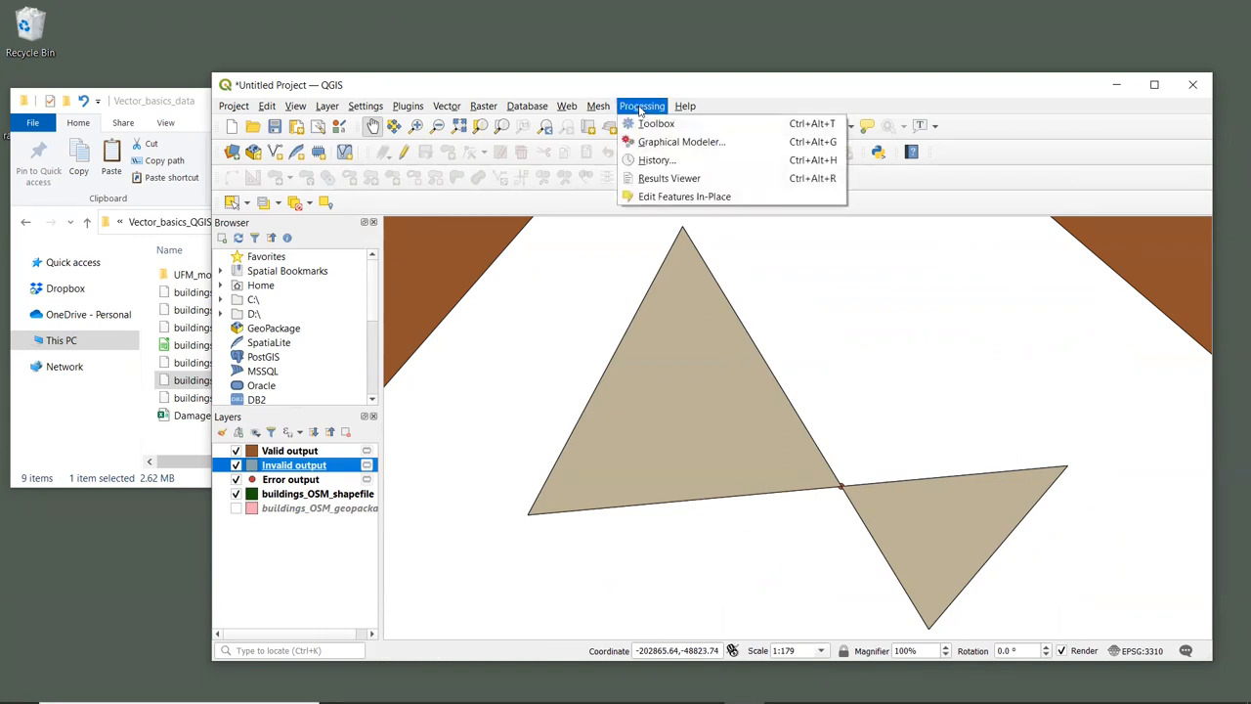
left_click(656, 123)
type("f")
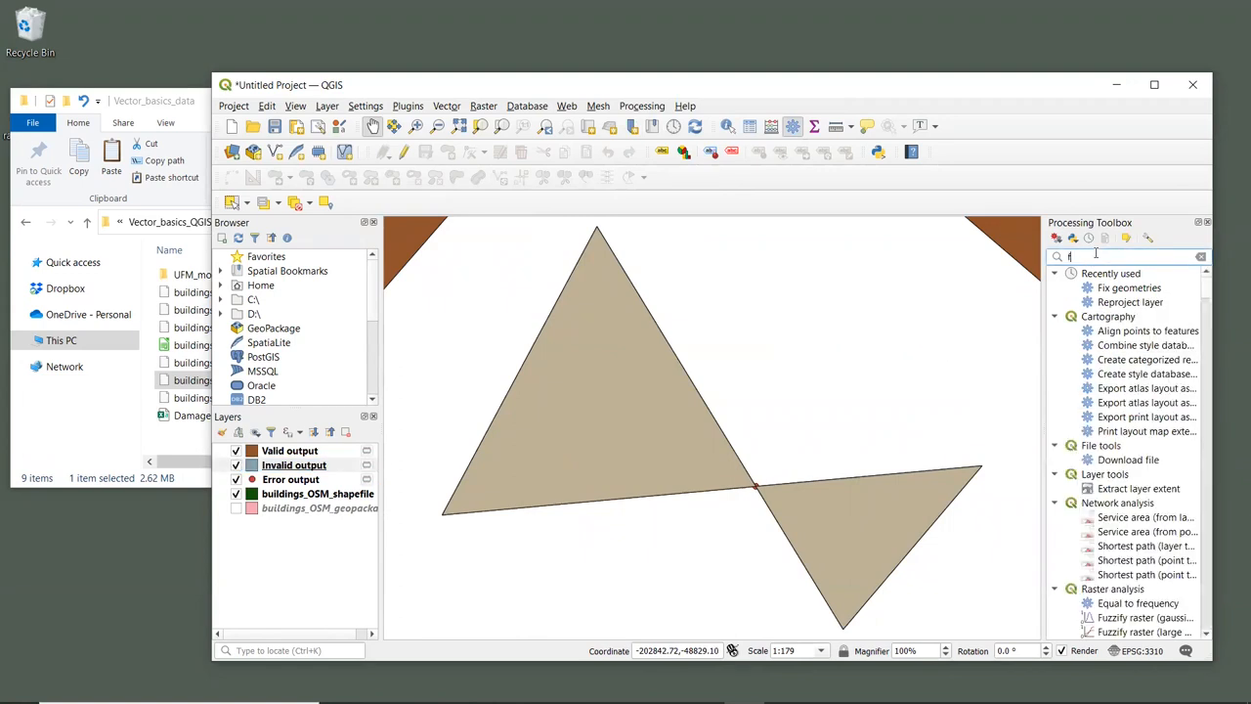
type("ix")
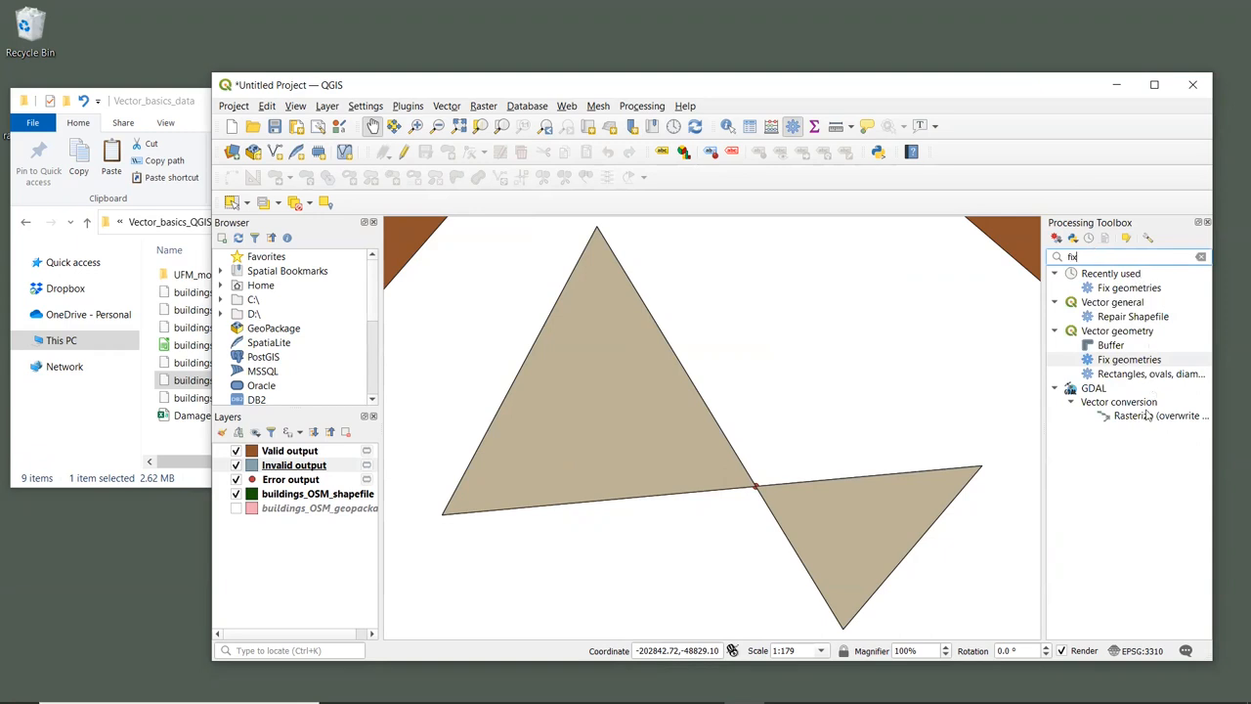
mouse_move(1117, 330)
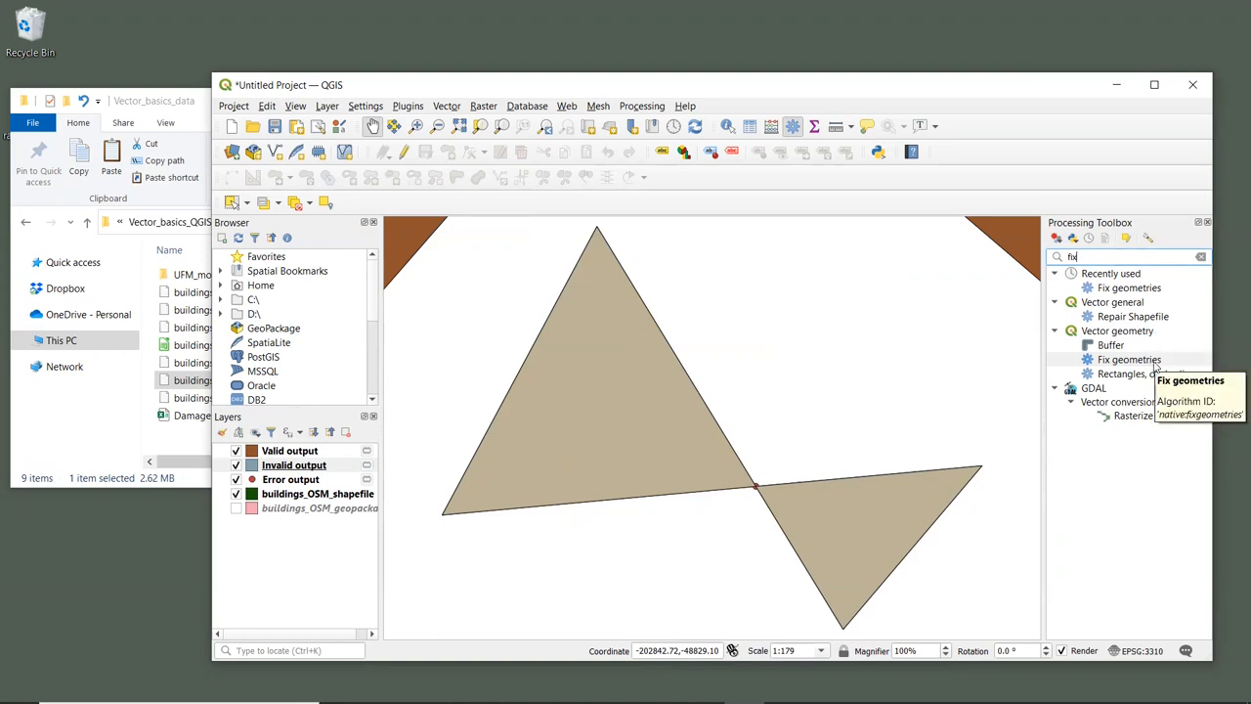
double_click(1129, 359)
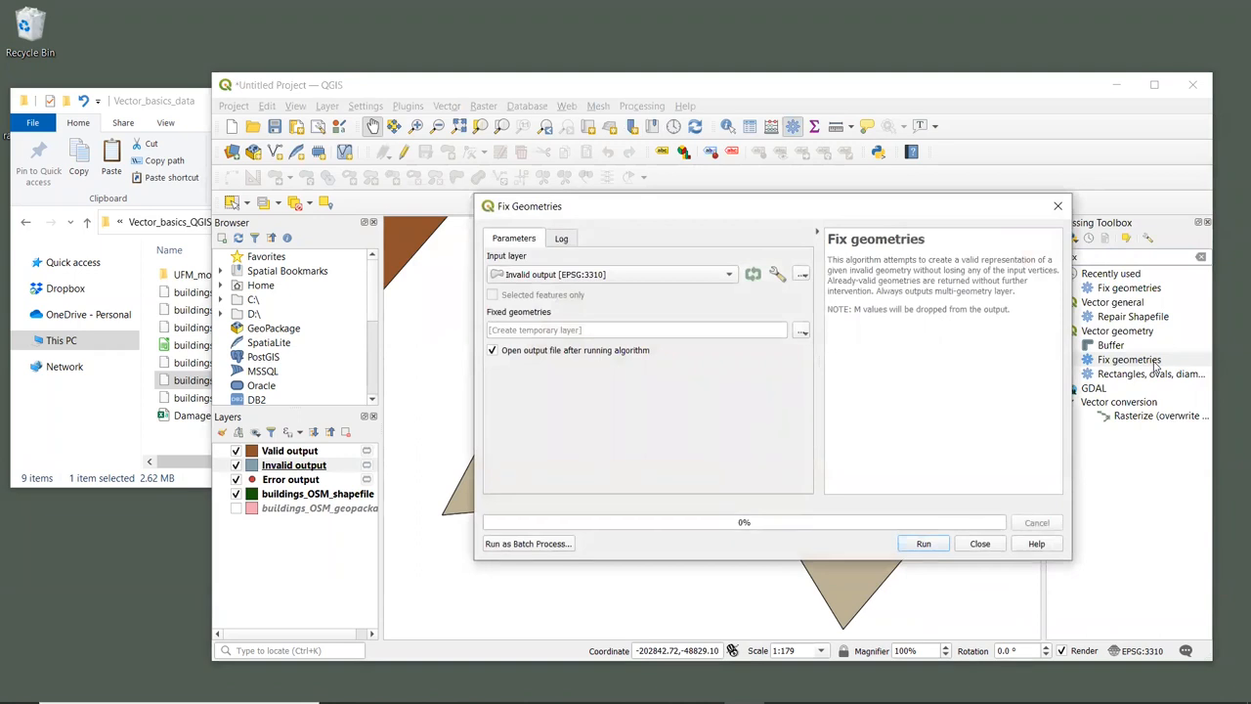
mouse_move(868, 347)
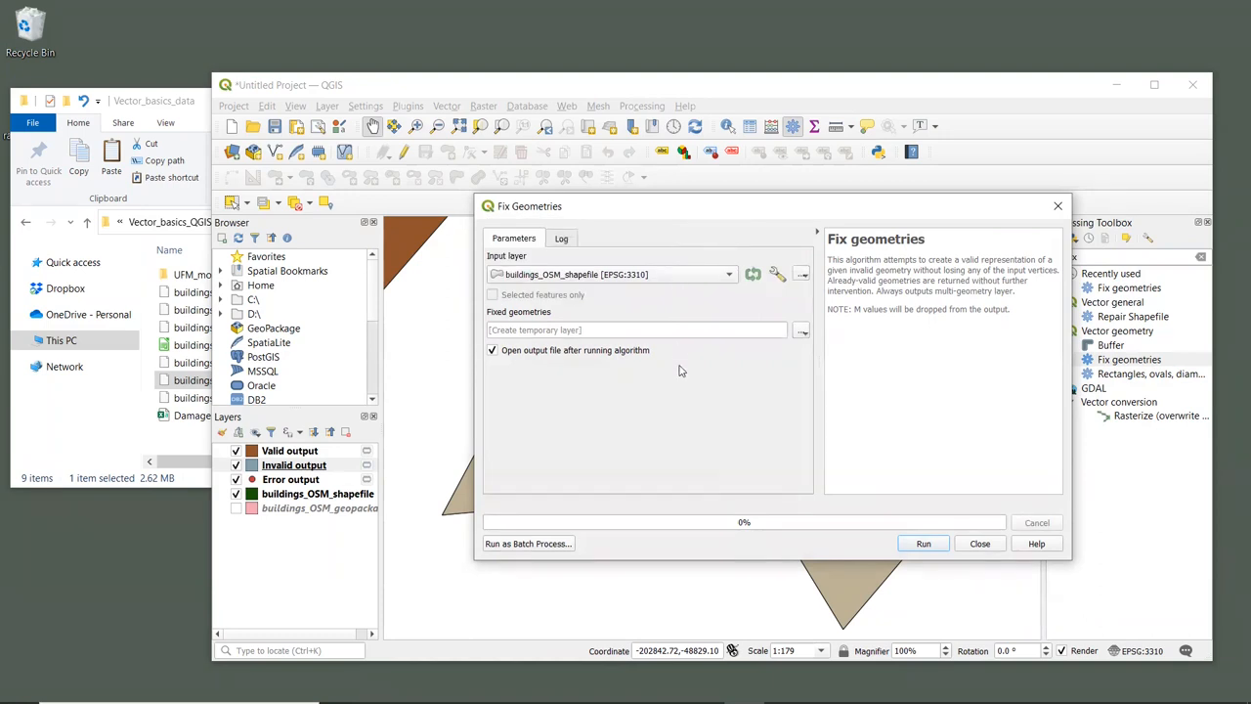
mouse_move(685, 387)
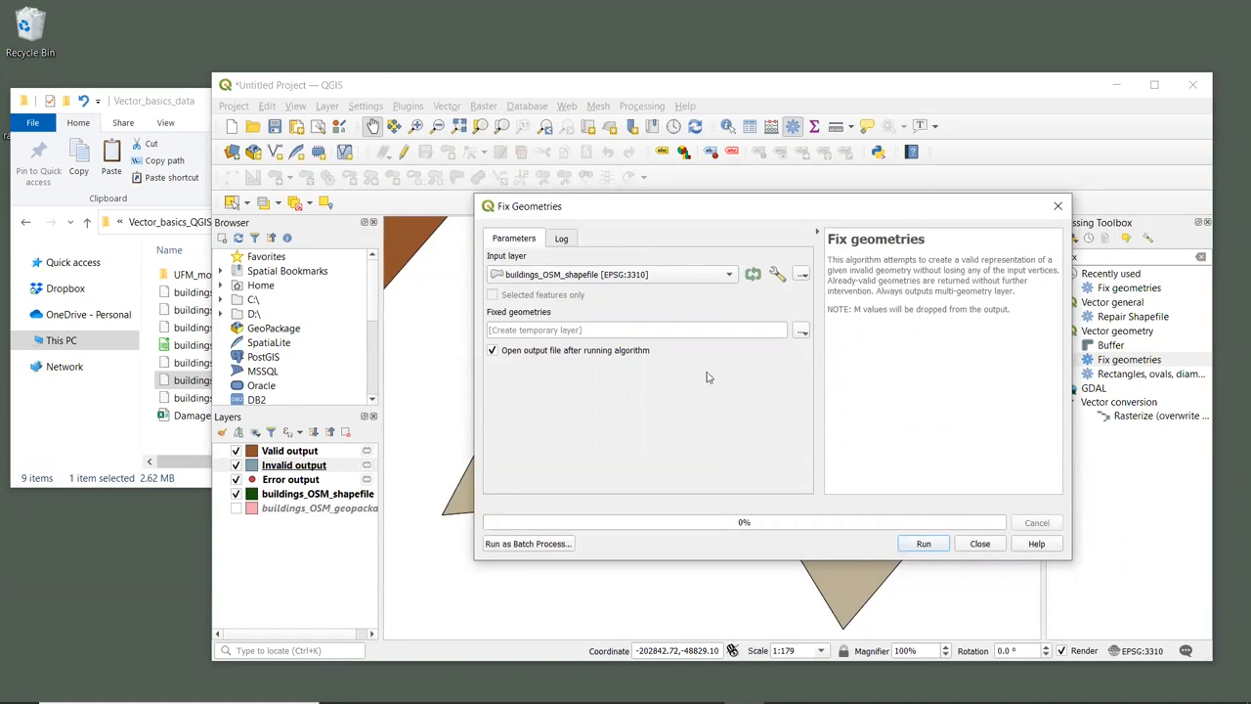
Step: Set buildings_OSM_shapefile as input and show the output save choices
left_click(801, 329)
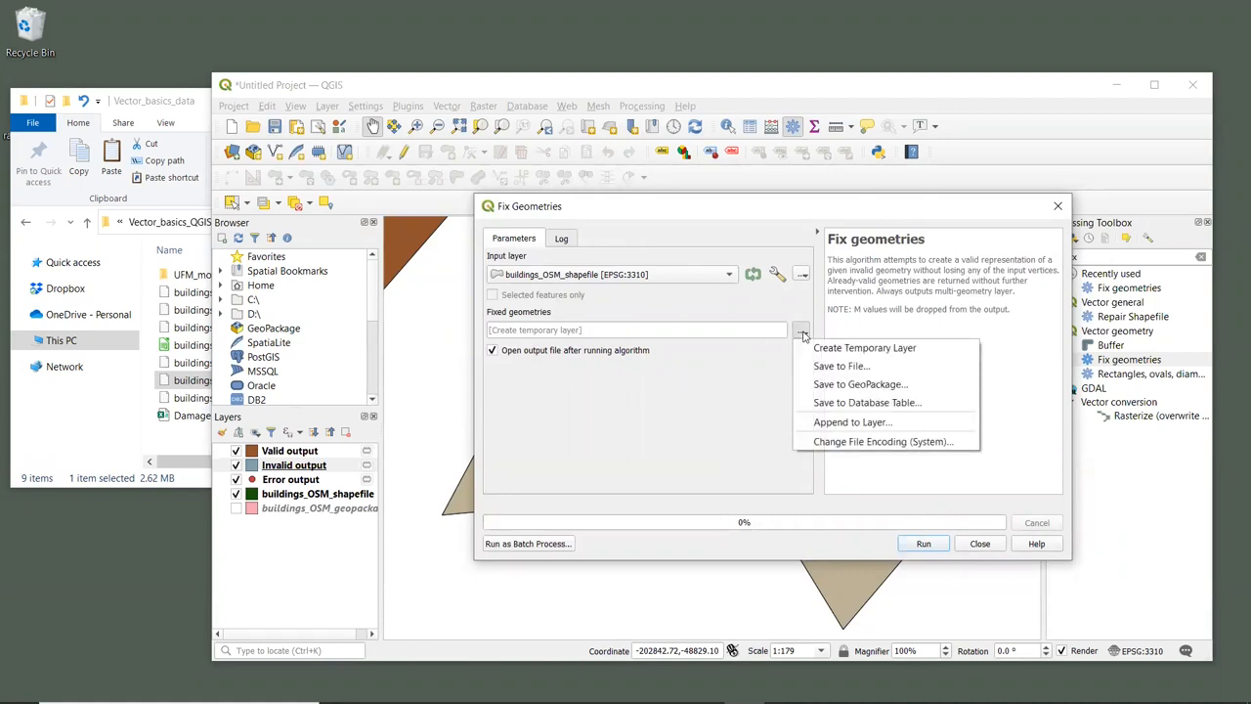
mouse_move(841, 366)
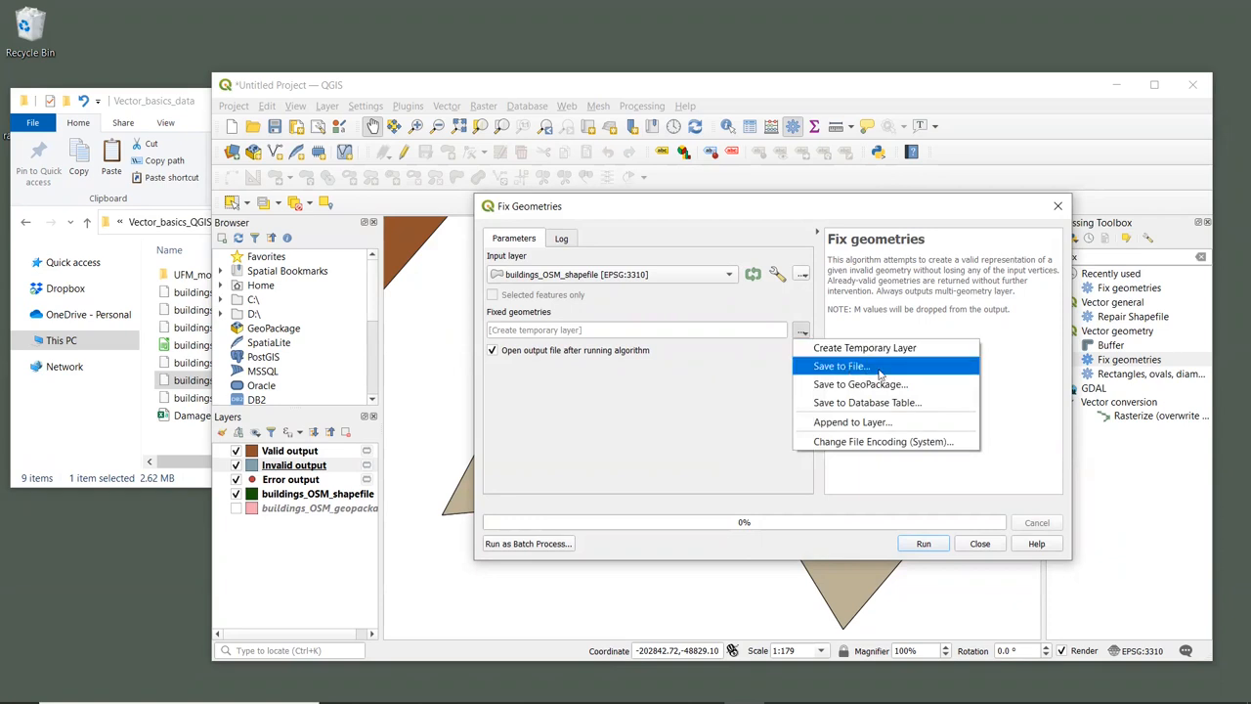
Step: Save the fixed output as buildings_OSM_fixedgeom.shp in the Vector_basics_QGIS folder
left_click(840, 365)
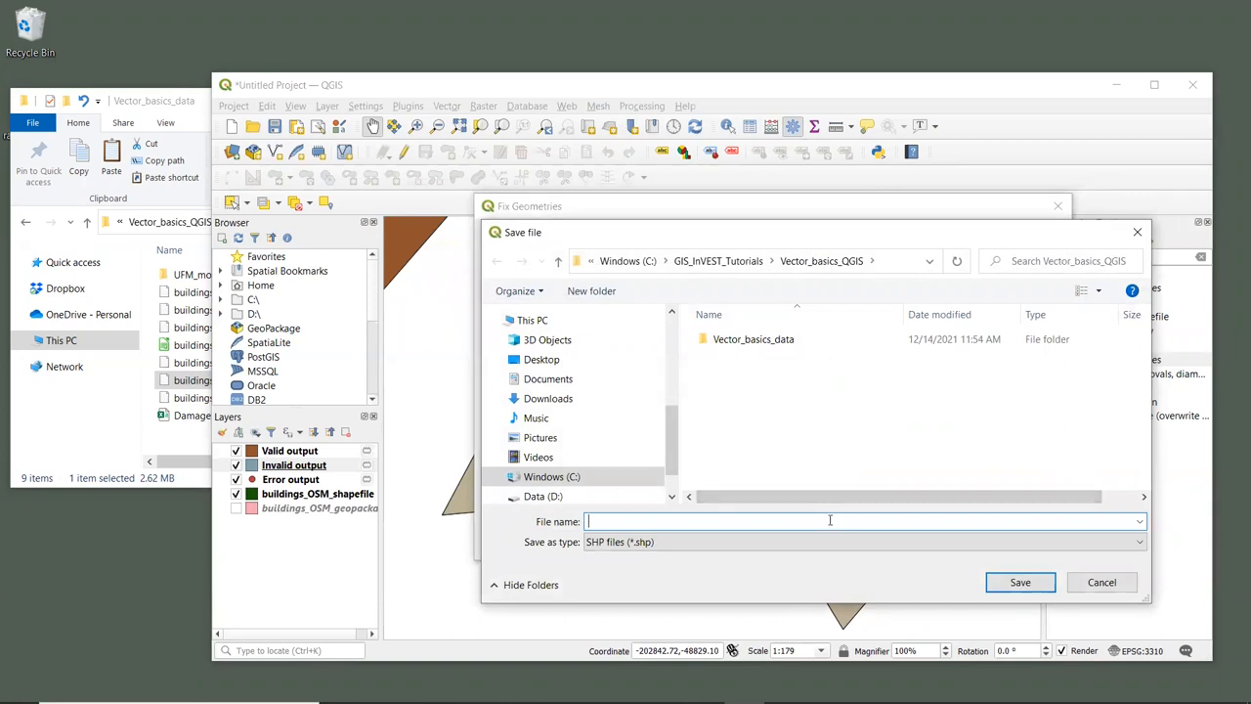
type("buildings_OSM_fixedgeom")
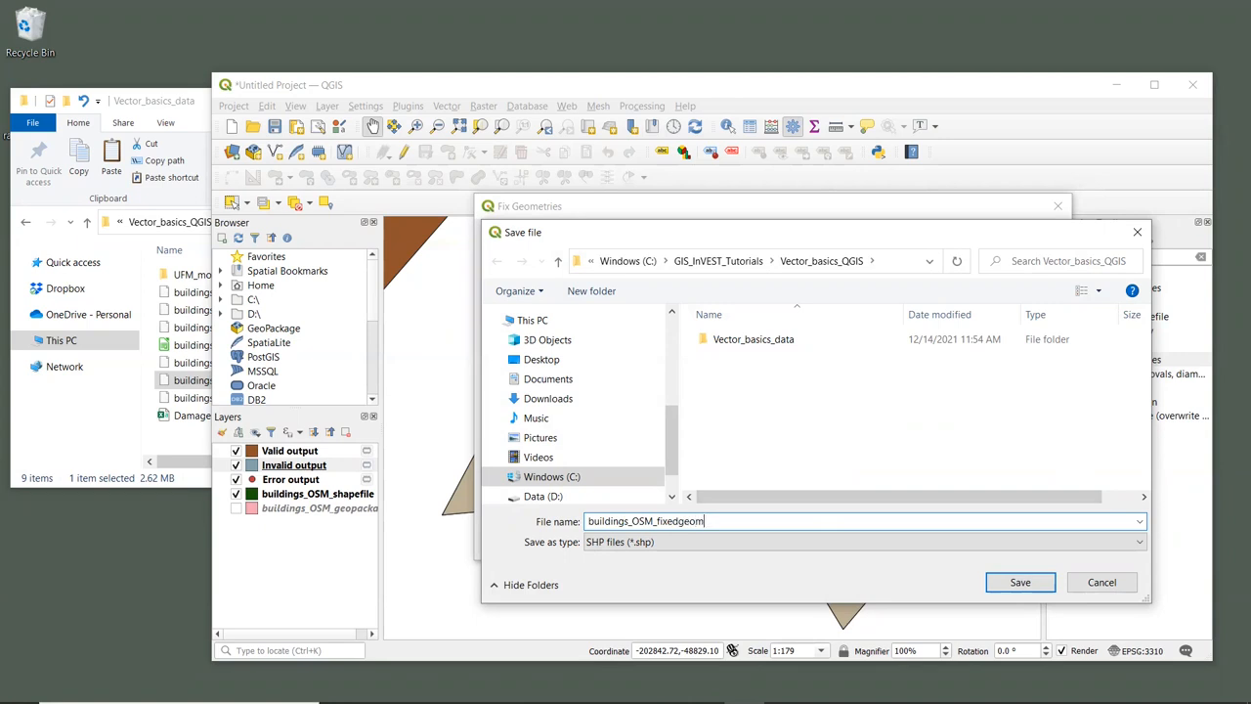
type(".shp")
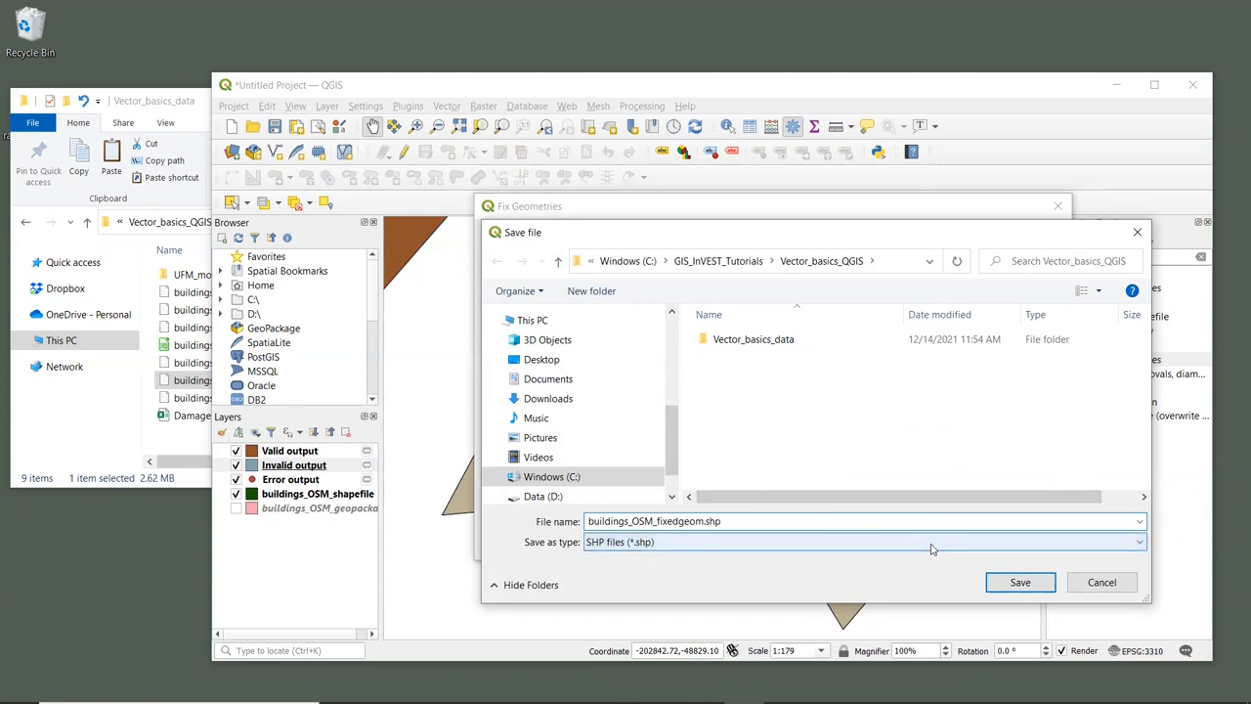
left_click(653, 521)
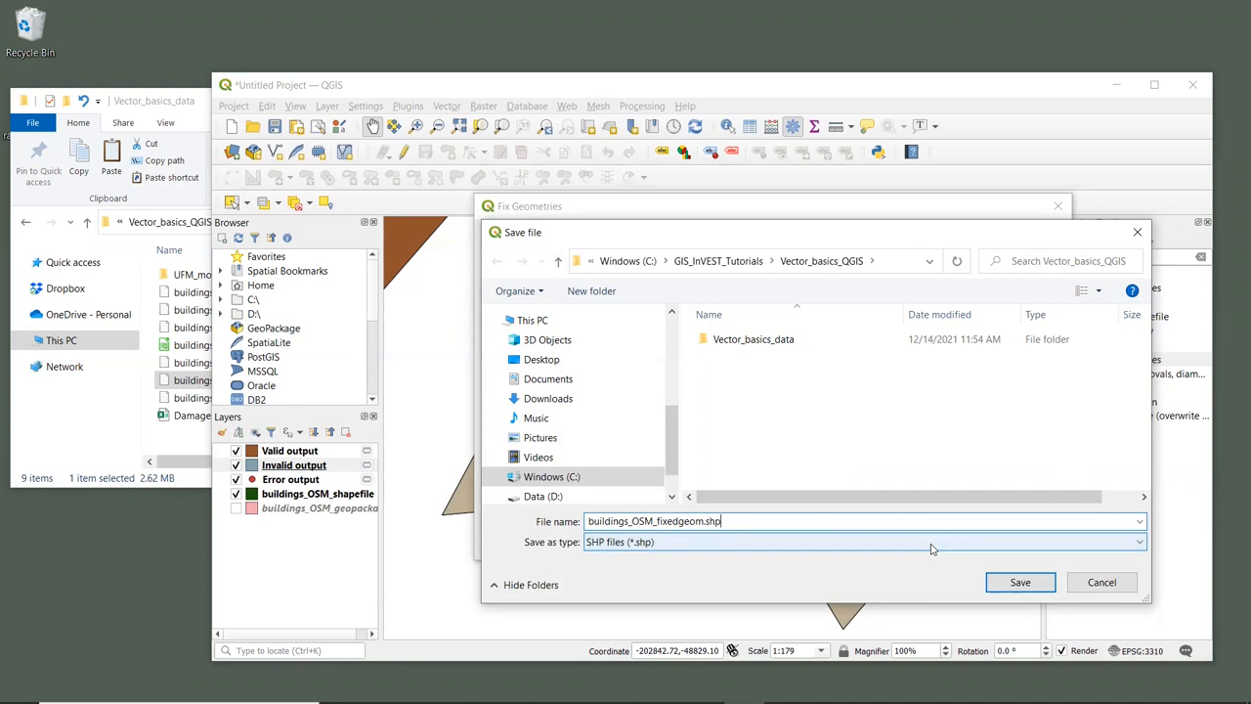
left_click(1020, 581)
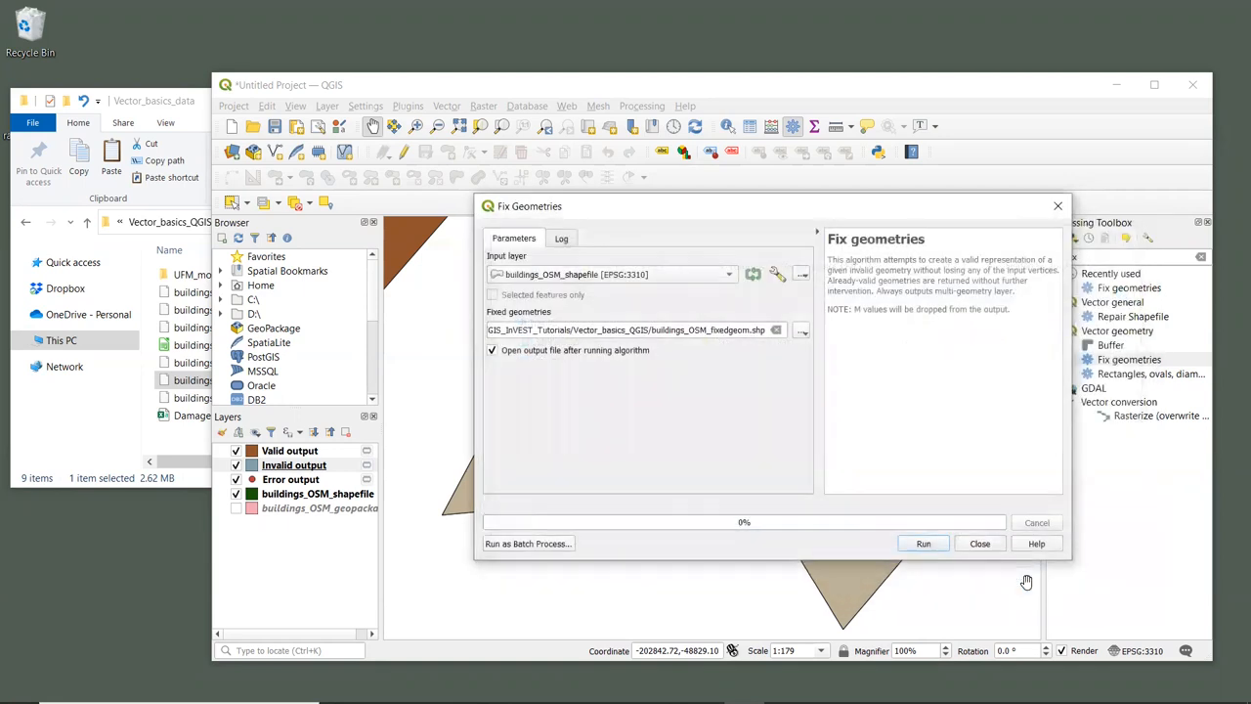
mouse_move(1019, 574)
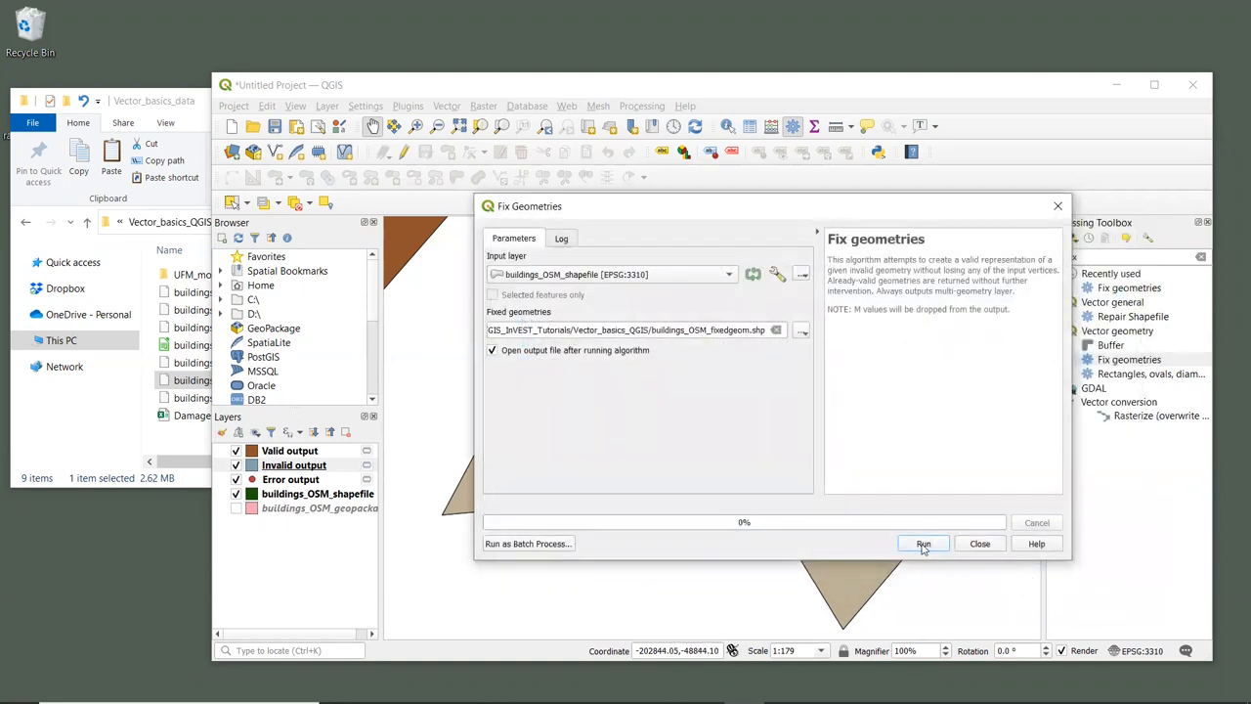
Step: Run Fix Geometries to add buildings_OSM_fixedgeom to the map, then close the tool
left_click(922, 543)
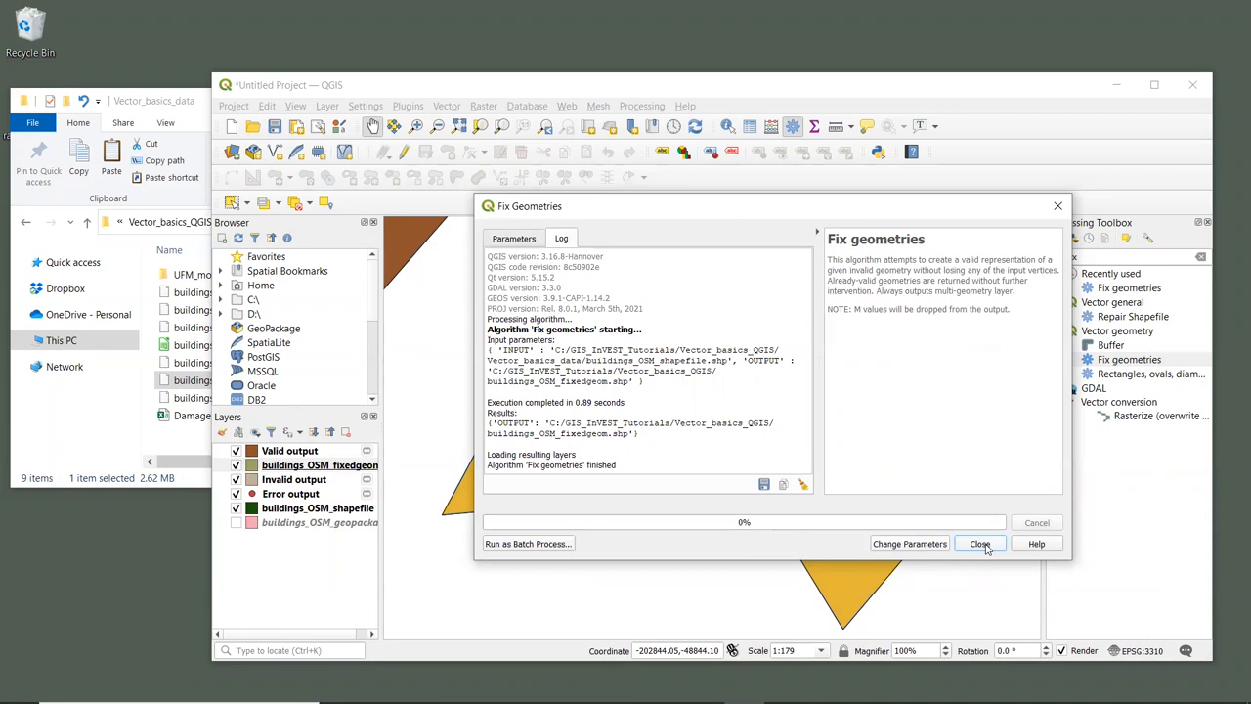
left_click(980, 543)
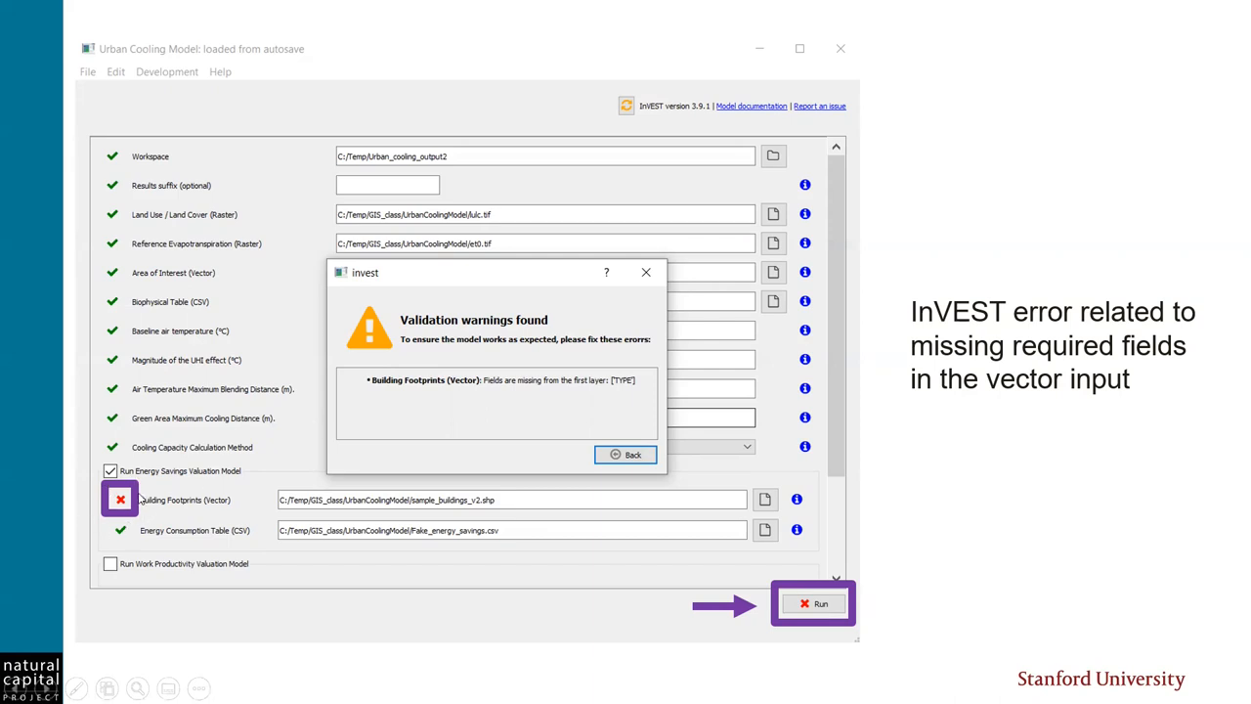
mouse_move(857, 611)
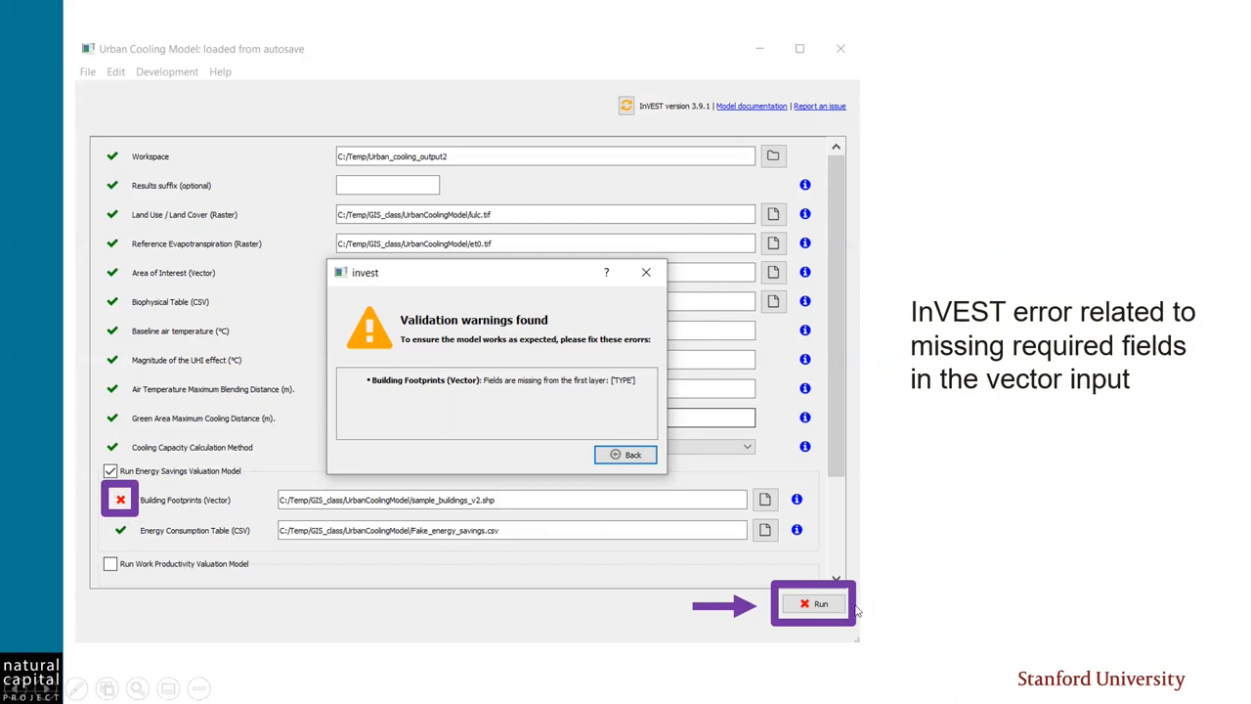